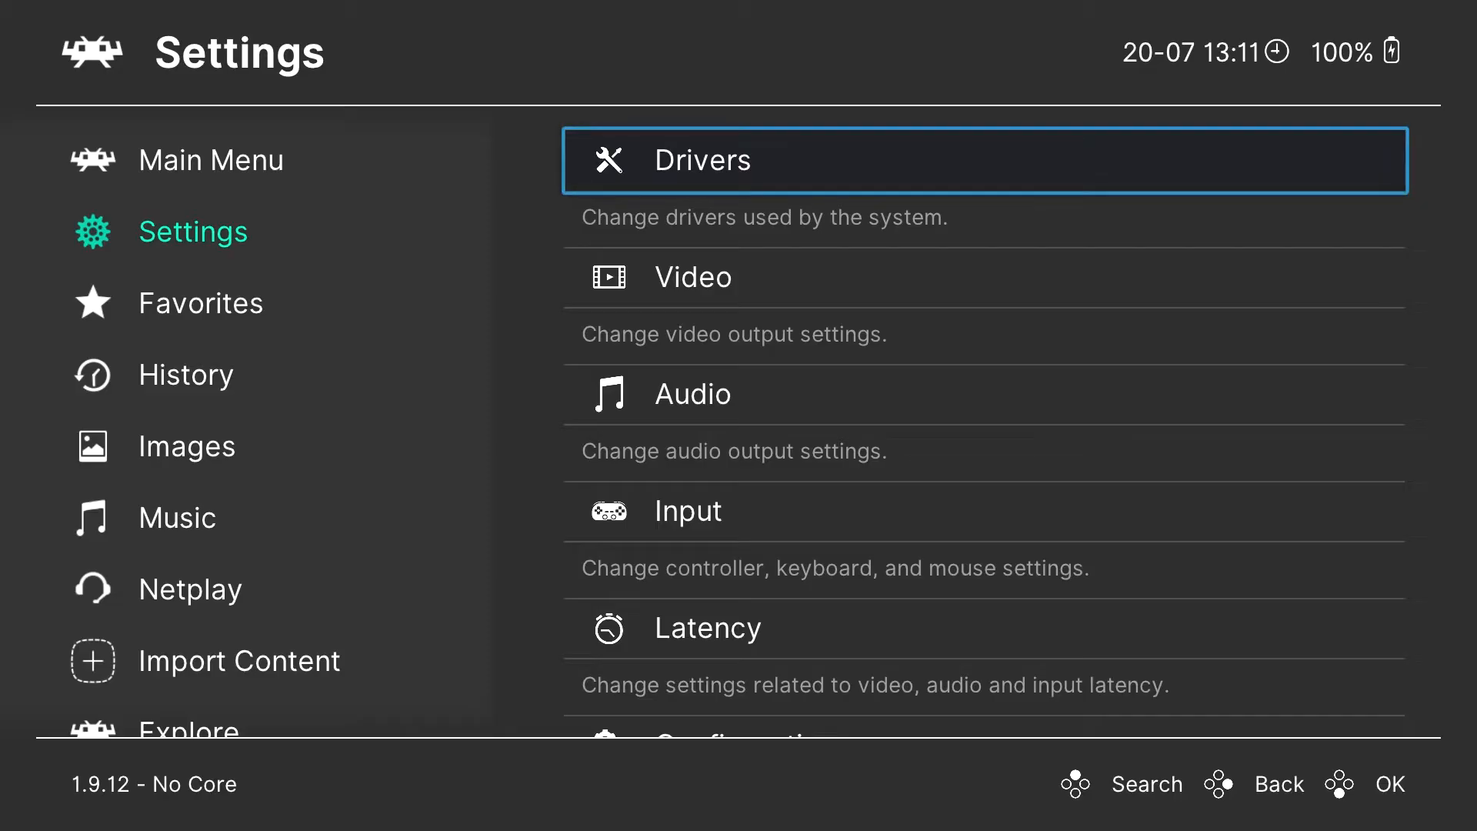
Step: Reach player 1's Port 1 Controls from the Input settings
{"action": "key", "text": "Down"}
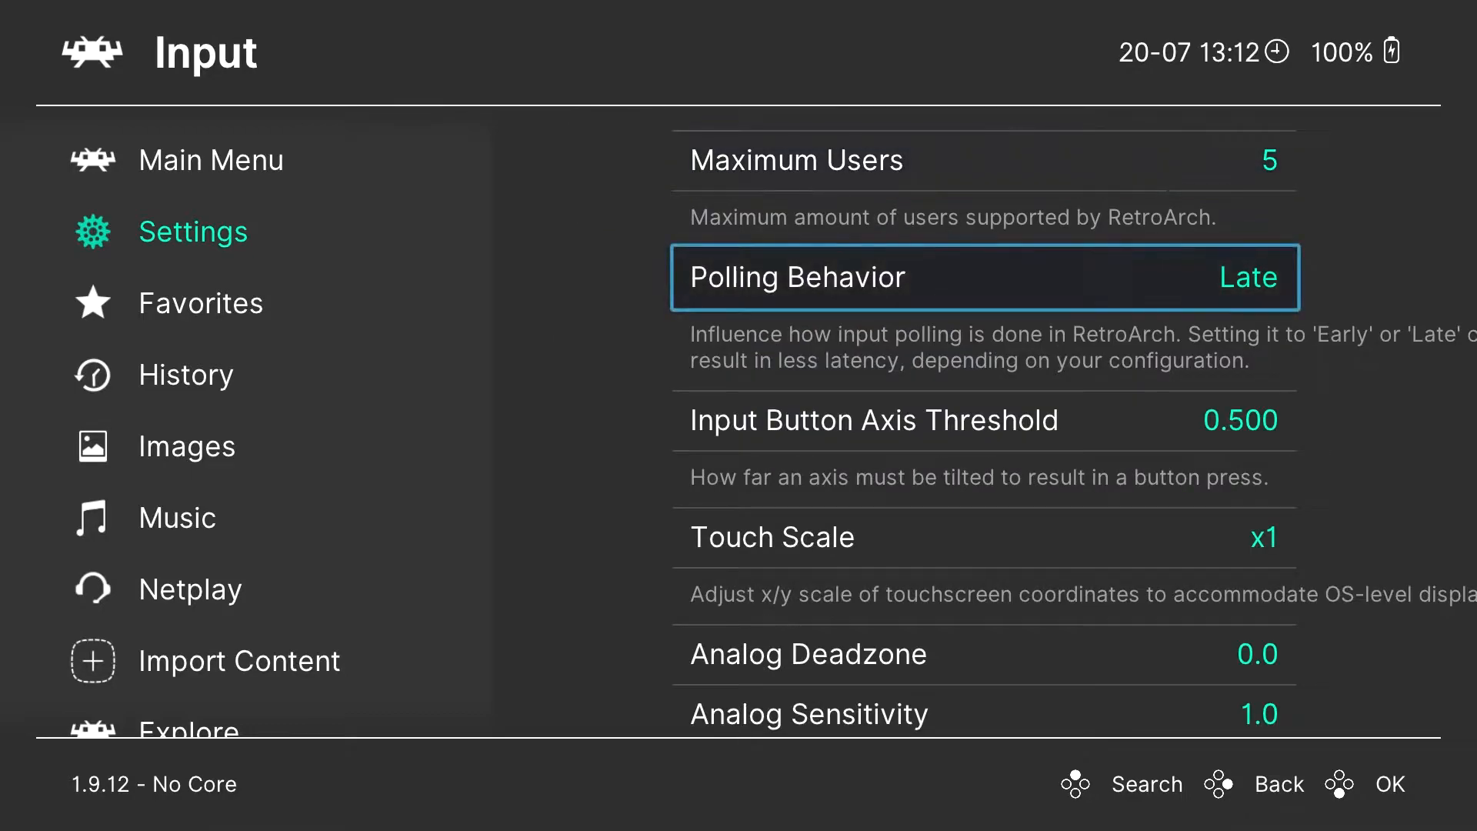
{"action": "scroll", "scroll_direction": "down", "scroll_amount": 3}
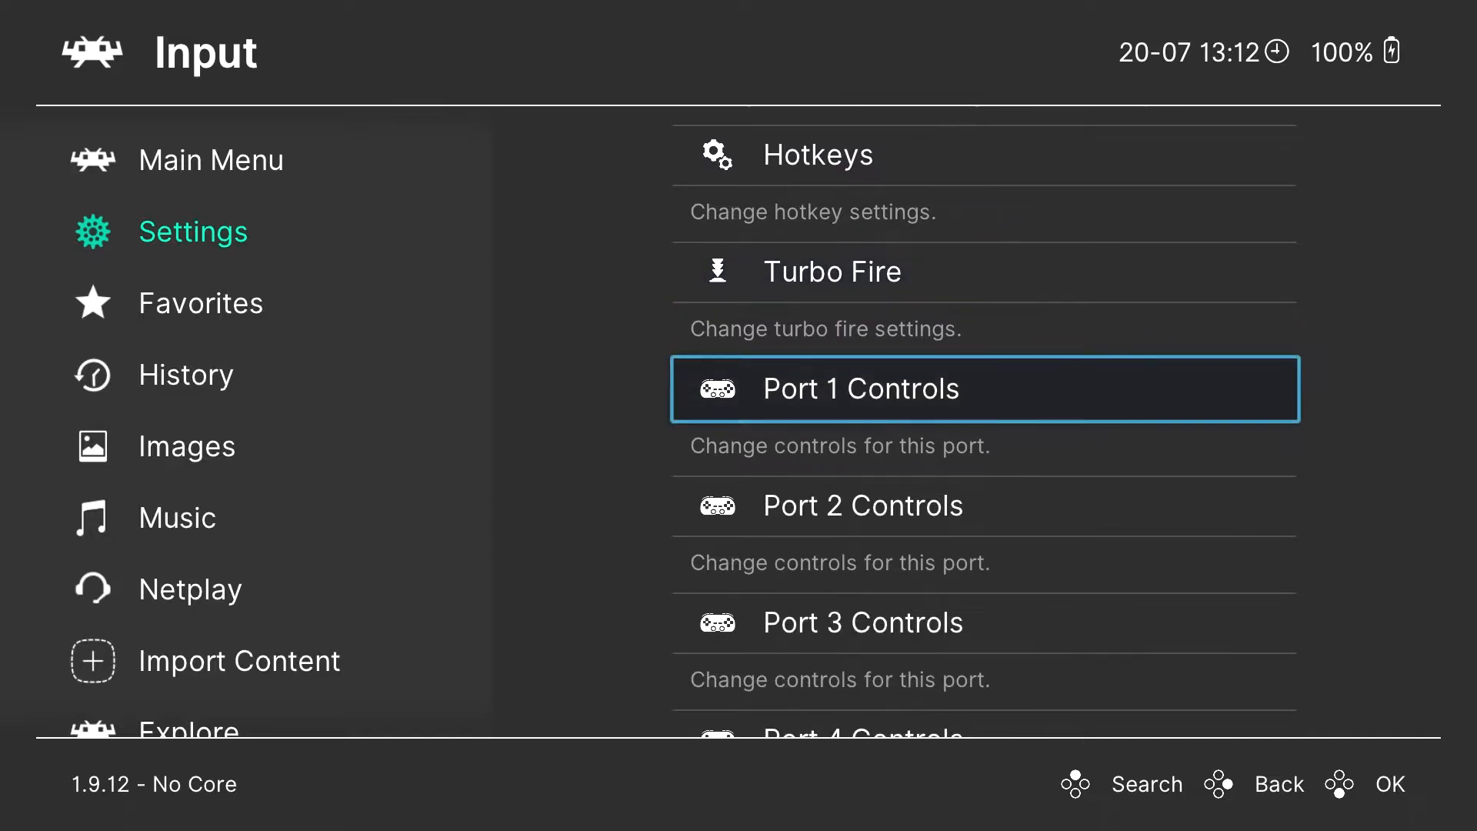
{"action": "left_click", "coordinate": [982, 387]}
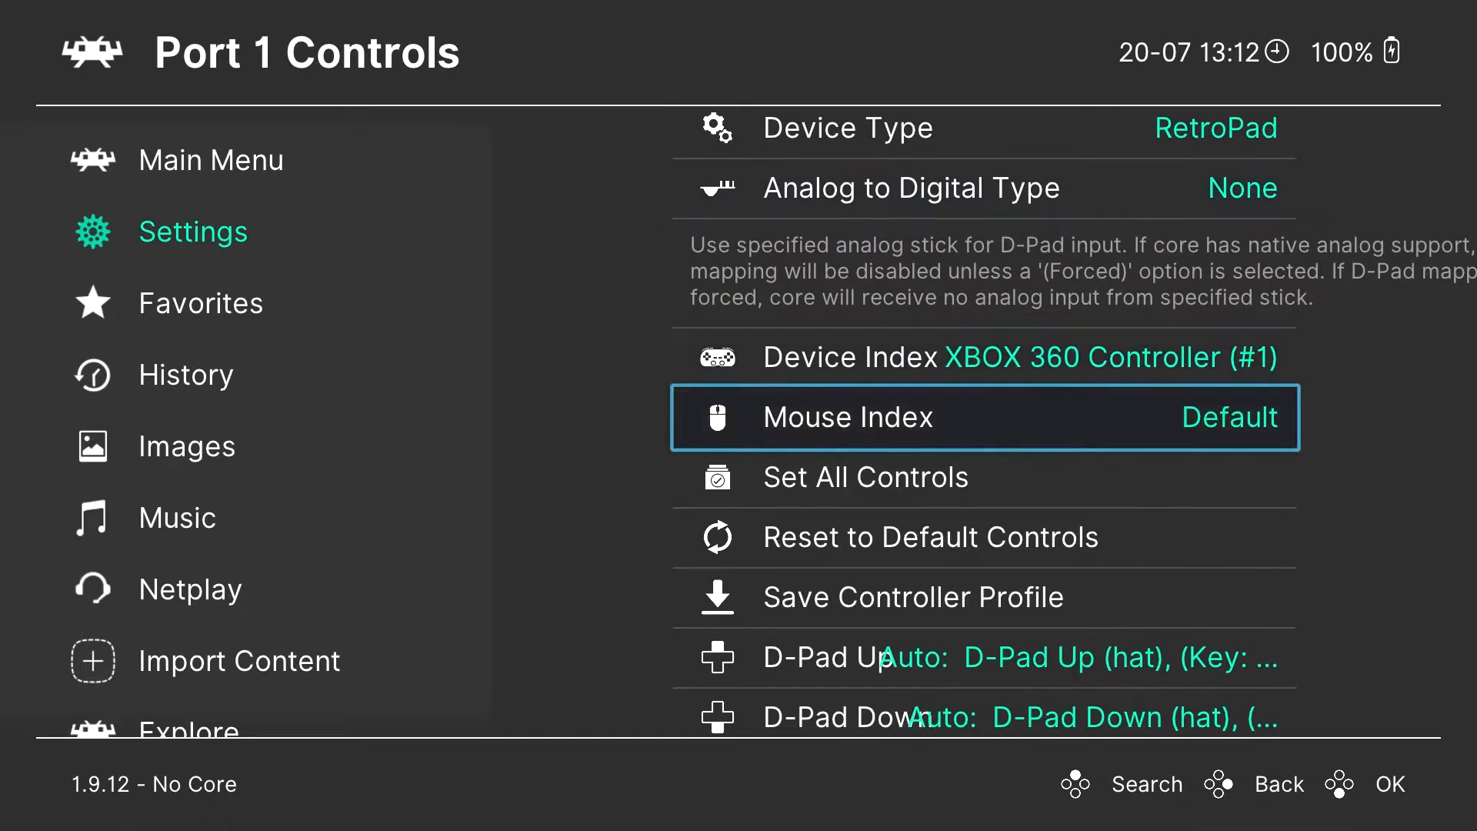
Step: Bind the D-pad, face buttons, Select, Start and shoulder buttons to the gamepad
{"action": "scroll", "scroll_direction": "down", "scroll_amount": 3}
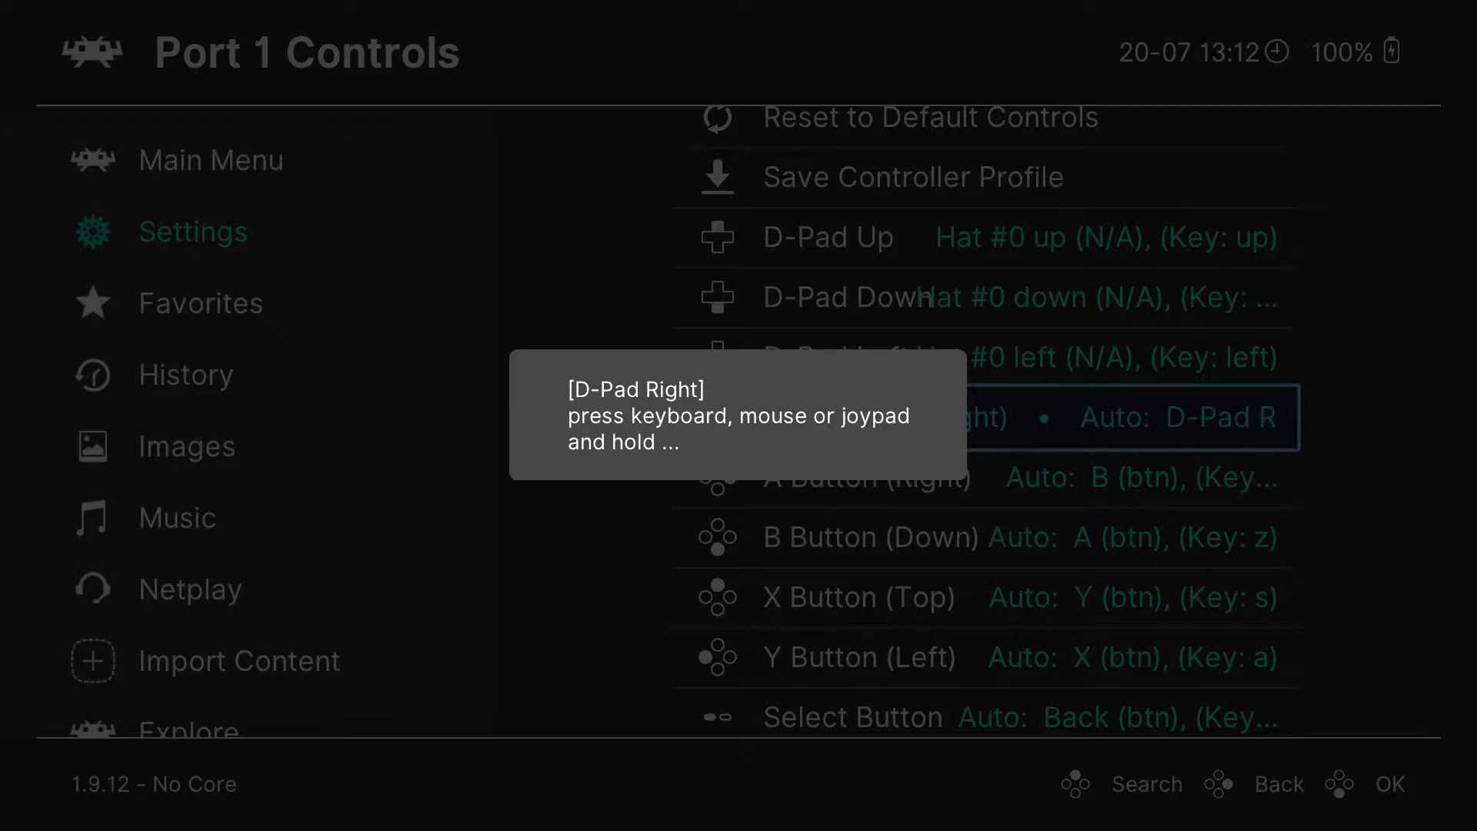
{"action": "scroll", "scroll_direction": "down", "scroll_amount": 3}
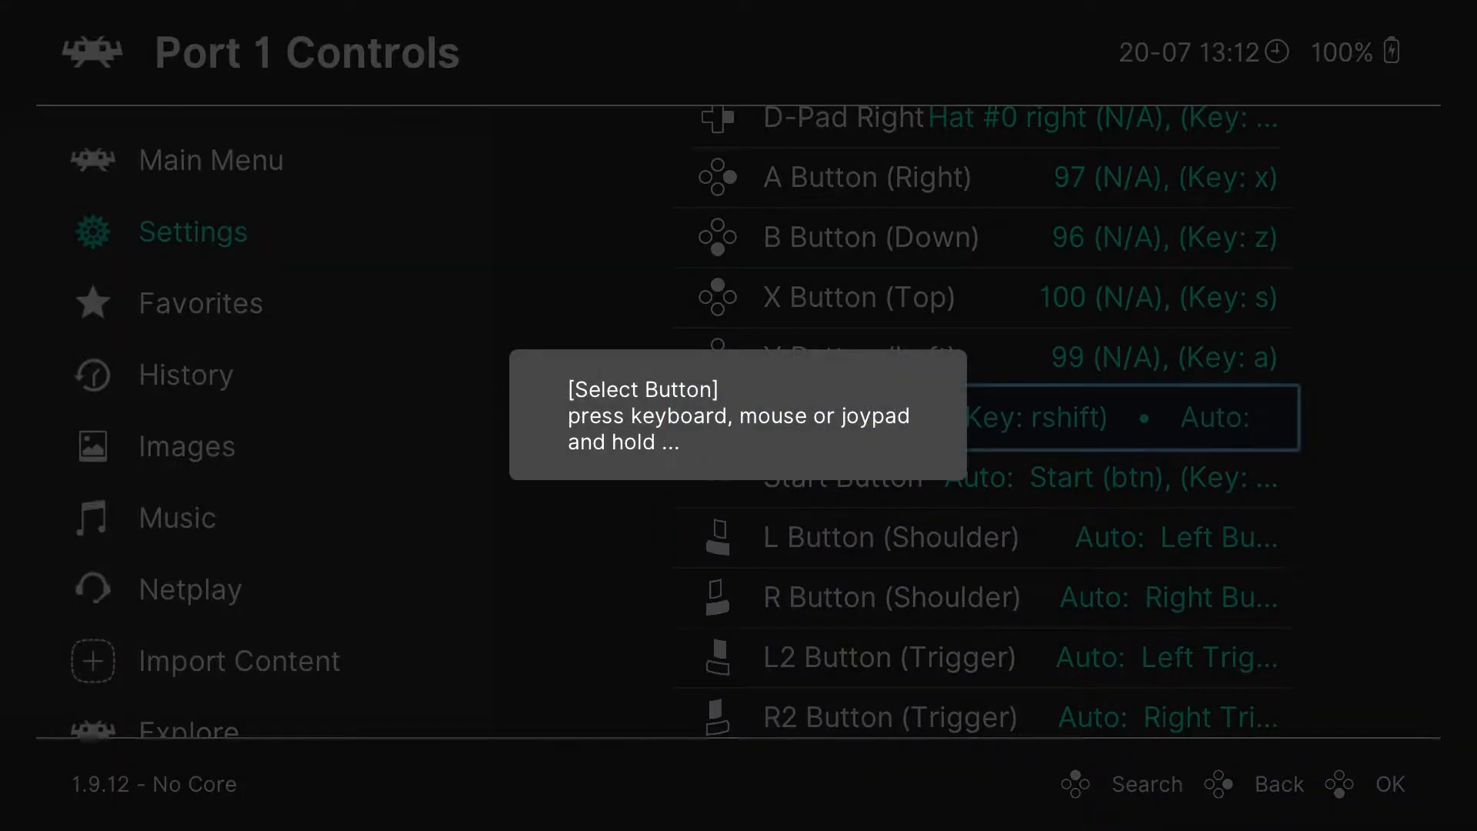
{"action": "key", "text": "rshift"}
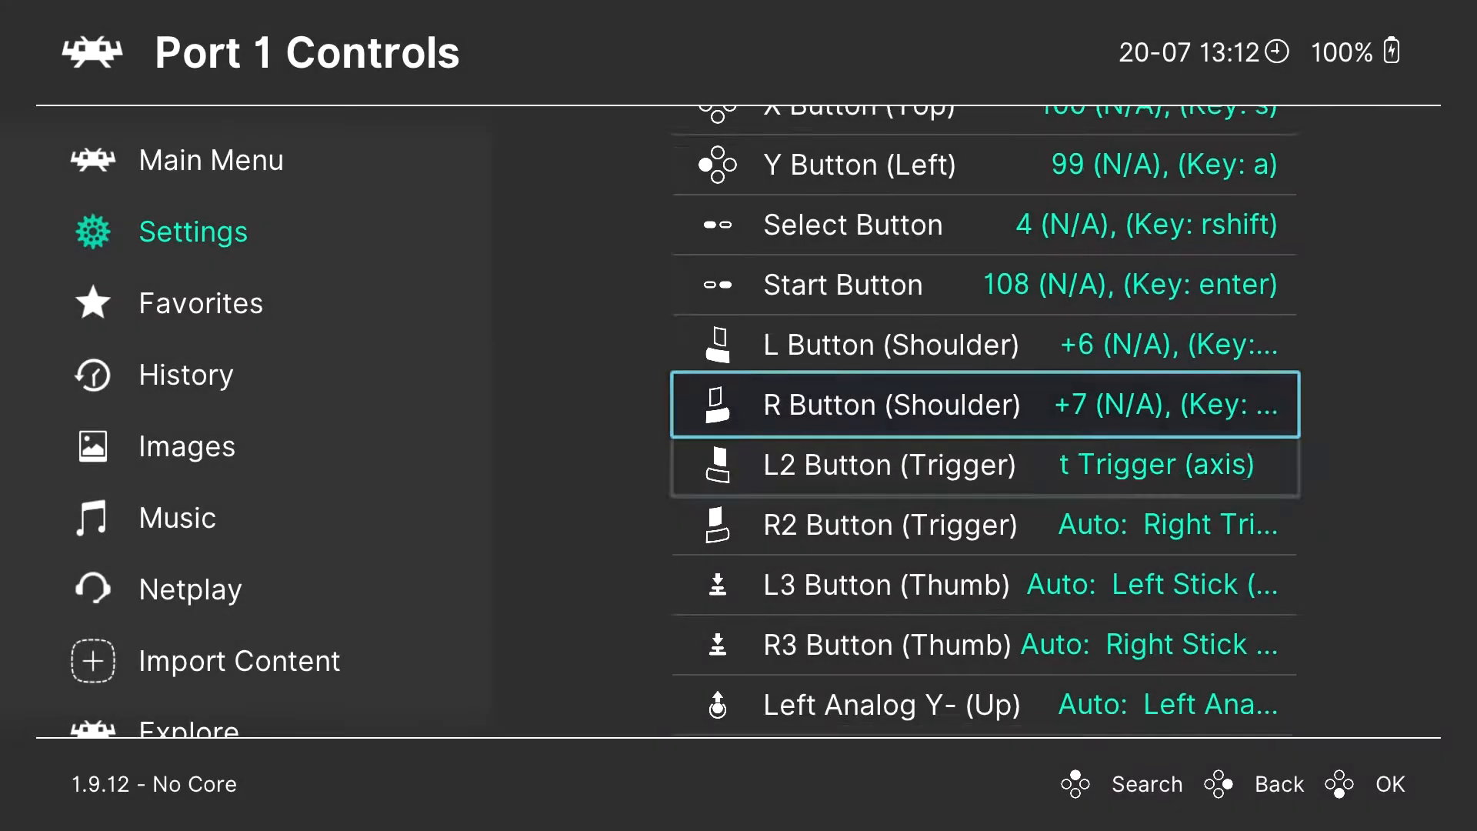
Step: Bind L2, R2, L3, R3 and the analog stick axes, ending back at the Input list
{"action": "left_click", "coordinate": [891, 463]}
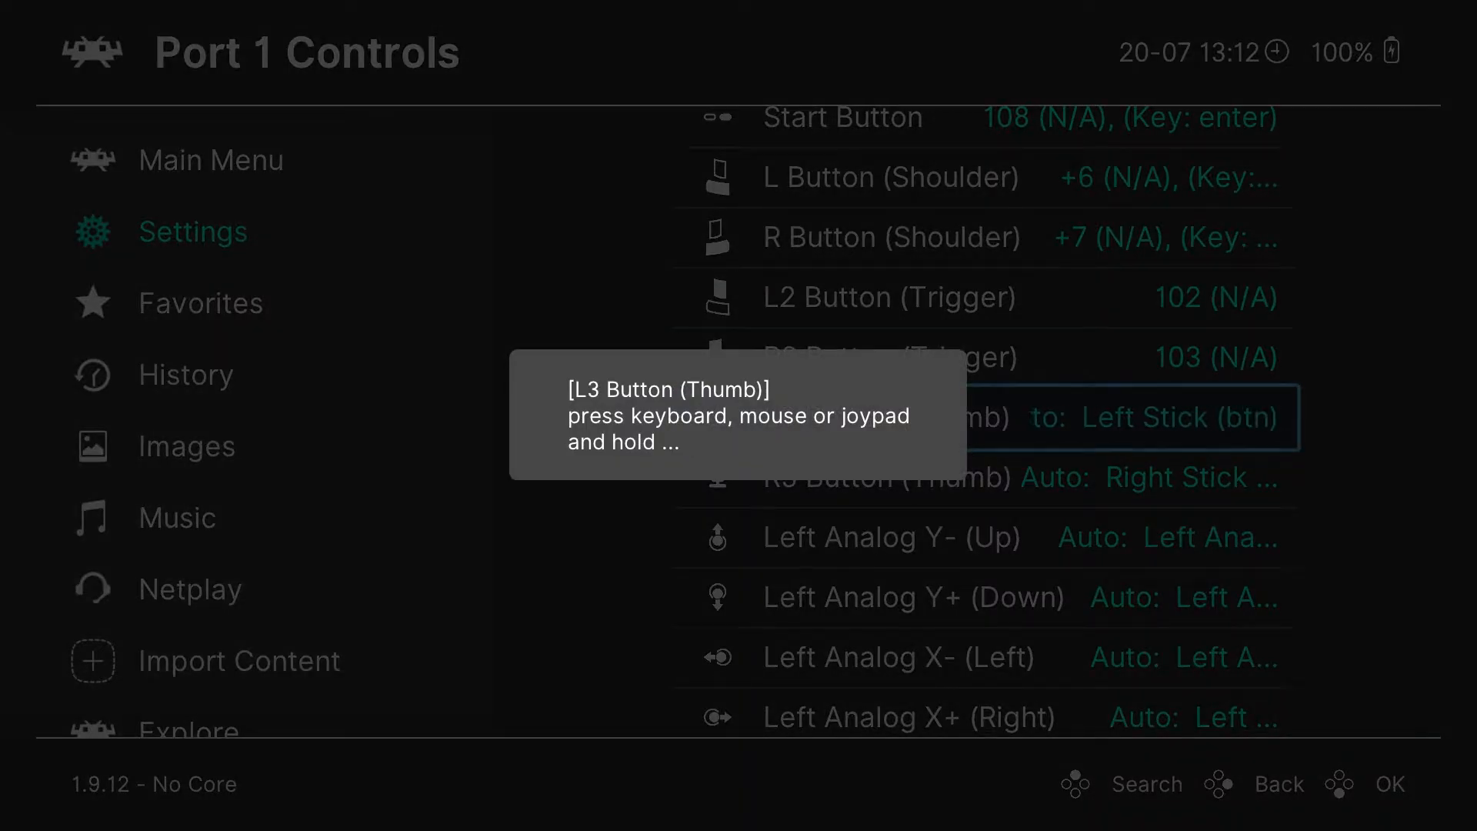
{"action": "scroll", "scroll_direction": "down", "scroll_amount": 3}
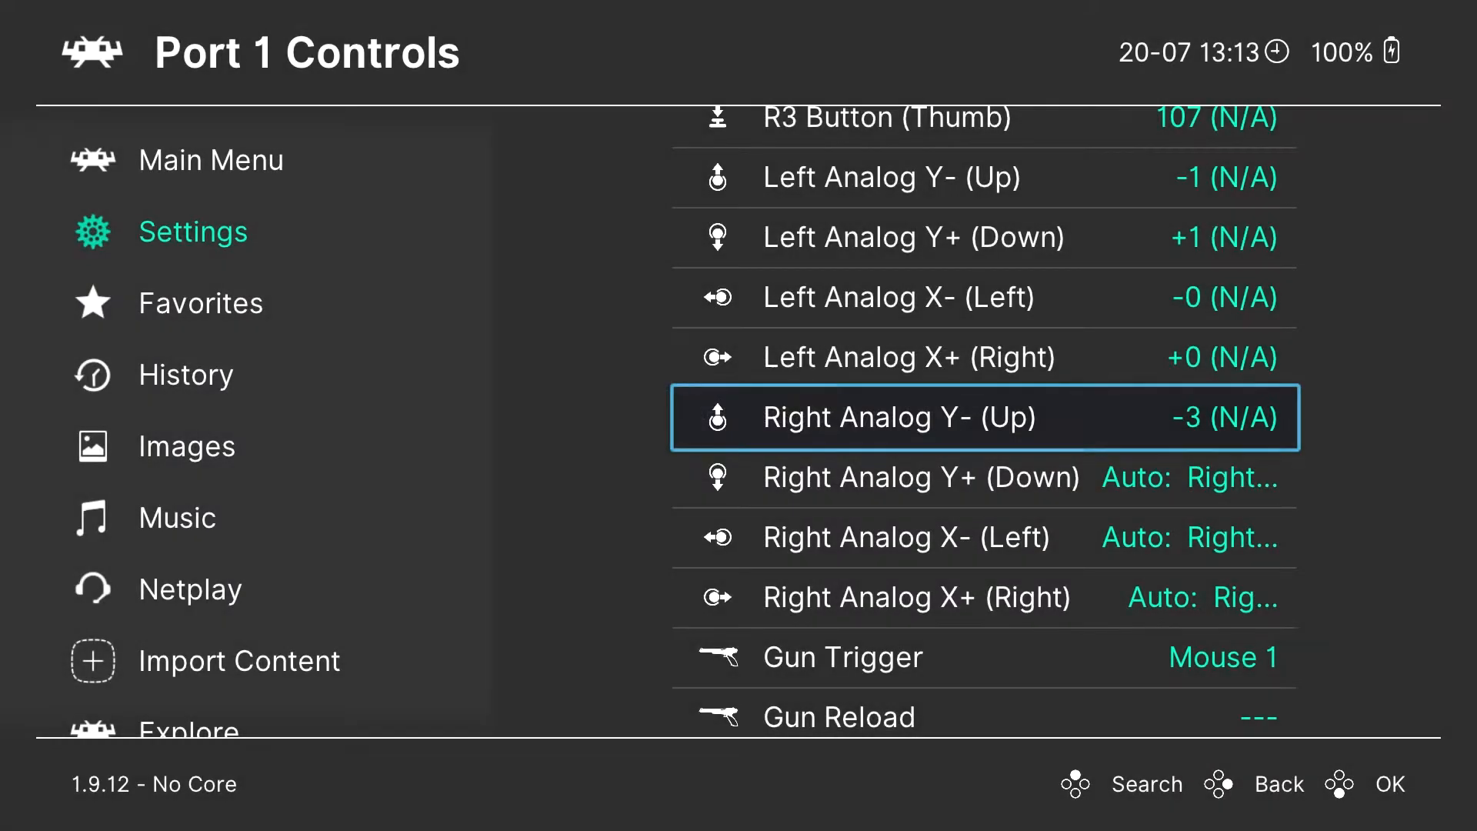
{"action": "left_click", "coordinate": [984, 475]}
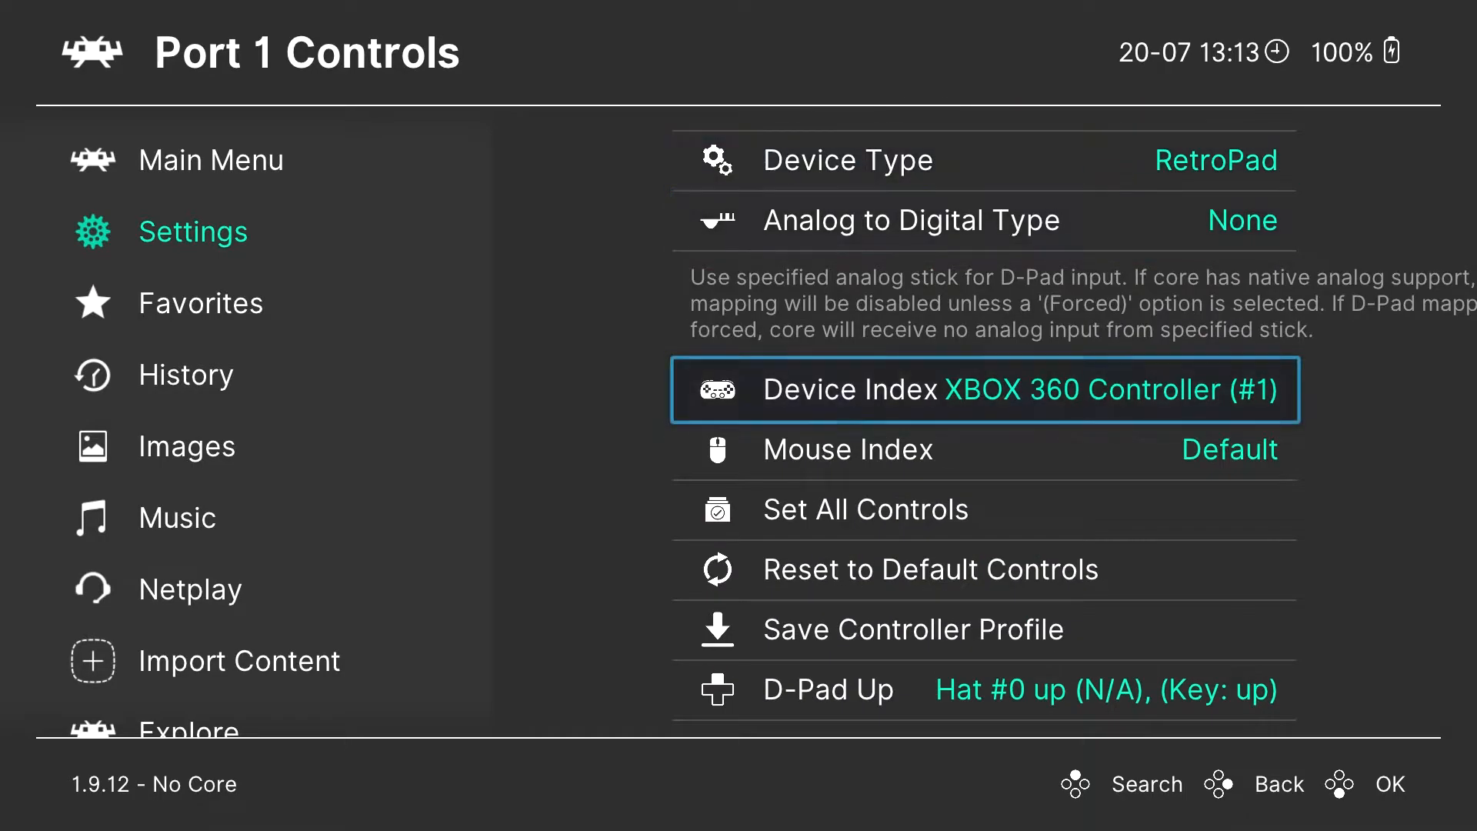
{"action": "left_click", "coordinate": [912, 628]}
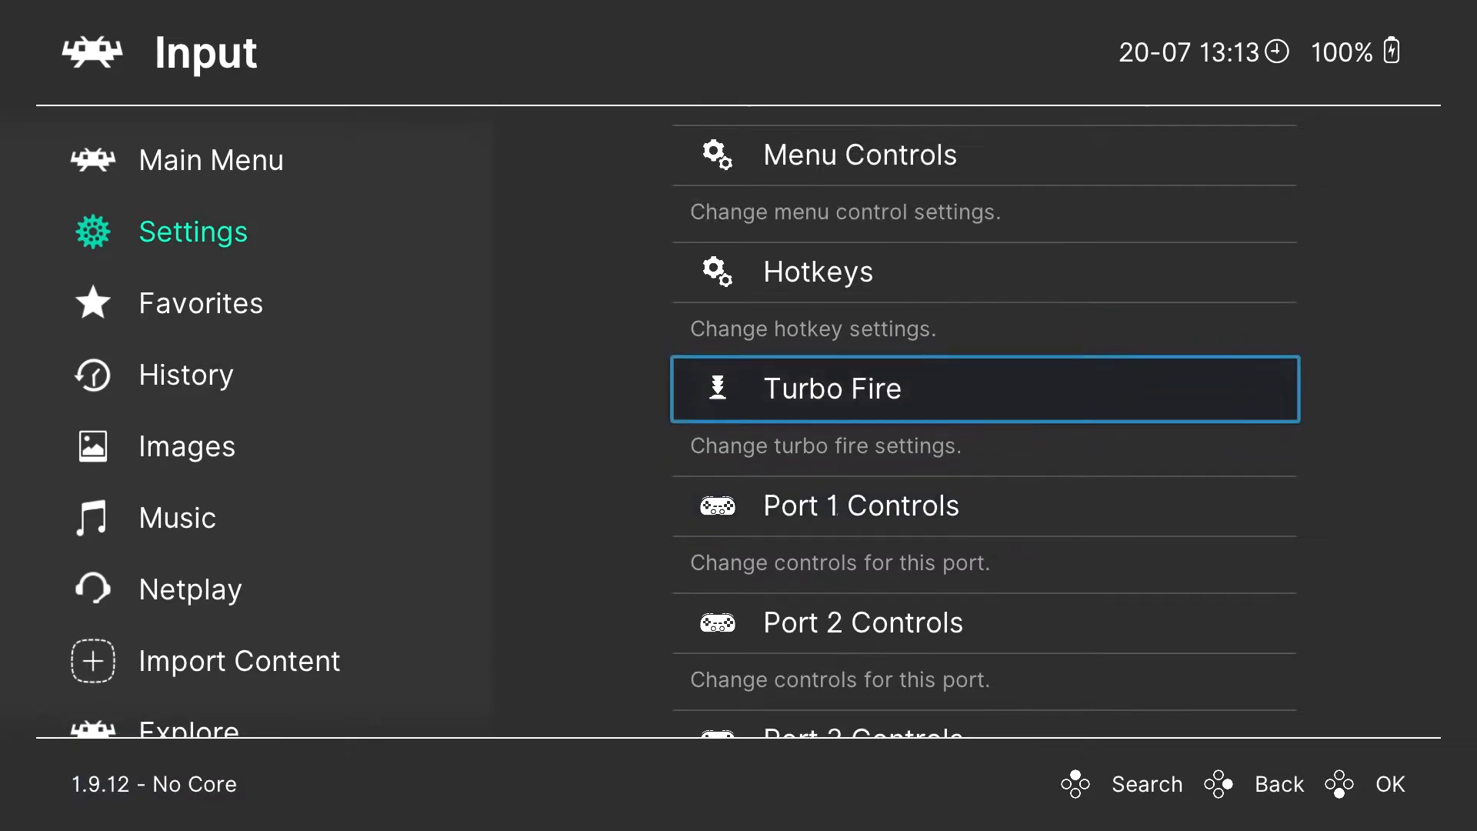
Step: In Hotkeys, set a menu-toggle controller combo and make button 4 the hotkey enabler
{"action": "left_click", "coordinate": [815, 270]}
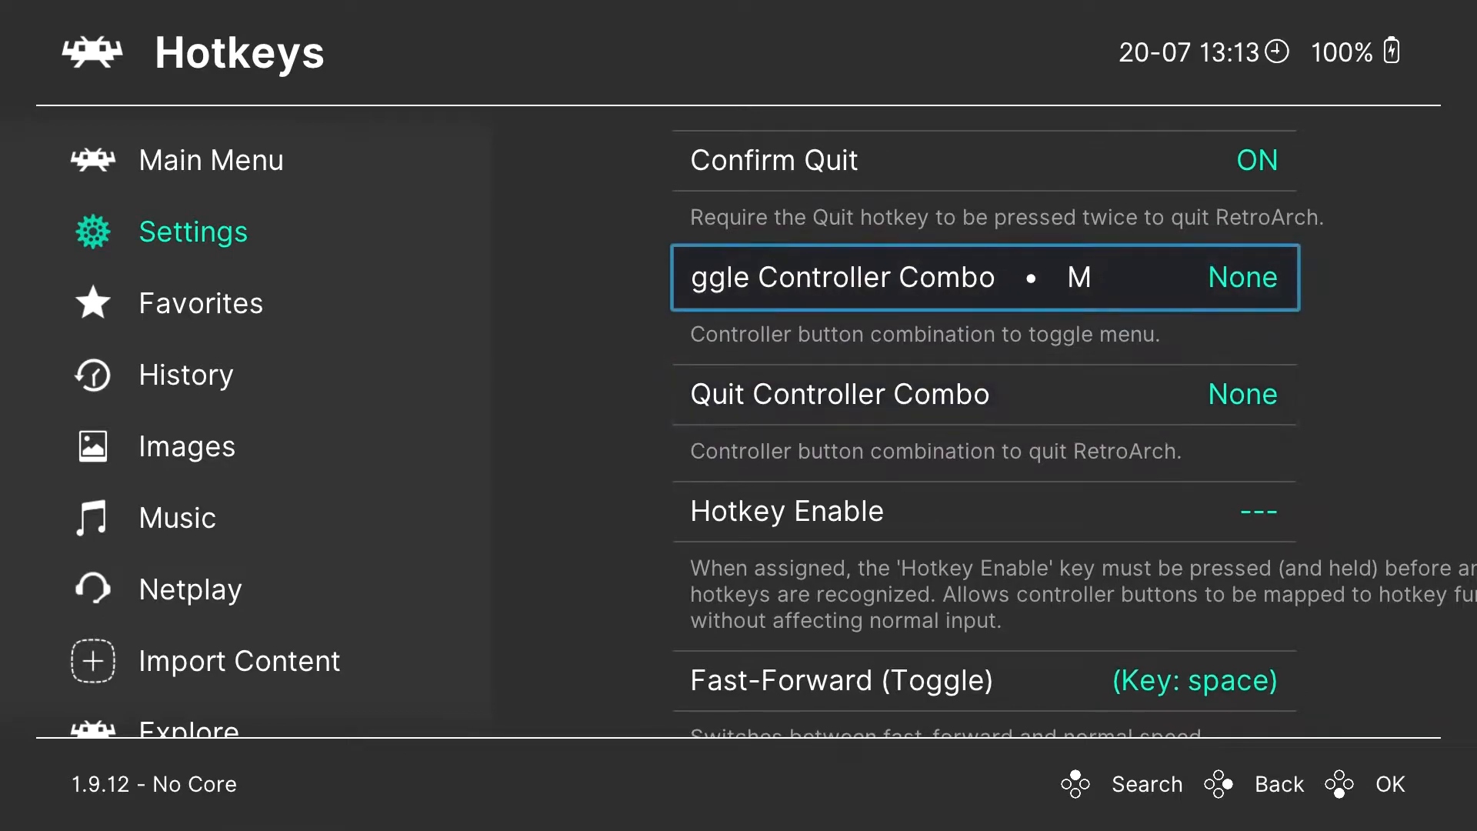
{"action": "left_click", "coordinate": [983, 277]}
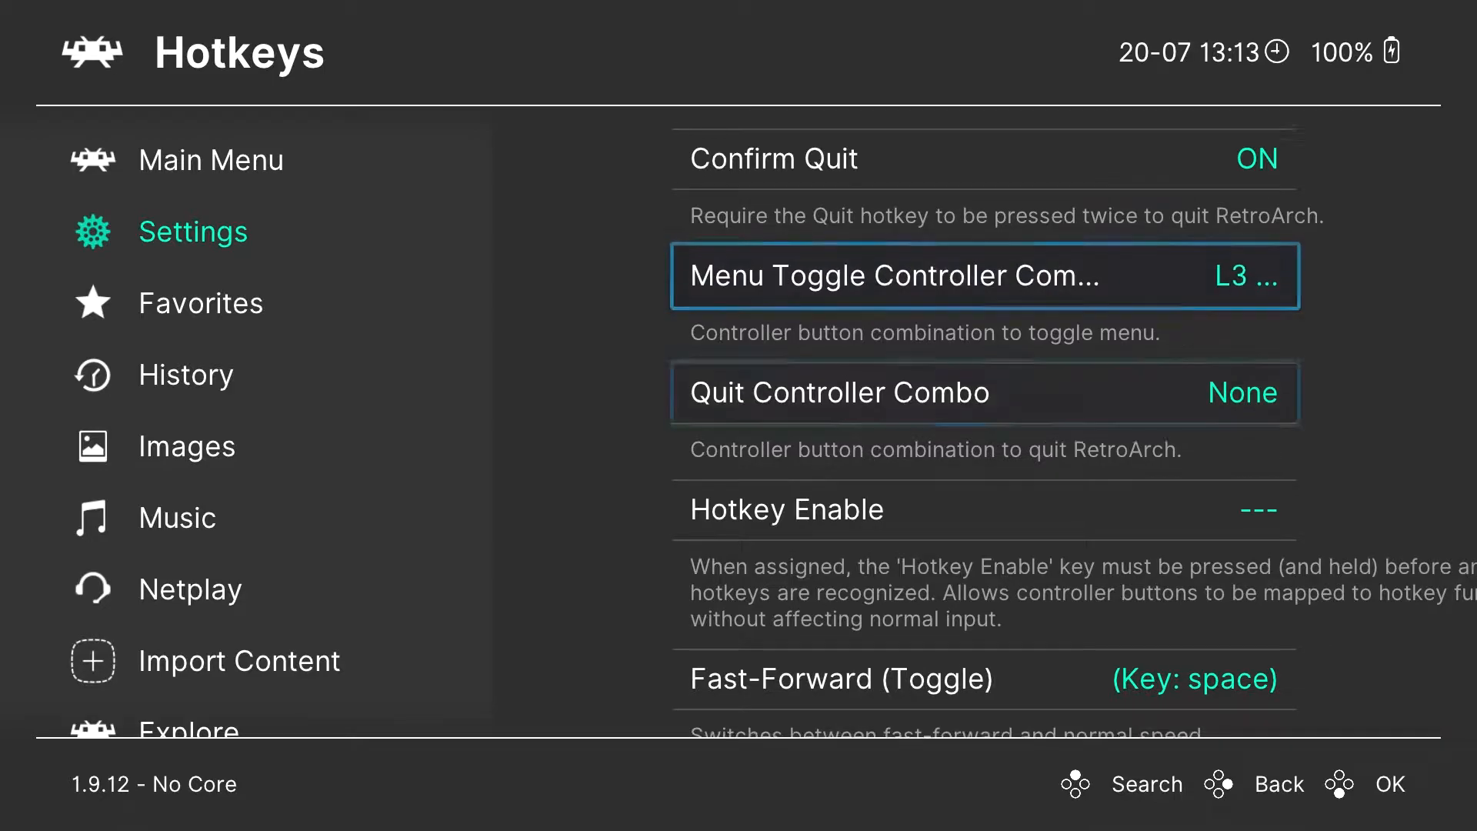
{"action": "left_click", "coordinate": [984, 509]}
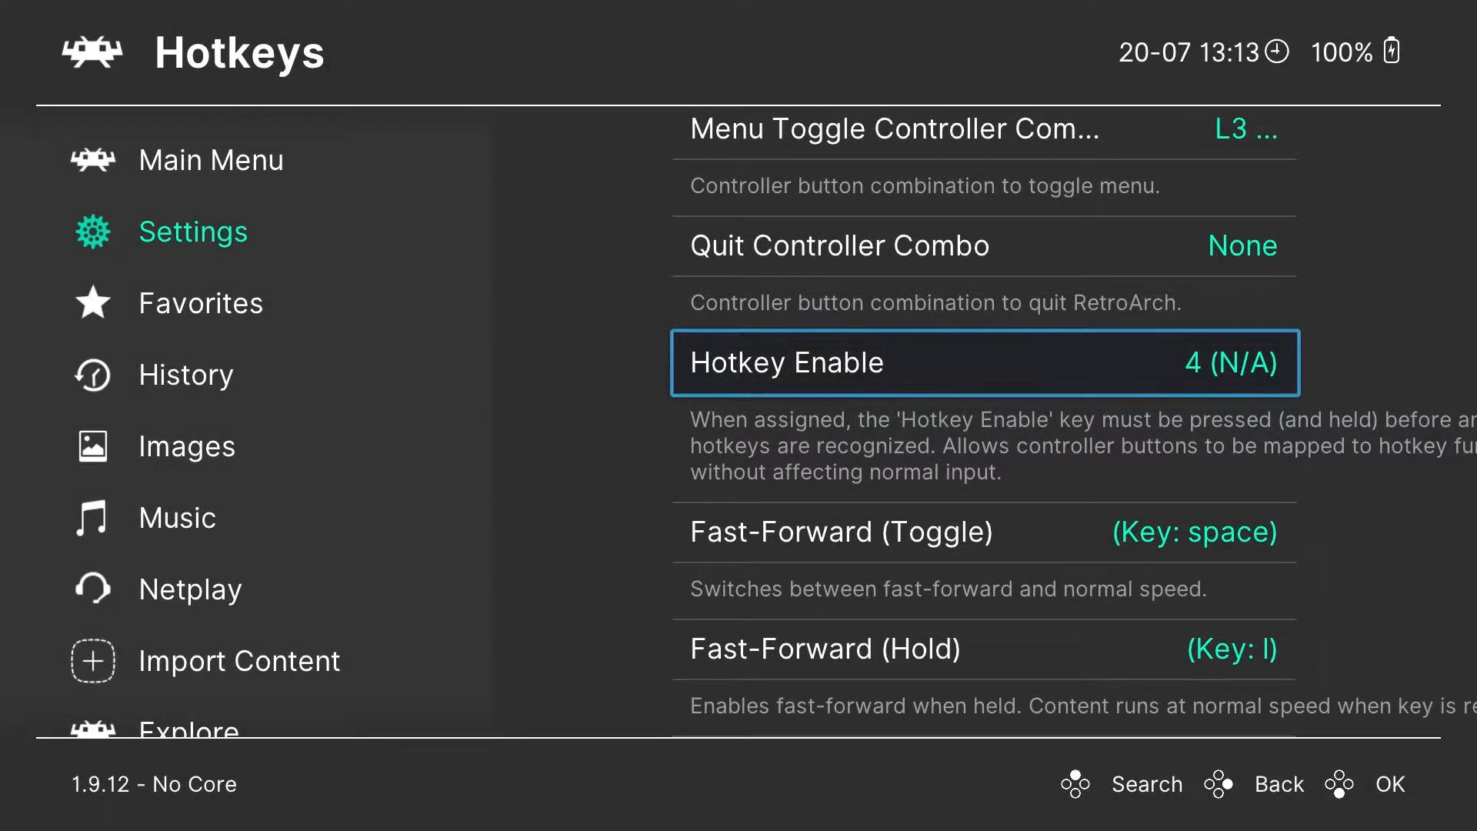
Step: Scroll through the full hotkey list to review the remaining bindings
{"action": "scroll", "scroll_direction": "down", "scroll_amount": 3}
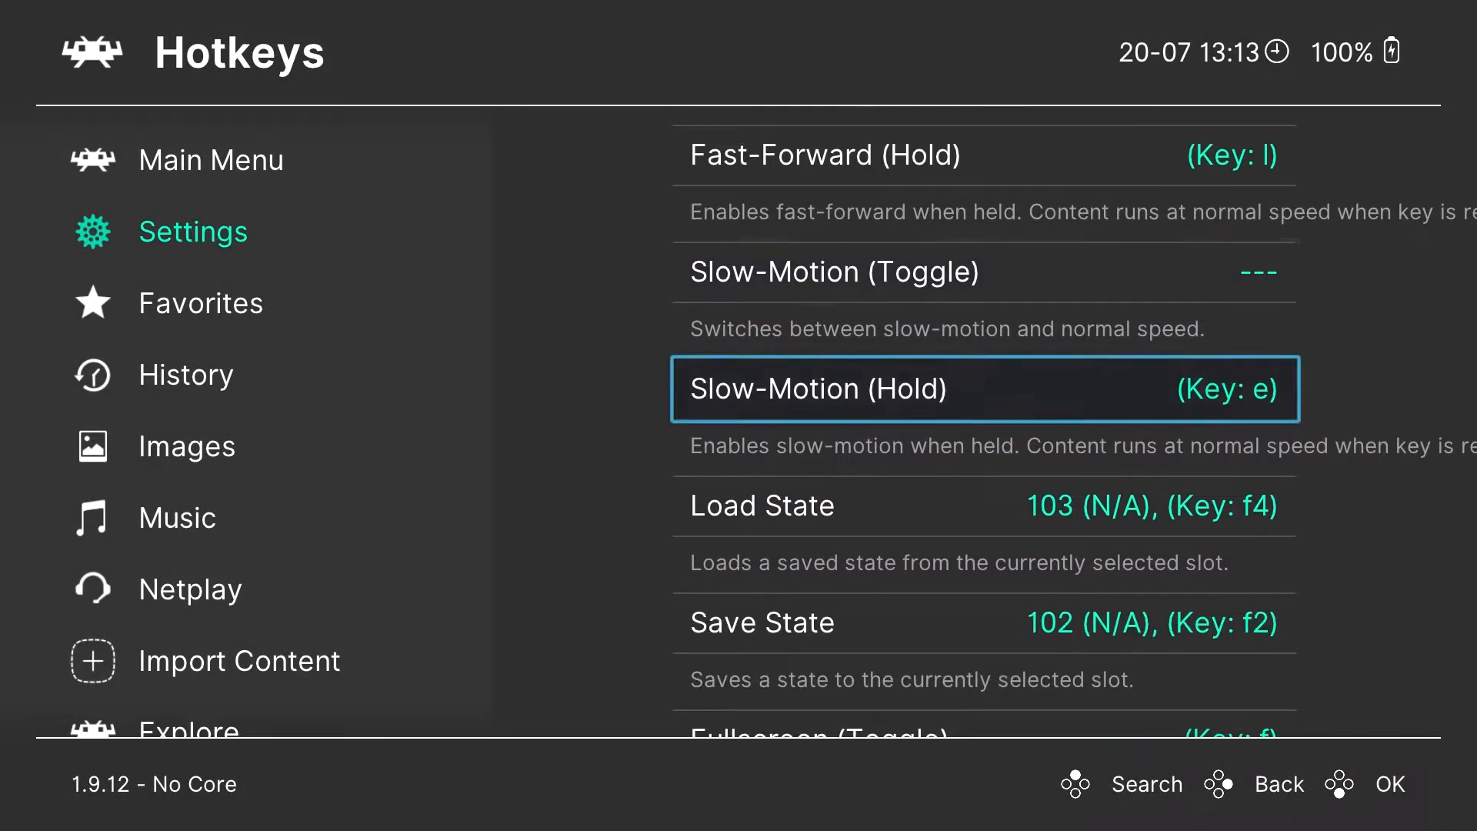
{"action": "scroll", "scroll_direction": "down", "scroll_amount": 3}
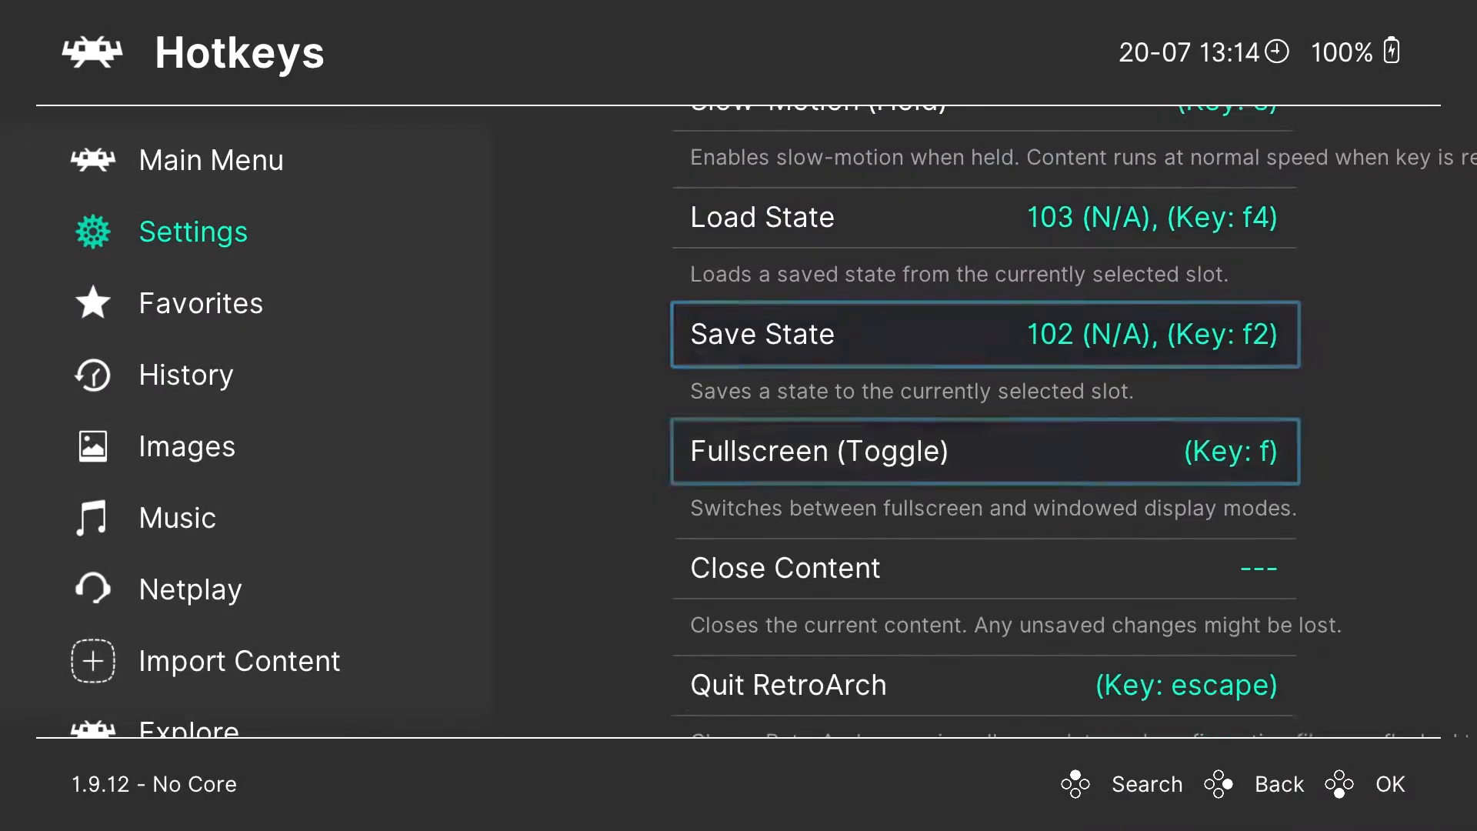
{"action": "scroll", "scroll_direction": "down", "scroll_amount": 3}
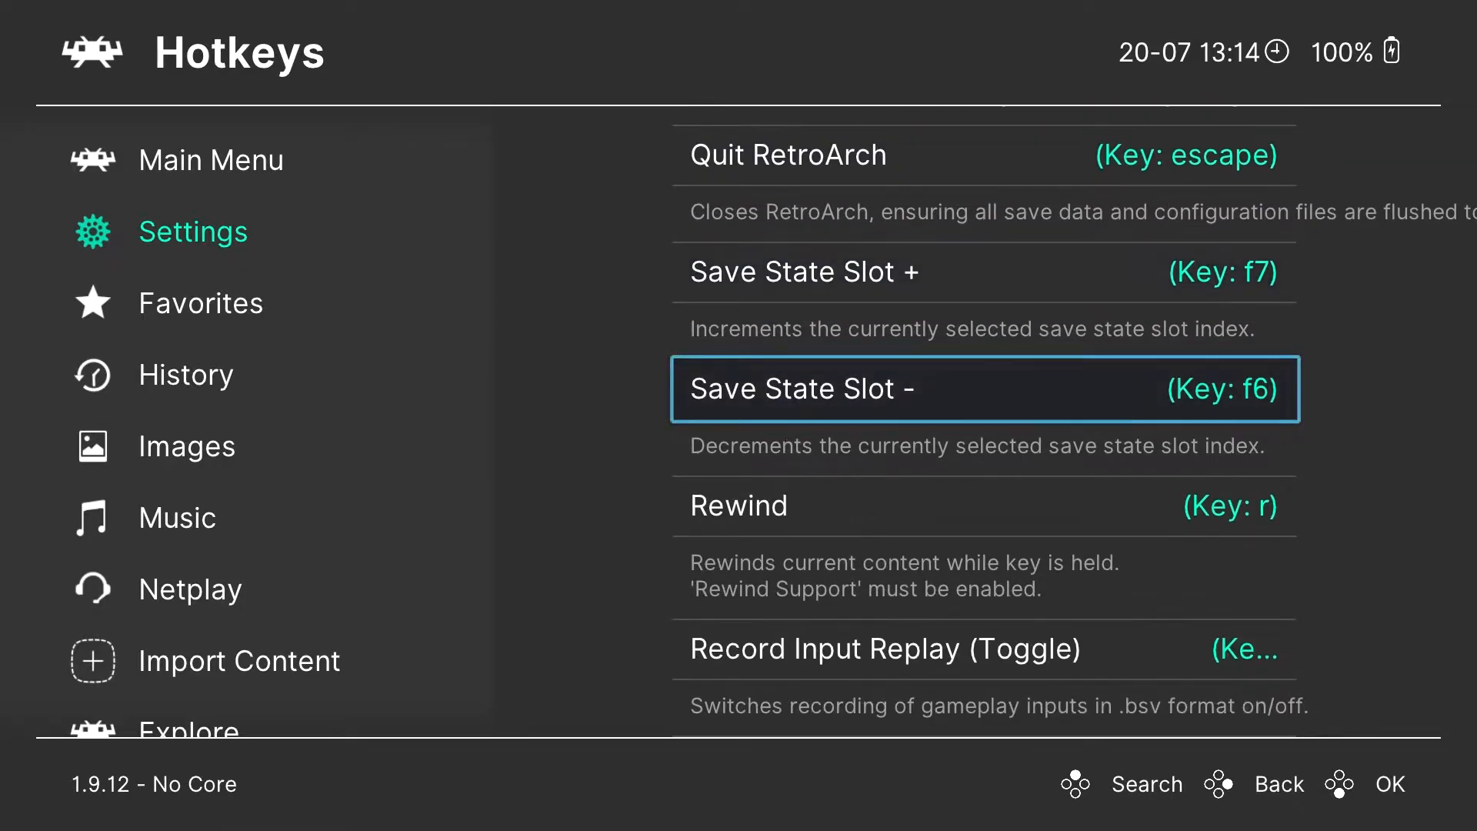
{"action": "scroll", "scroll_direction": "down", "scroll_amount": 3}
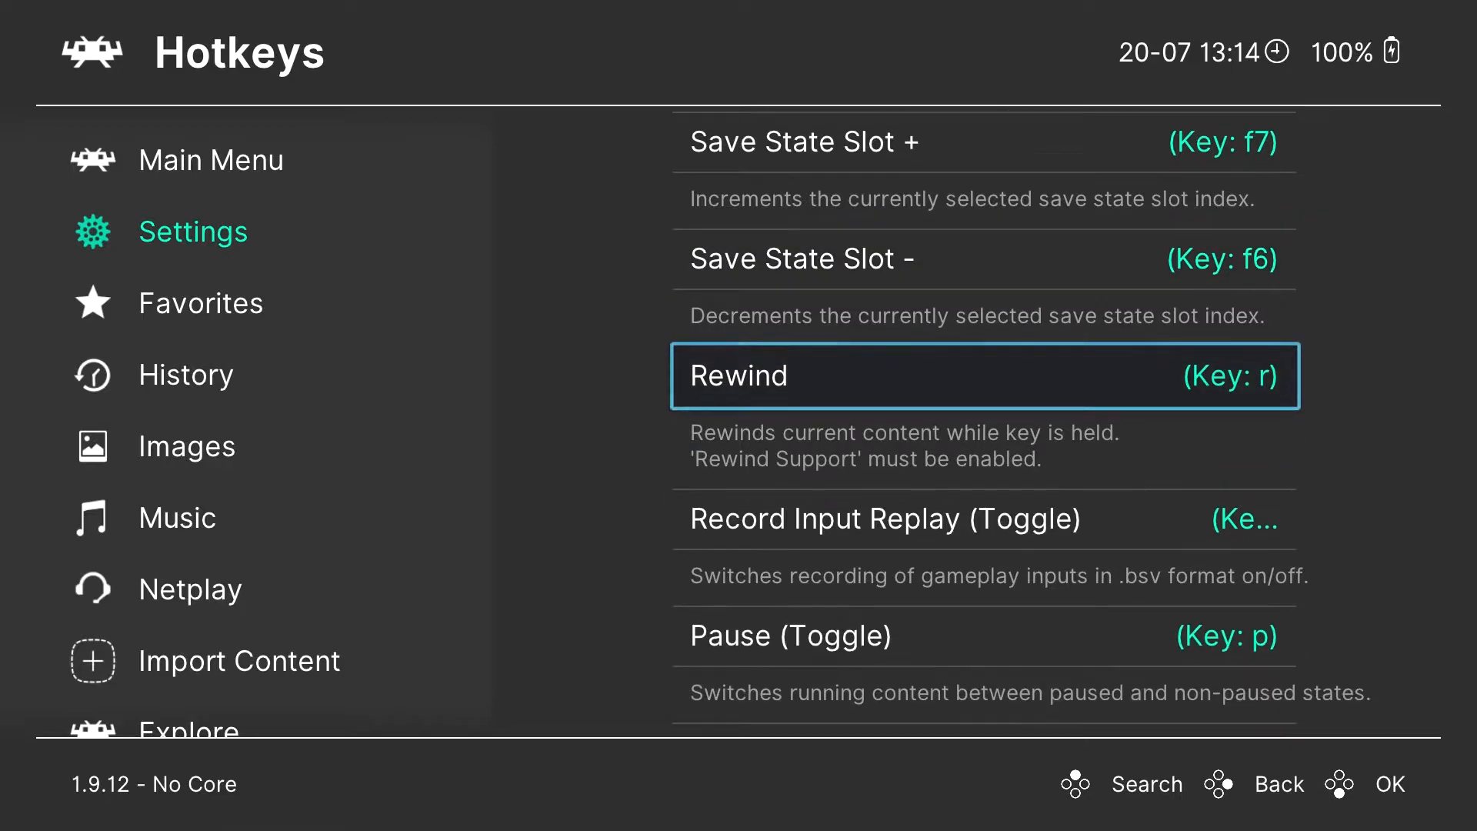
{"action": "scroll", "scroll_direction": "down", "scroll_amount": 3}
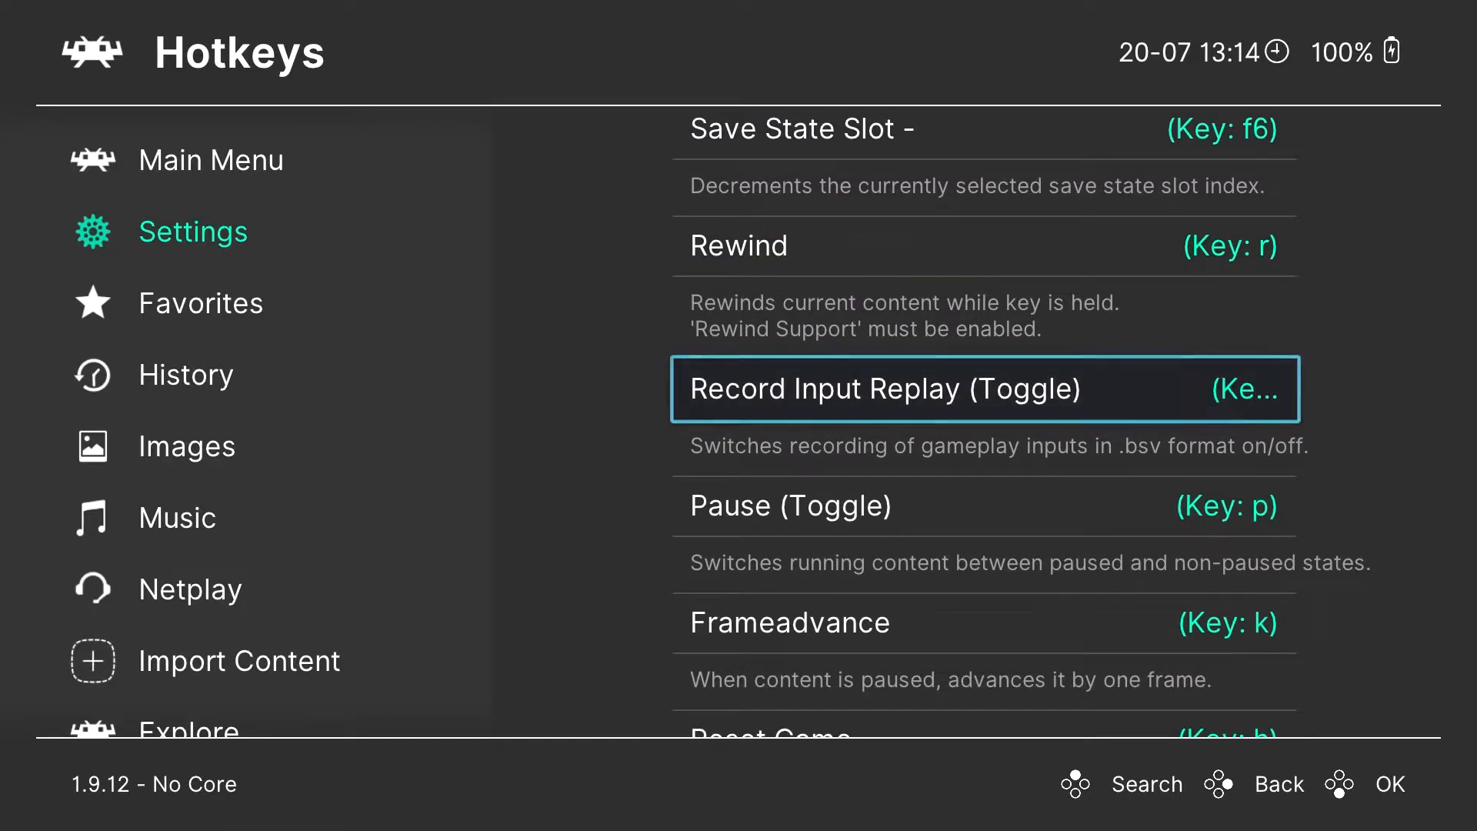
{"action": "scroll", "scroll_direction": "down", "scroll_amount": 3}
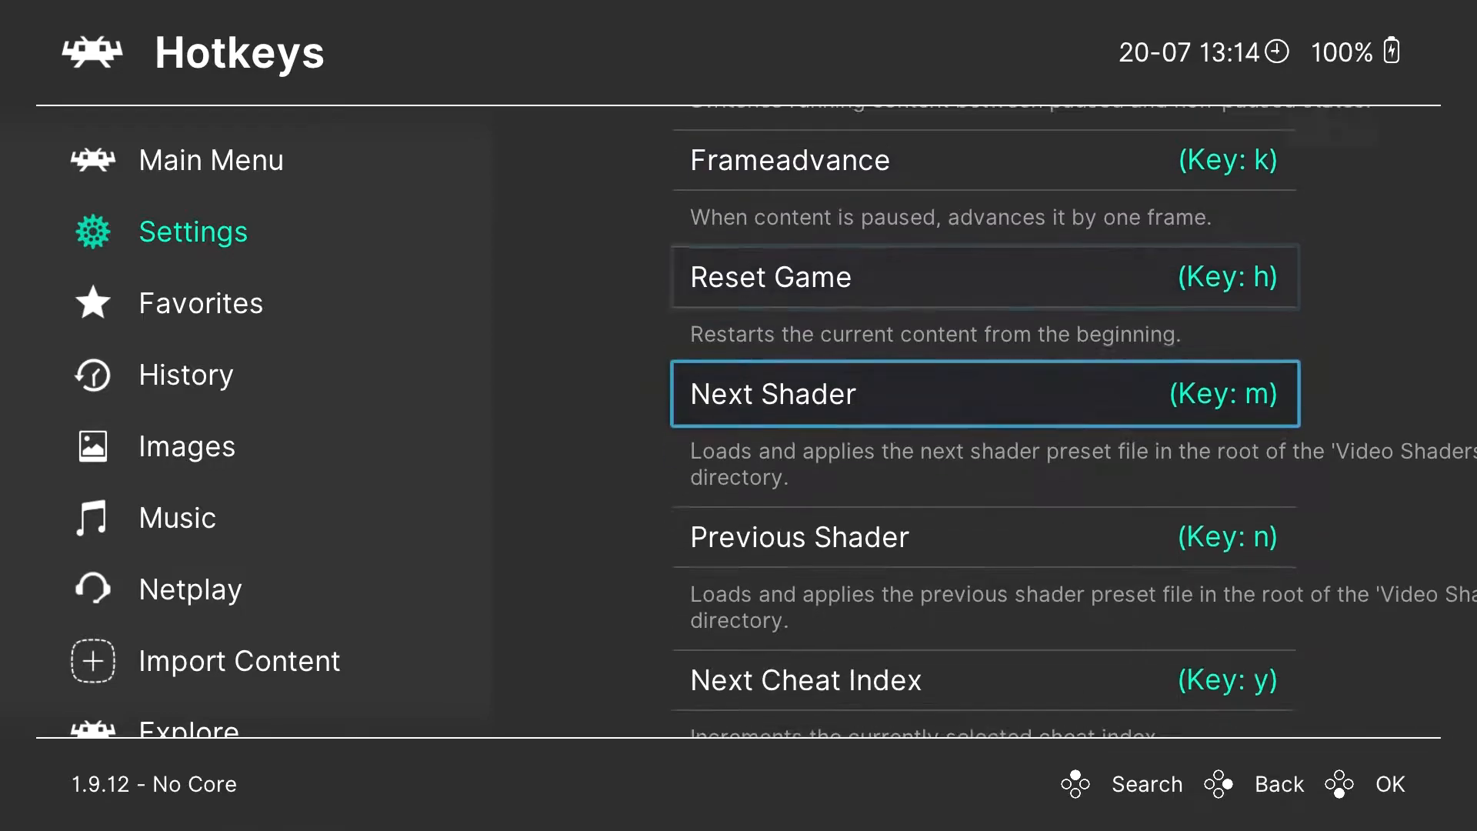
{"action": "scroll", "scroll_direction": "down", "scroll_amount": 3}
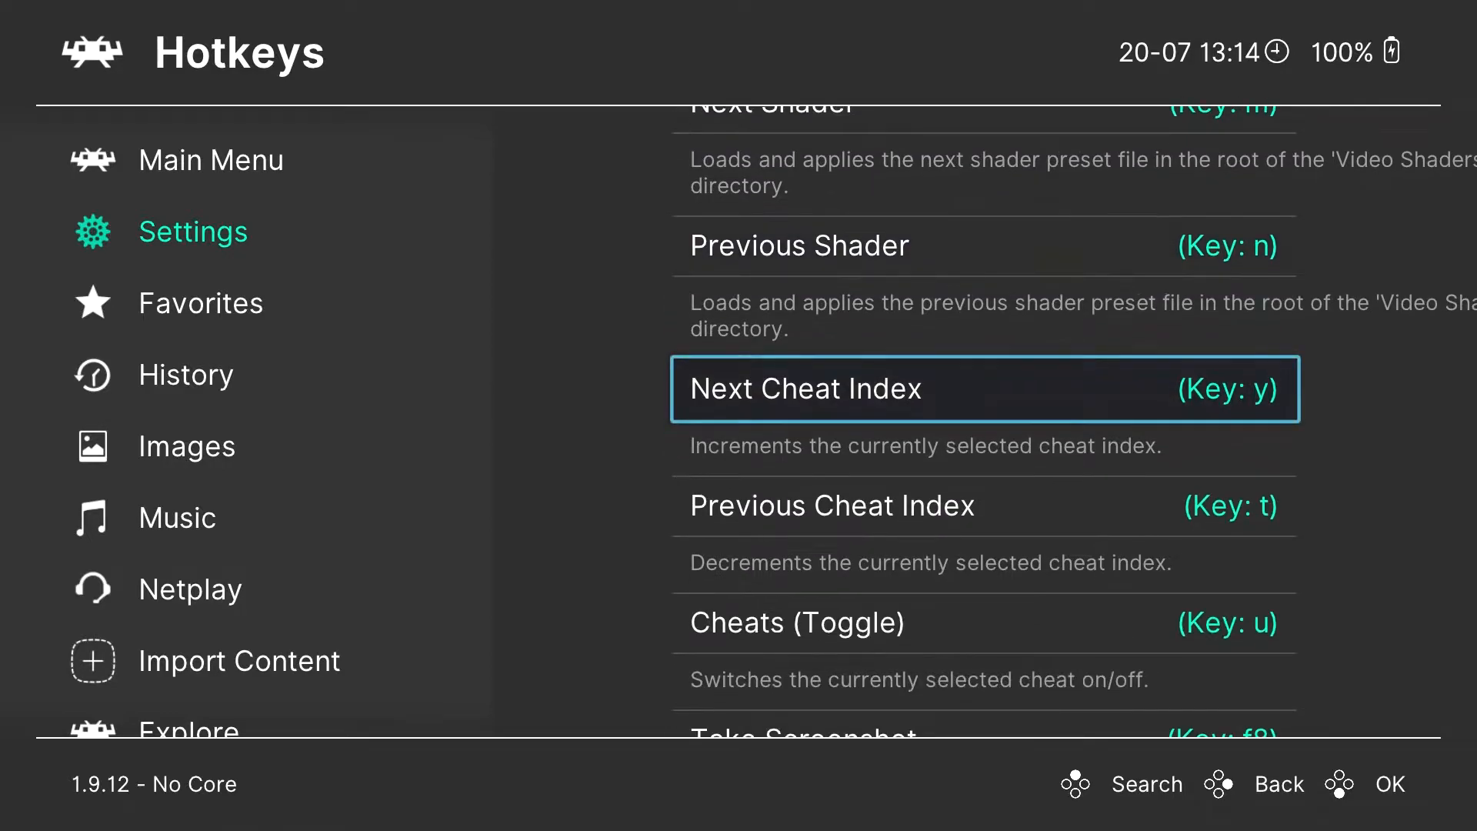
{"action": "scroll", "scroll_direction": "down", "scroll_amount": 3}
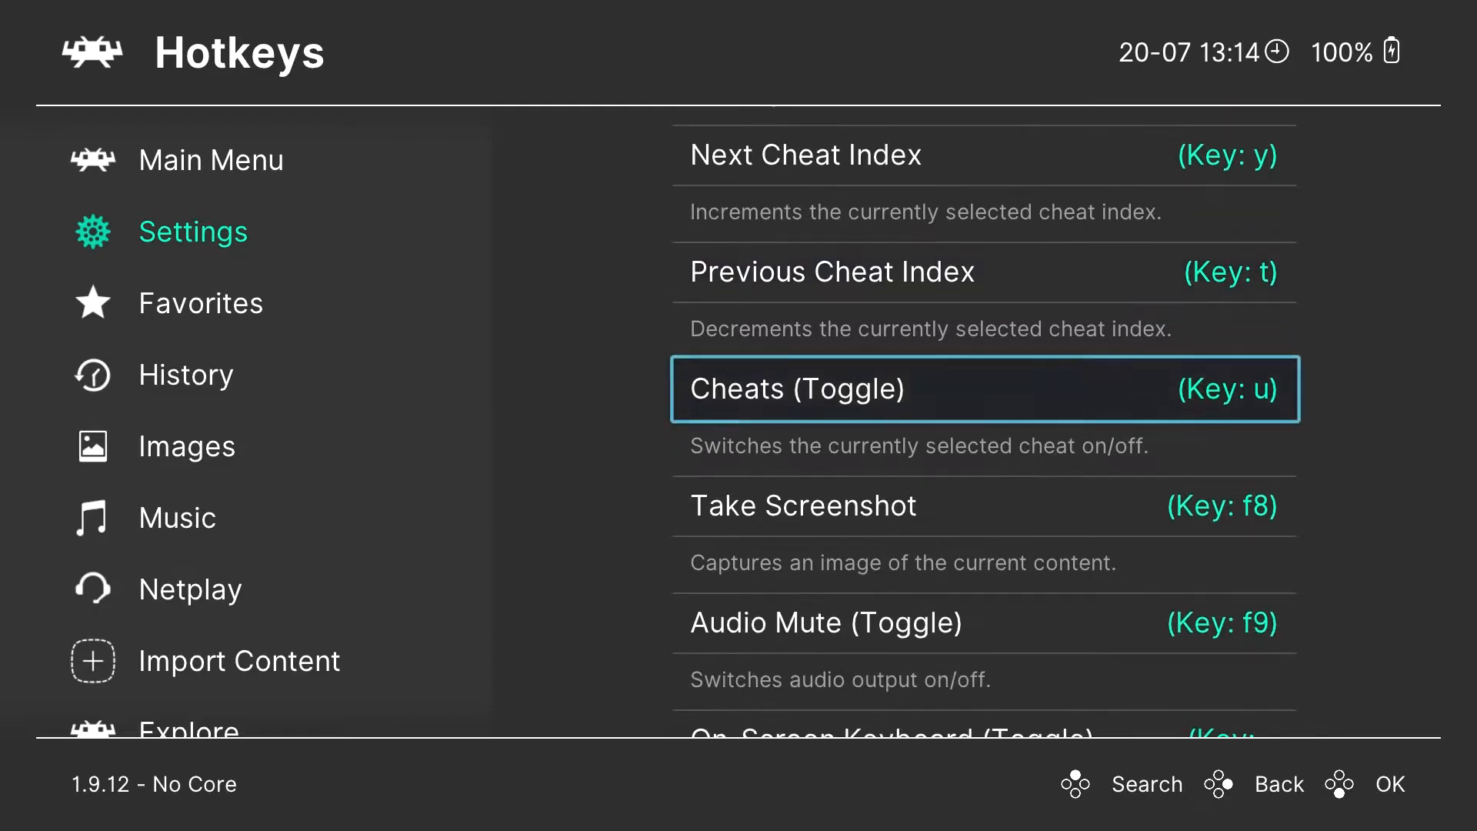
{"action": "scroll", "scroll_direction": "down", "scroll_amount": 3}
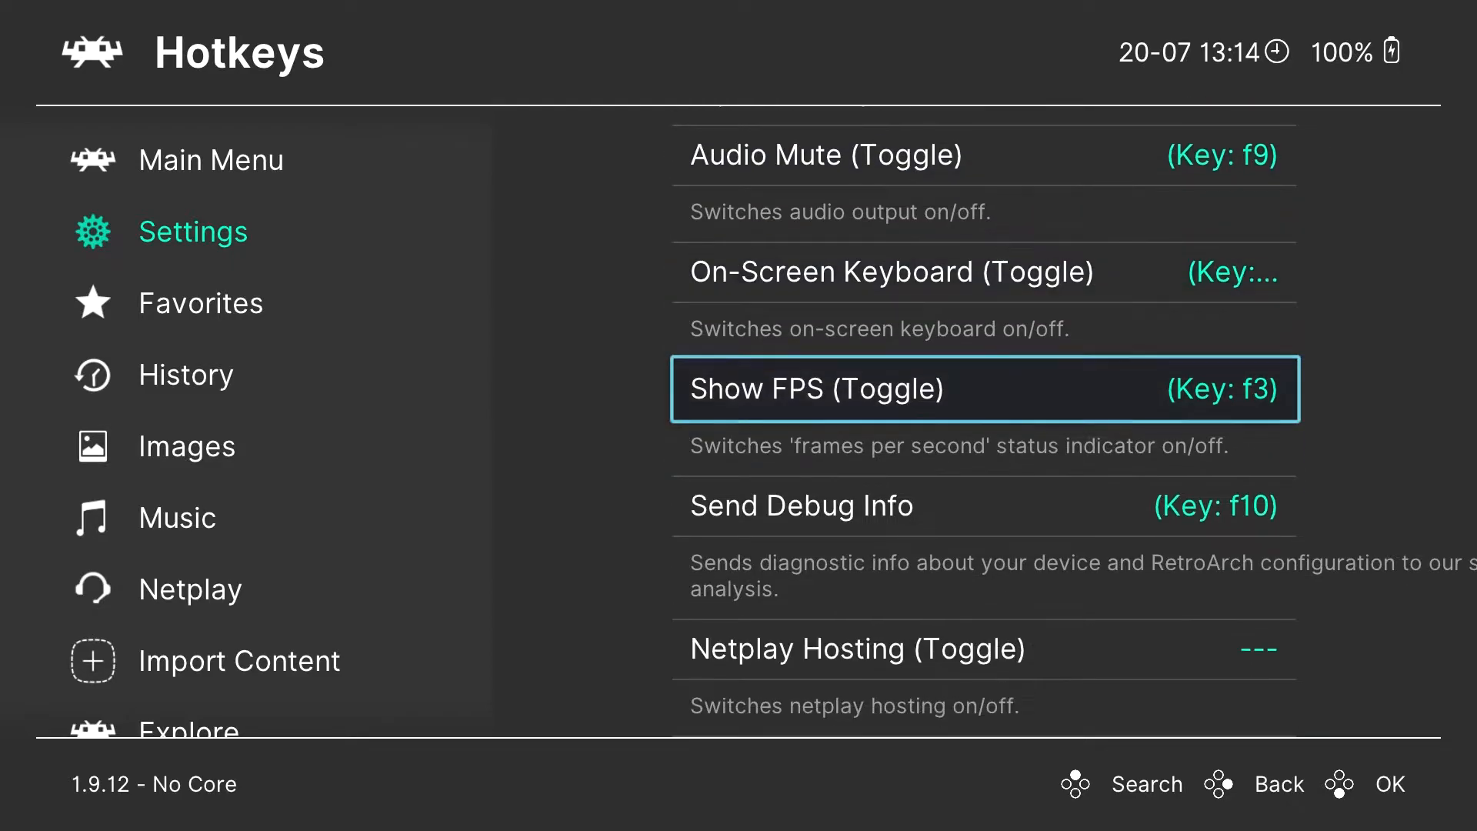
{"action": "scroll", "scroll_direction": "down", "scroll_amount": 3}
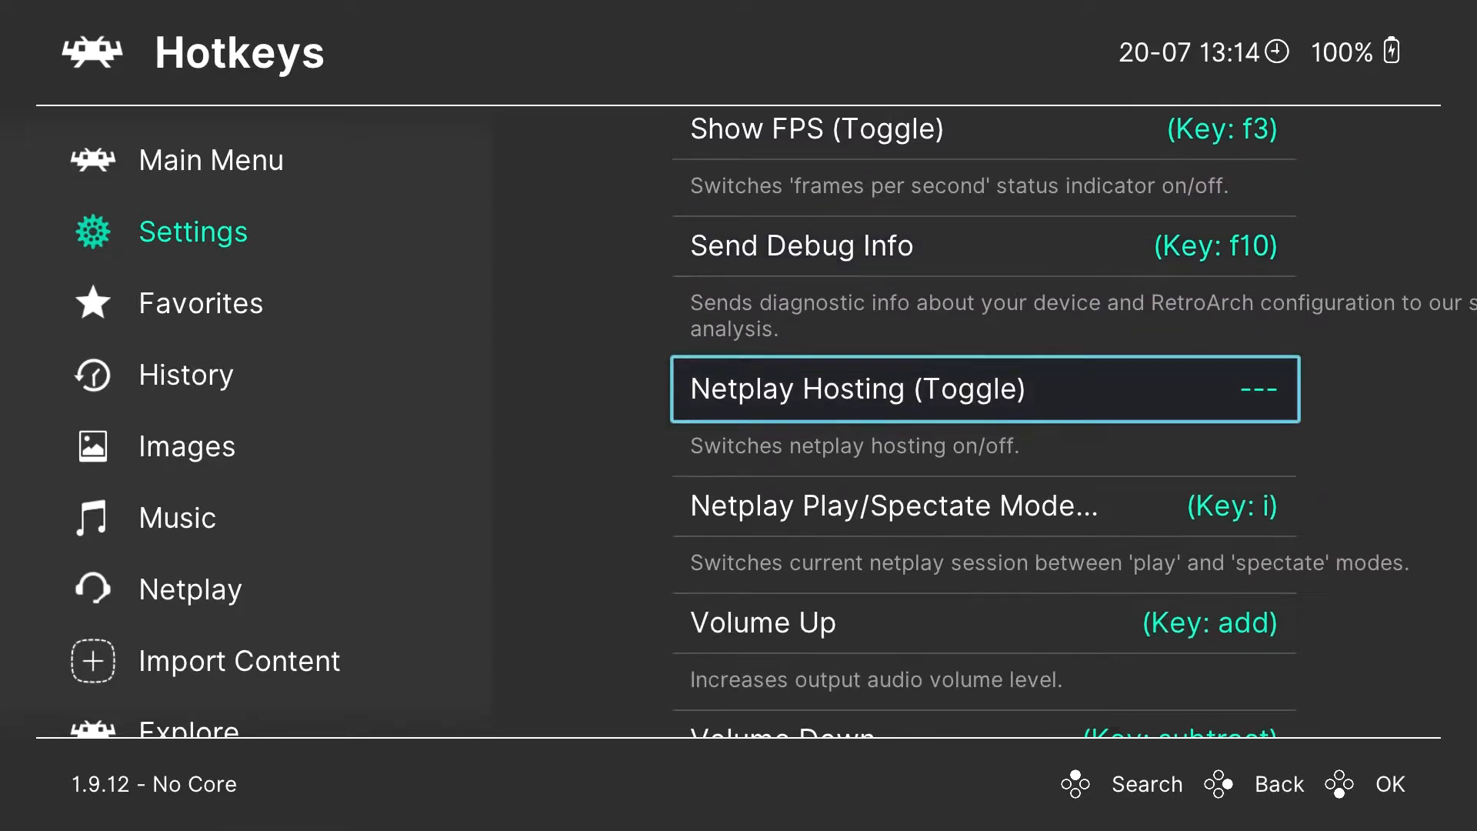
{"action": "scroll", "scroll_direction": "down", "scroll_amount": 3}
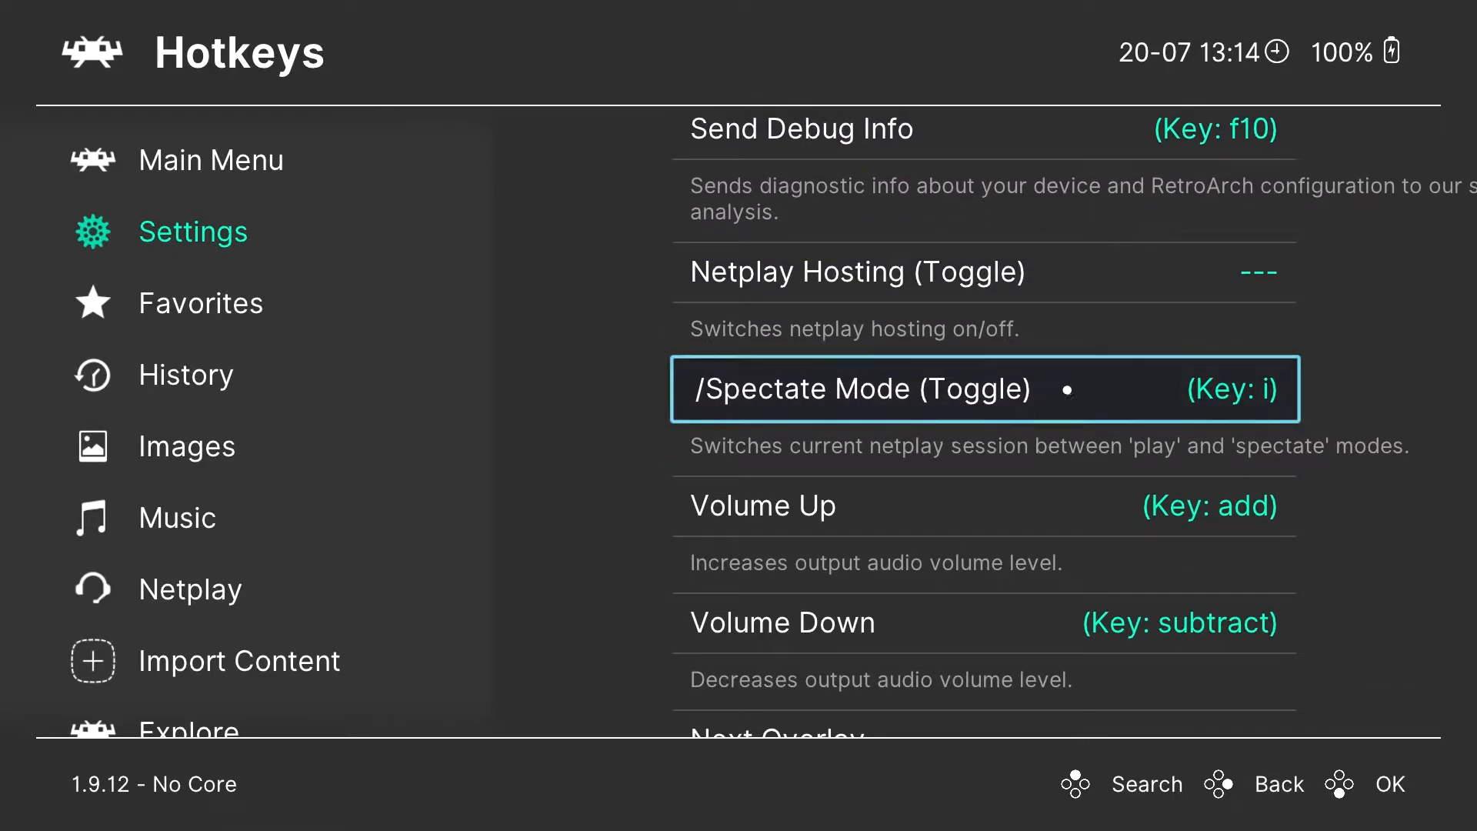
{"action": "scroll", "scroll_direction": "down", "scroll_amount": 3}
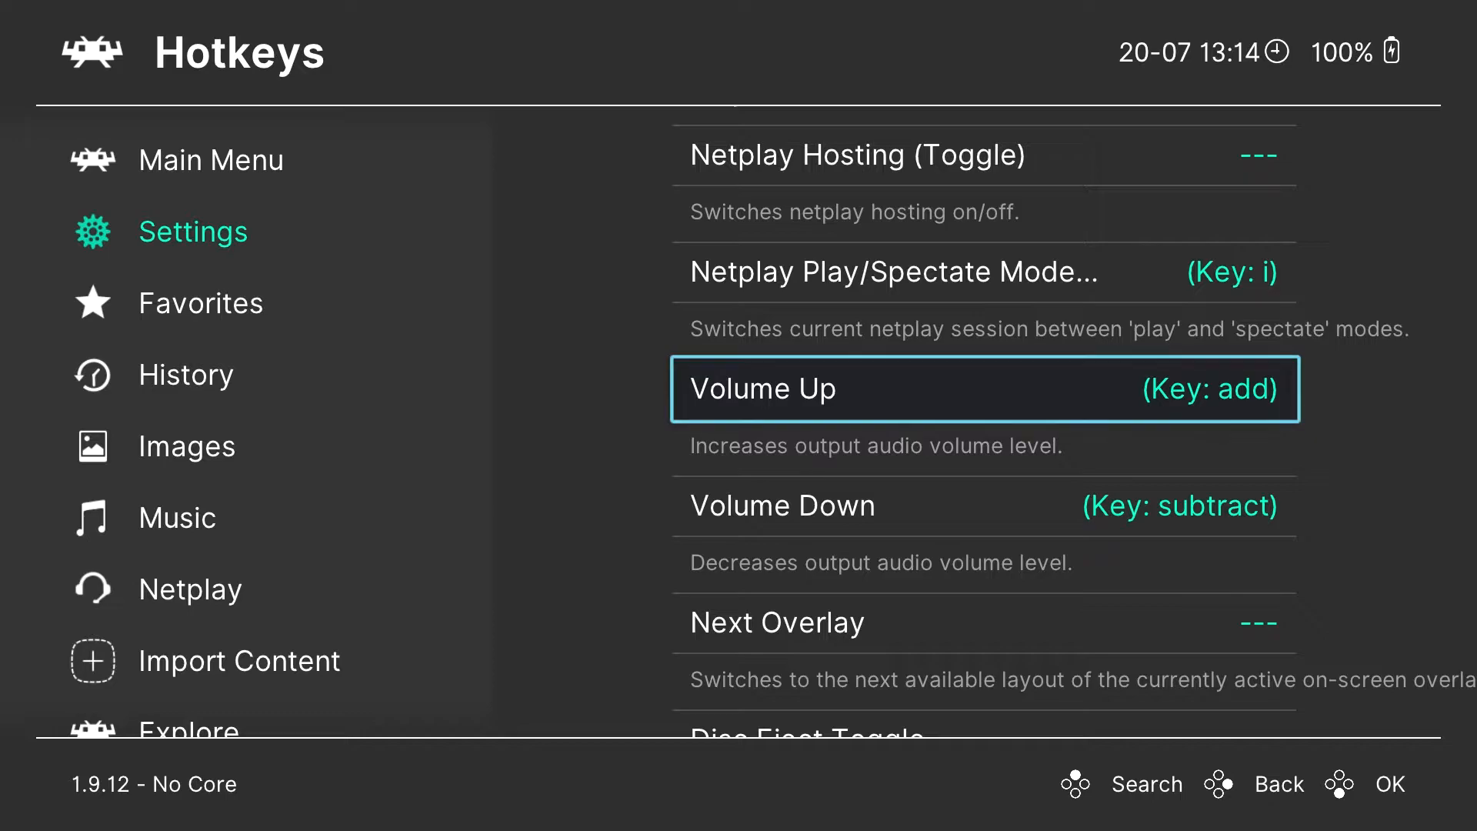
{"action": "scroll", "scroll_direction": "down", "scroll_amount": 3}
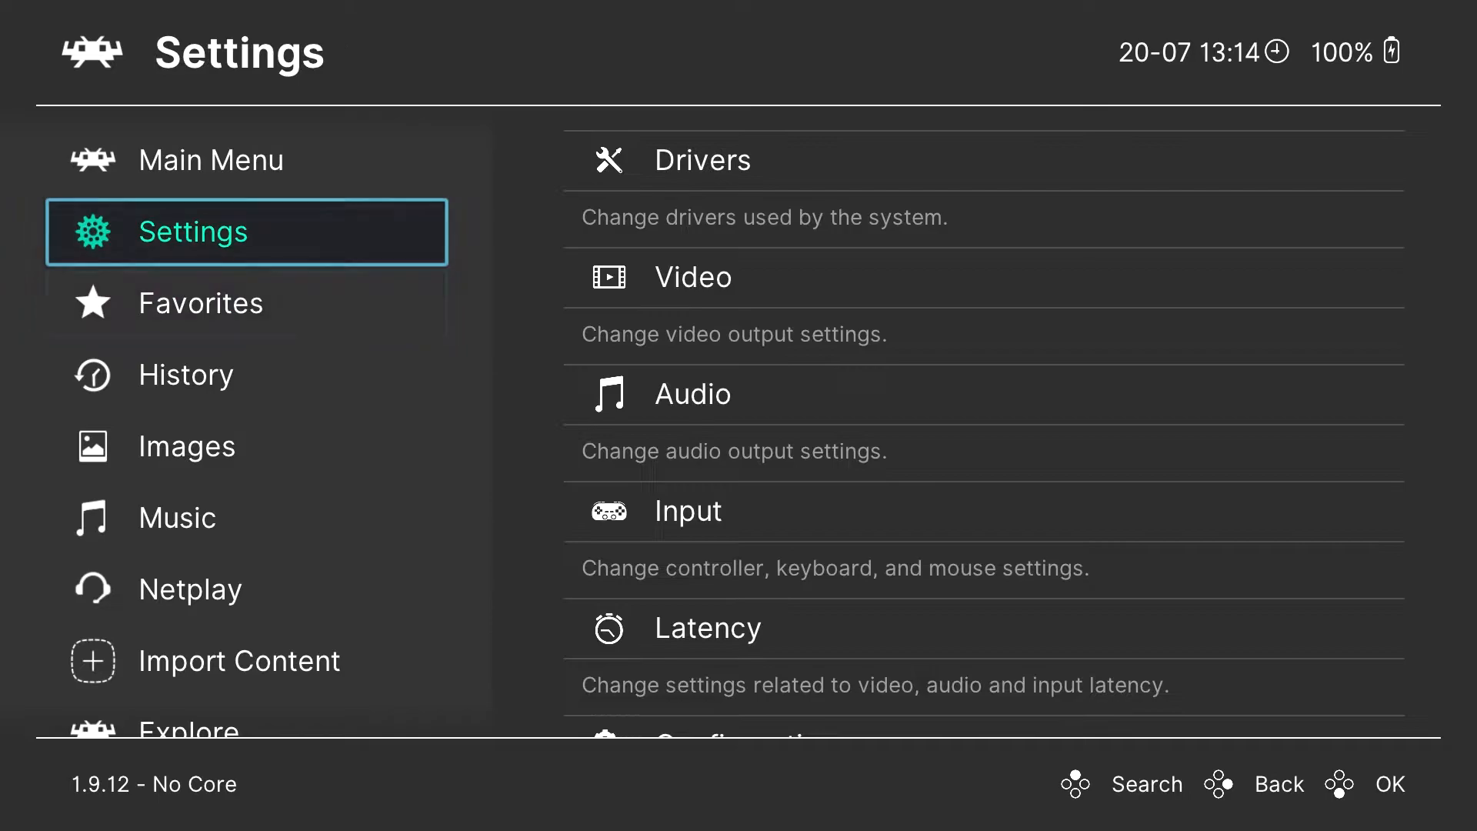
Step: In Manage Playlists, select the Super Nintendo playlist and scroll to Clean Playlist
{"action": "scroll", "scroll_direction": "down", "scroll_amount": 3}
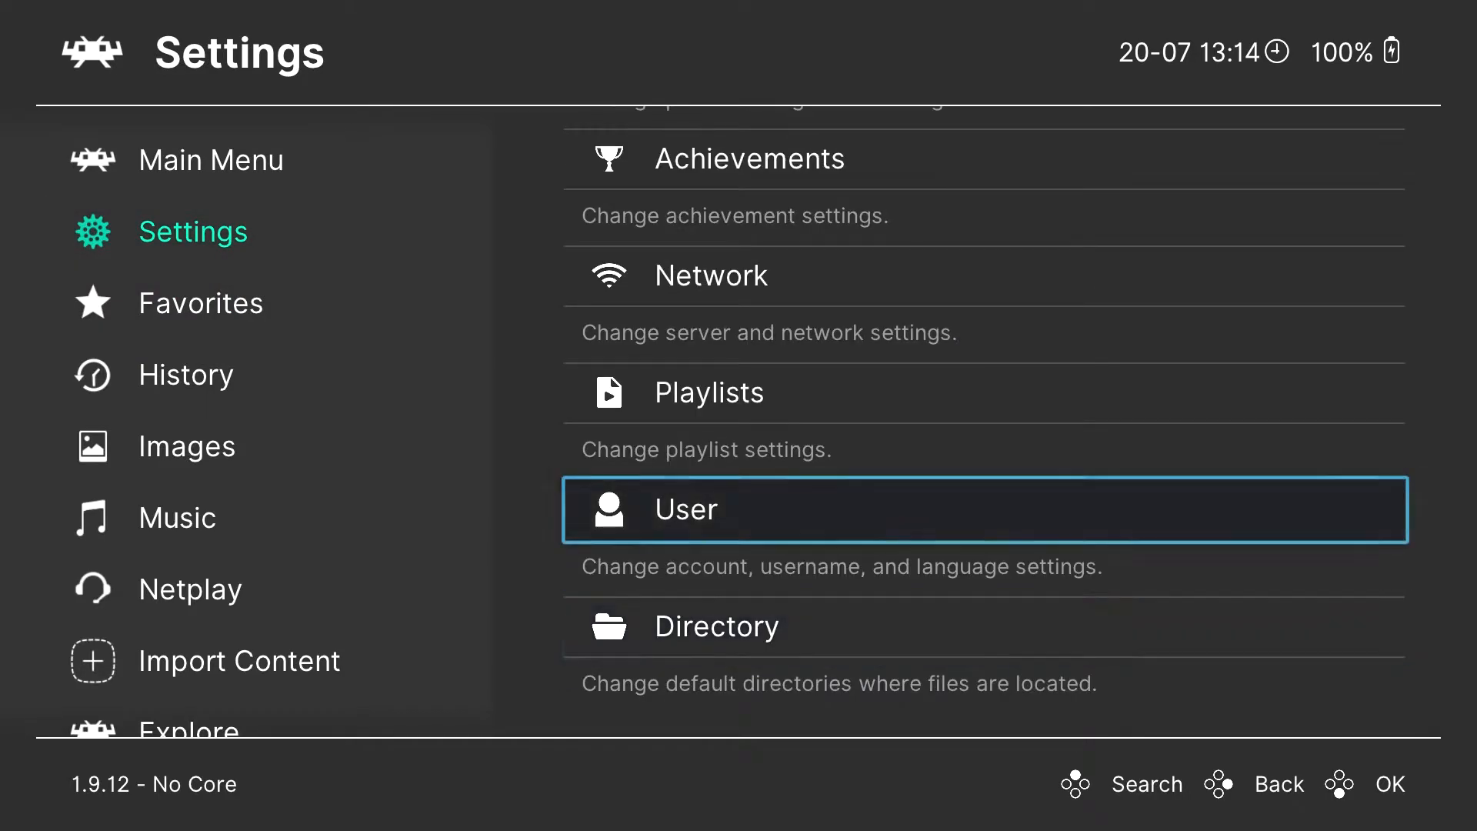
{"action": "left_click", "coordinate": [707, 392]}
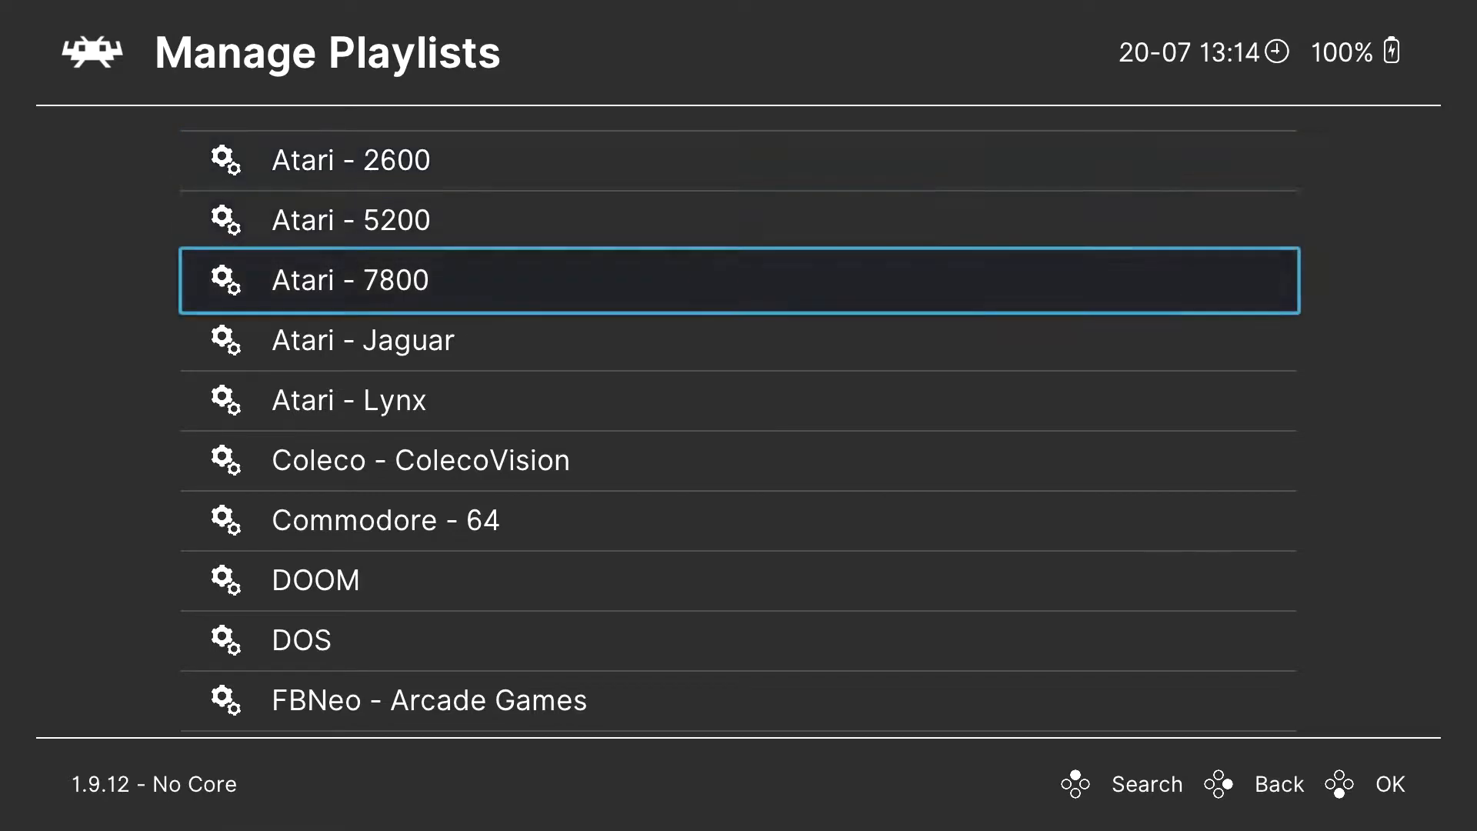
{"action": "scroll", "scroll_direction": "down", "scroll_amount": 3}
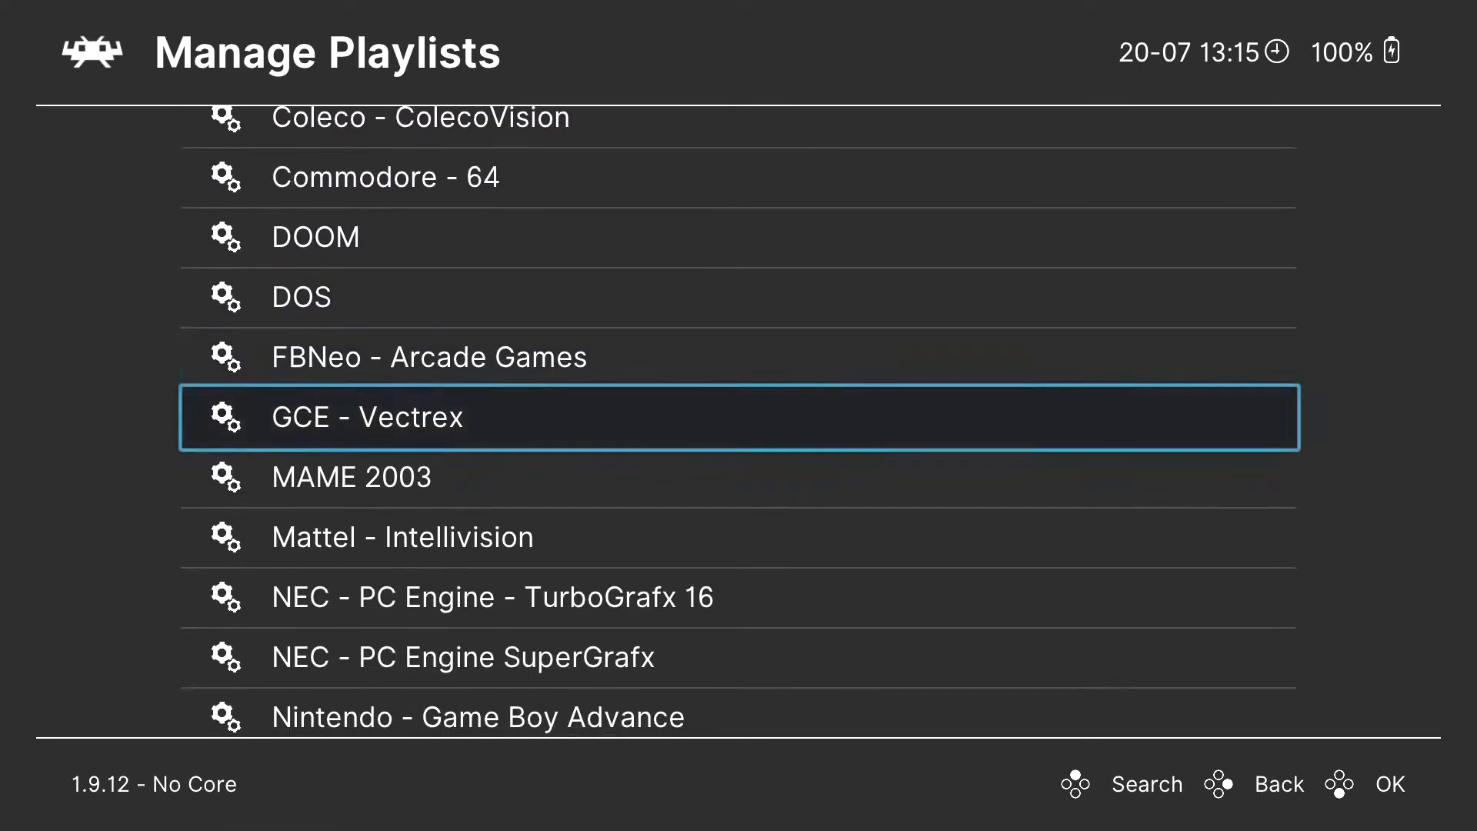
{"action": "scroll", "scroll_direction": "down", "scroll_amount": 3}
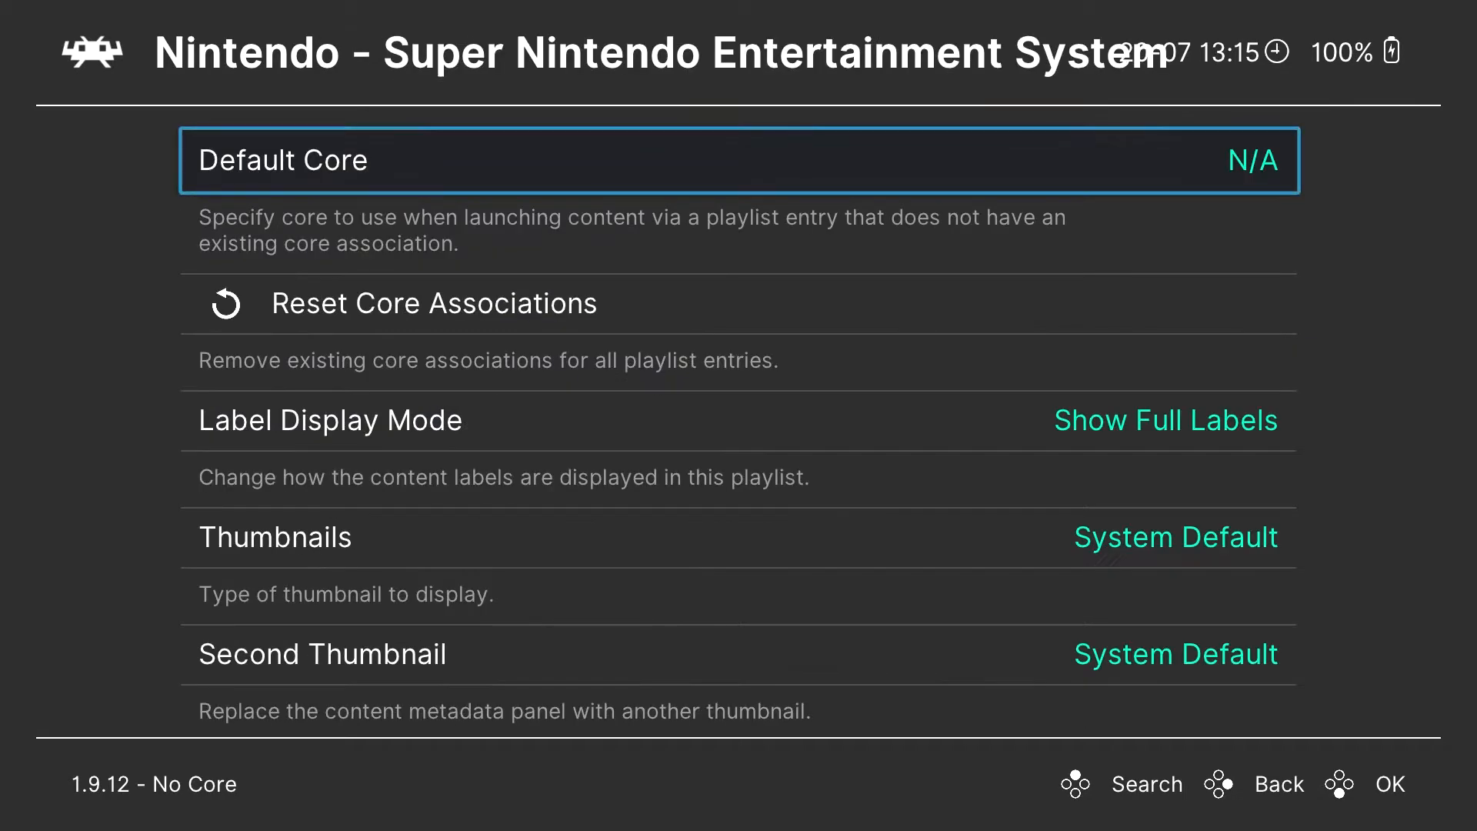
{"action": "scroll", "scroll_direction": "down", "scroll_amount": 3}
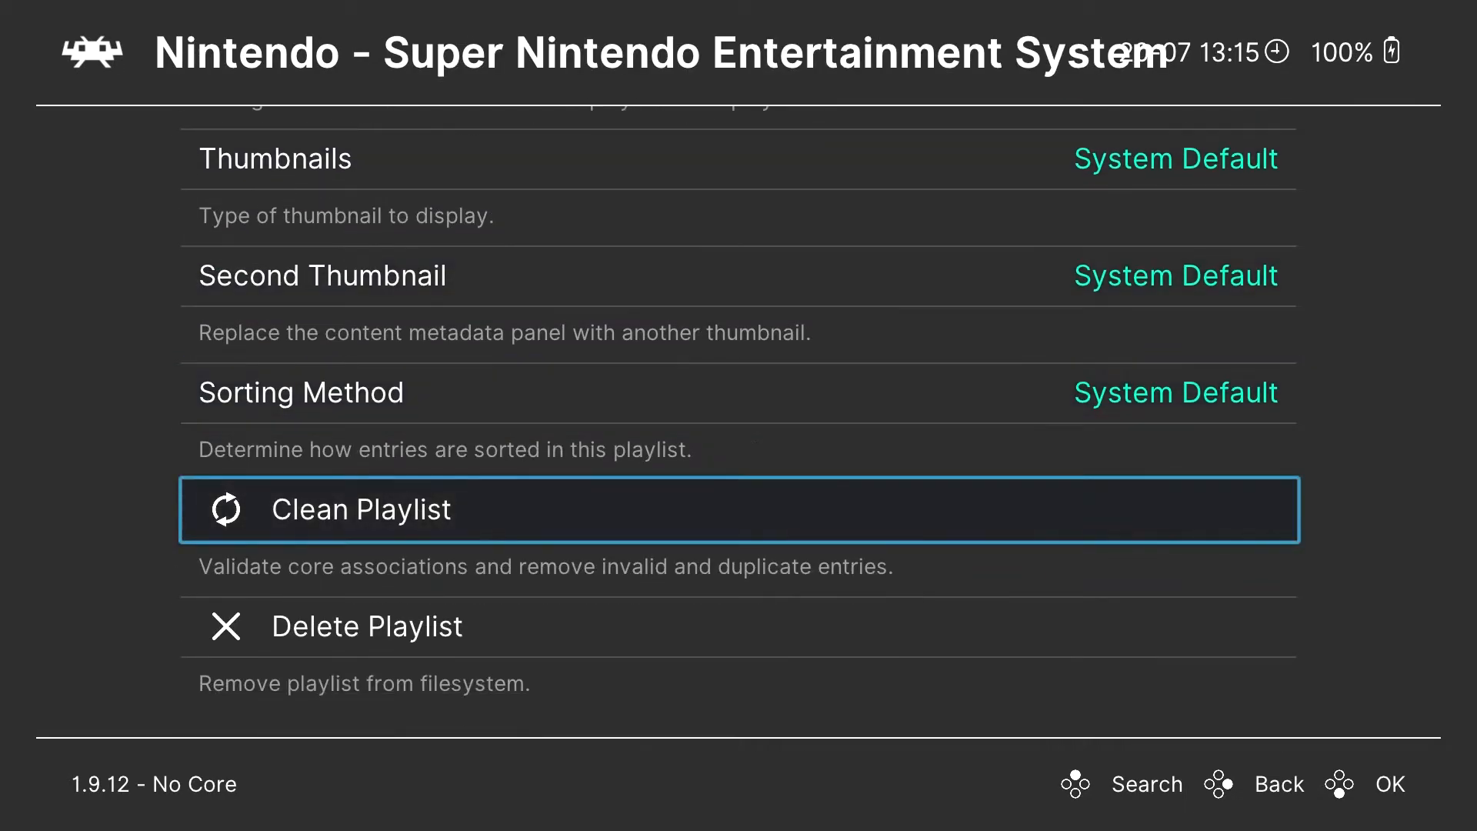
{"action": "key", "text": "Down"}
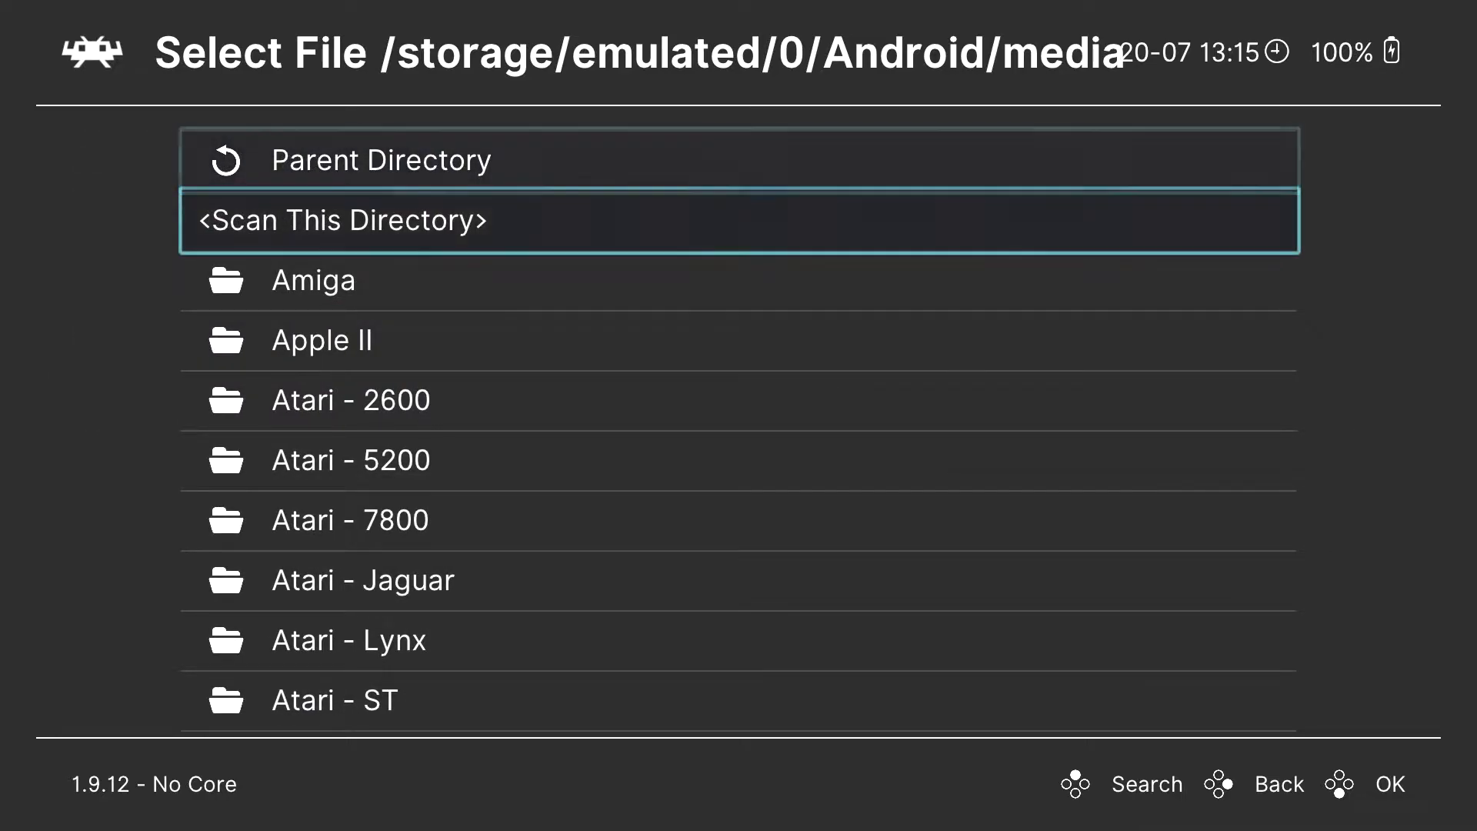
Step: Scan /storage/emulated/0/Android/media so the system playlists fill with games
{"action": "scroll", "scroll_direction": "down", "scroll_amount": 3}
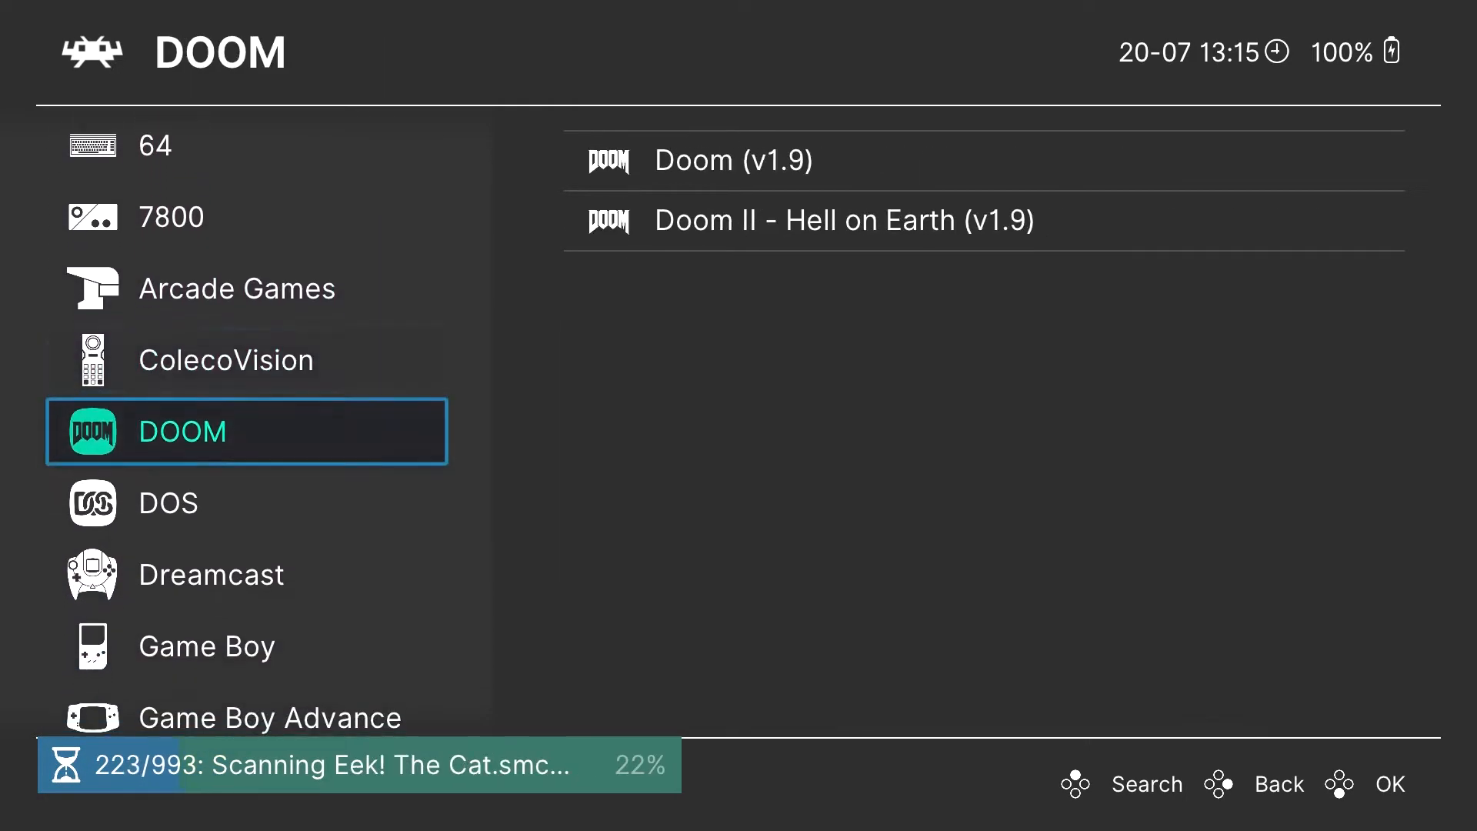
{"action": "scroll", "scroll_direction": "down", "scroll_amount": 3}
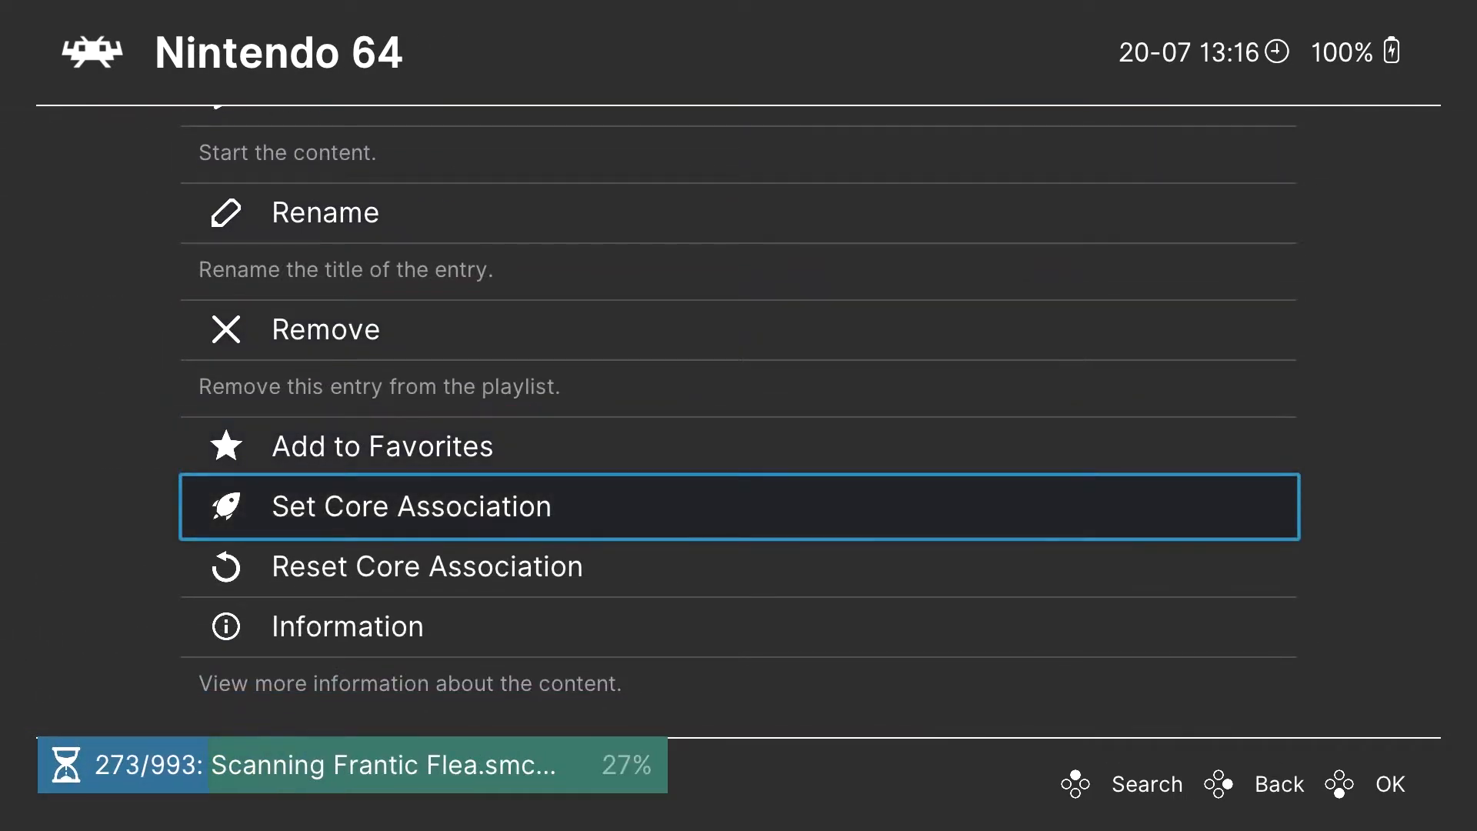
Step: Relaunch RetroArch Plus and go to the system game playlists
{"action": "left_click", "coordinate": [409, 506]}
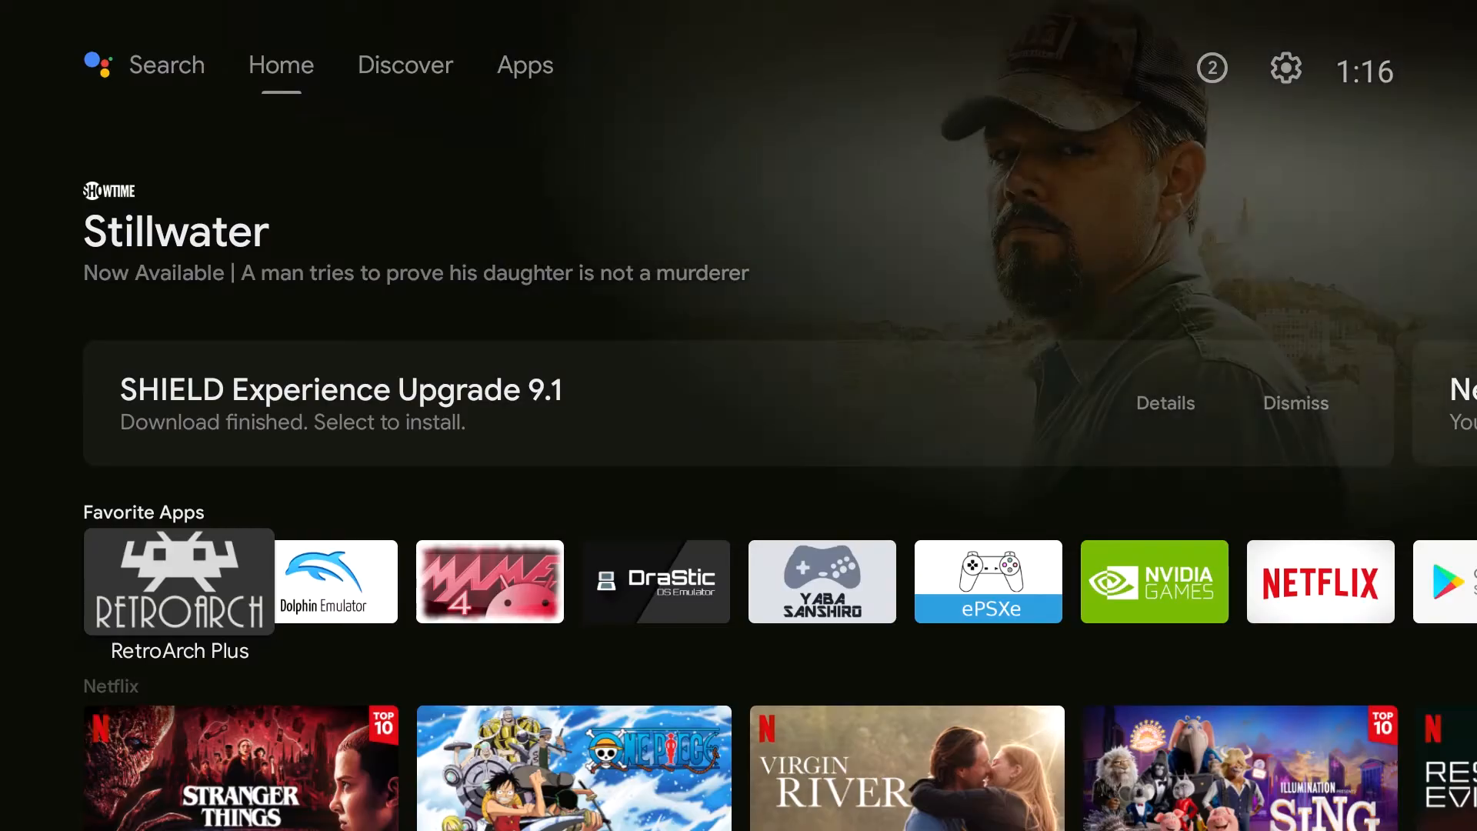
{"action": "left_click", "coordinate": [177, 580]}
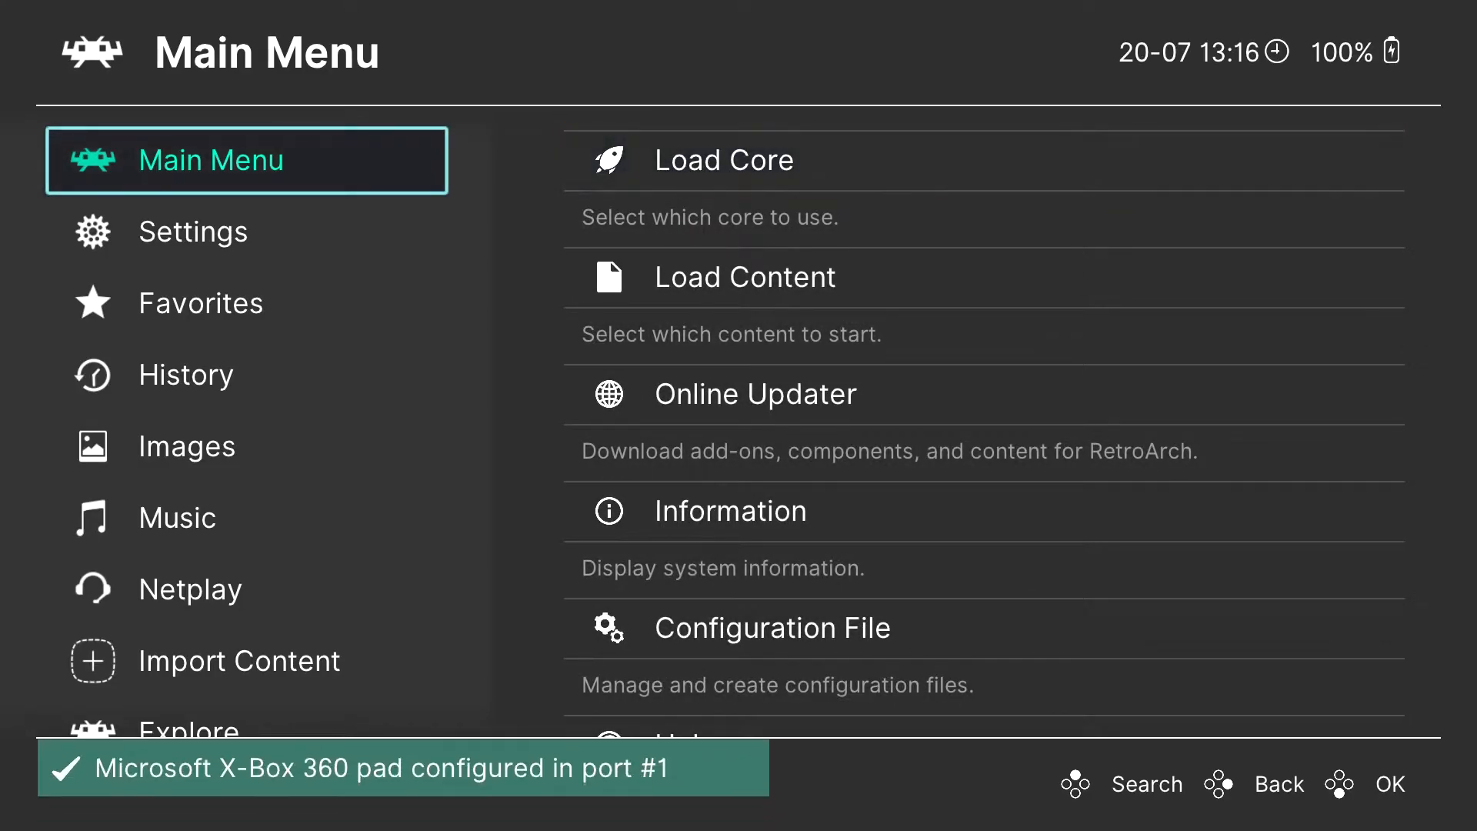
{"action": "left_click", "coordinate": [238, 660]}
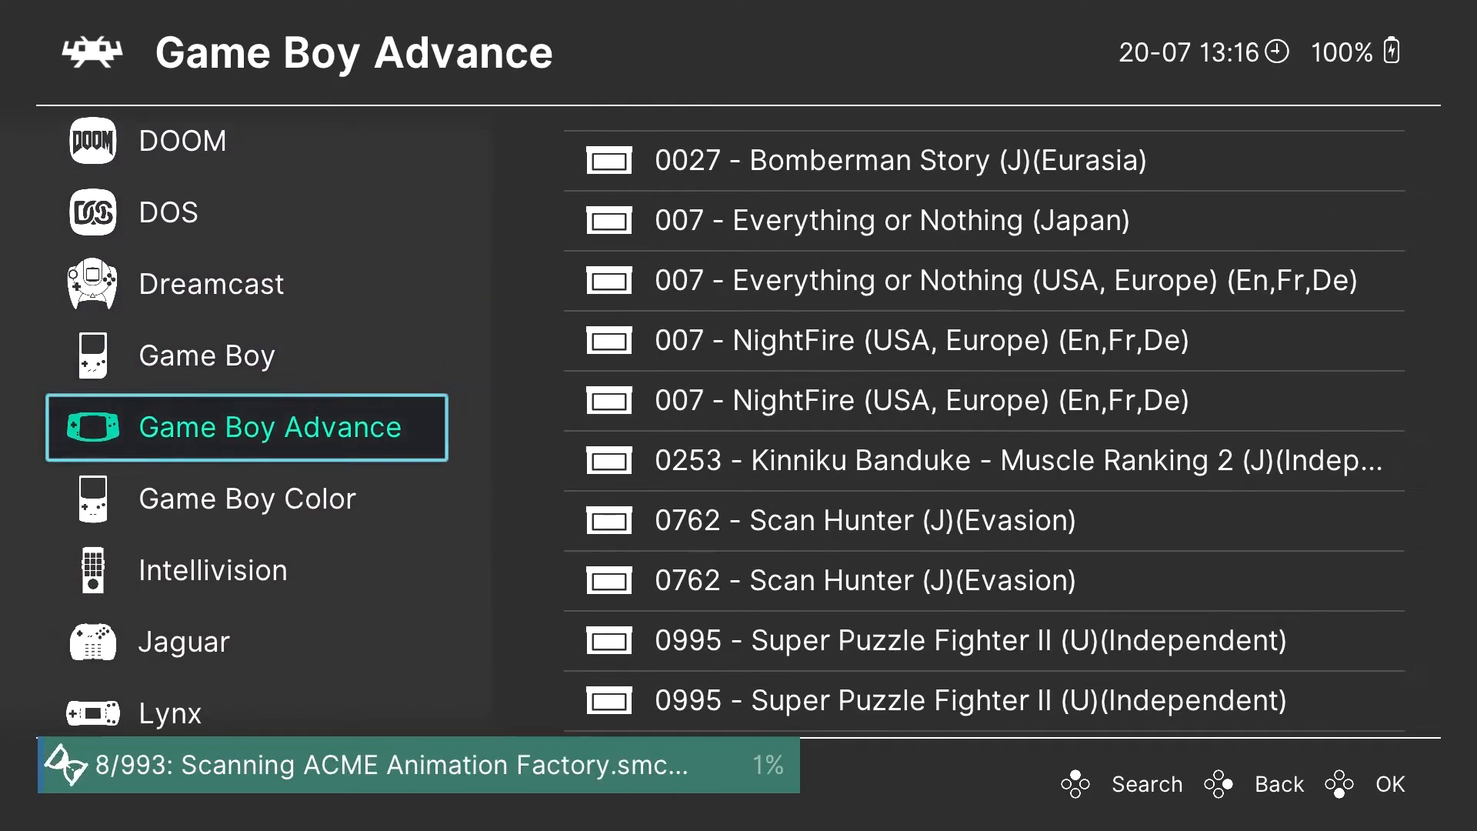
Step: Associate the Nintendo 64 game with the Mupen64Plus-Next GLES2 core
{"action": "scroll", "scroll_direction": "down", "scroll_amount": 3}
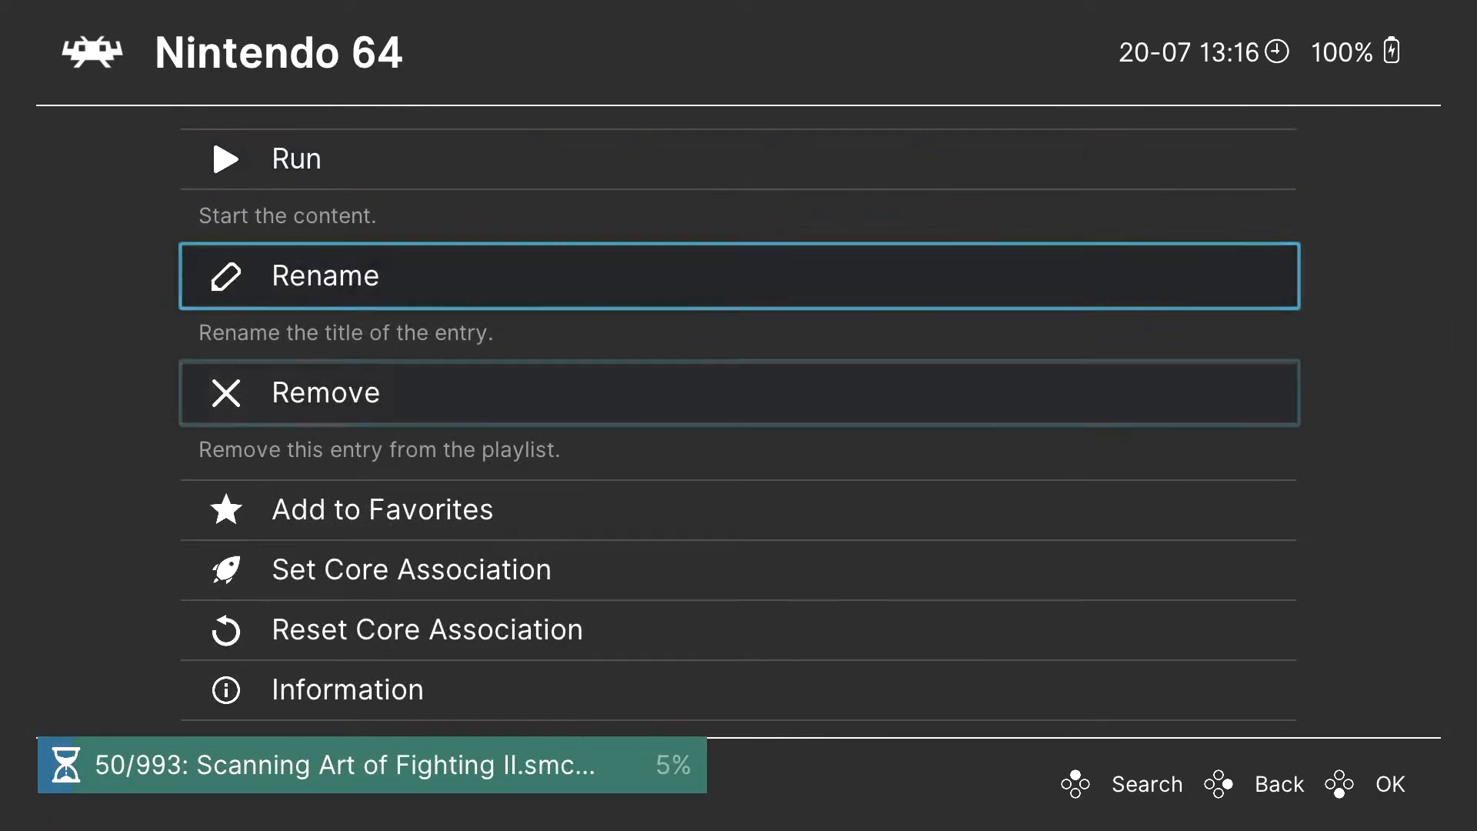
{"action": "left_click", "coordinate": [411, 569]}
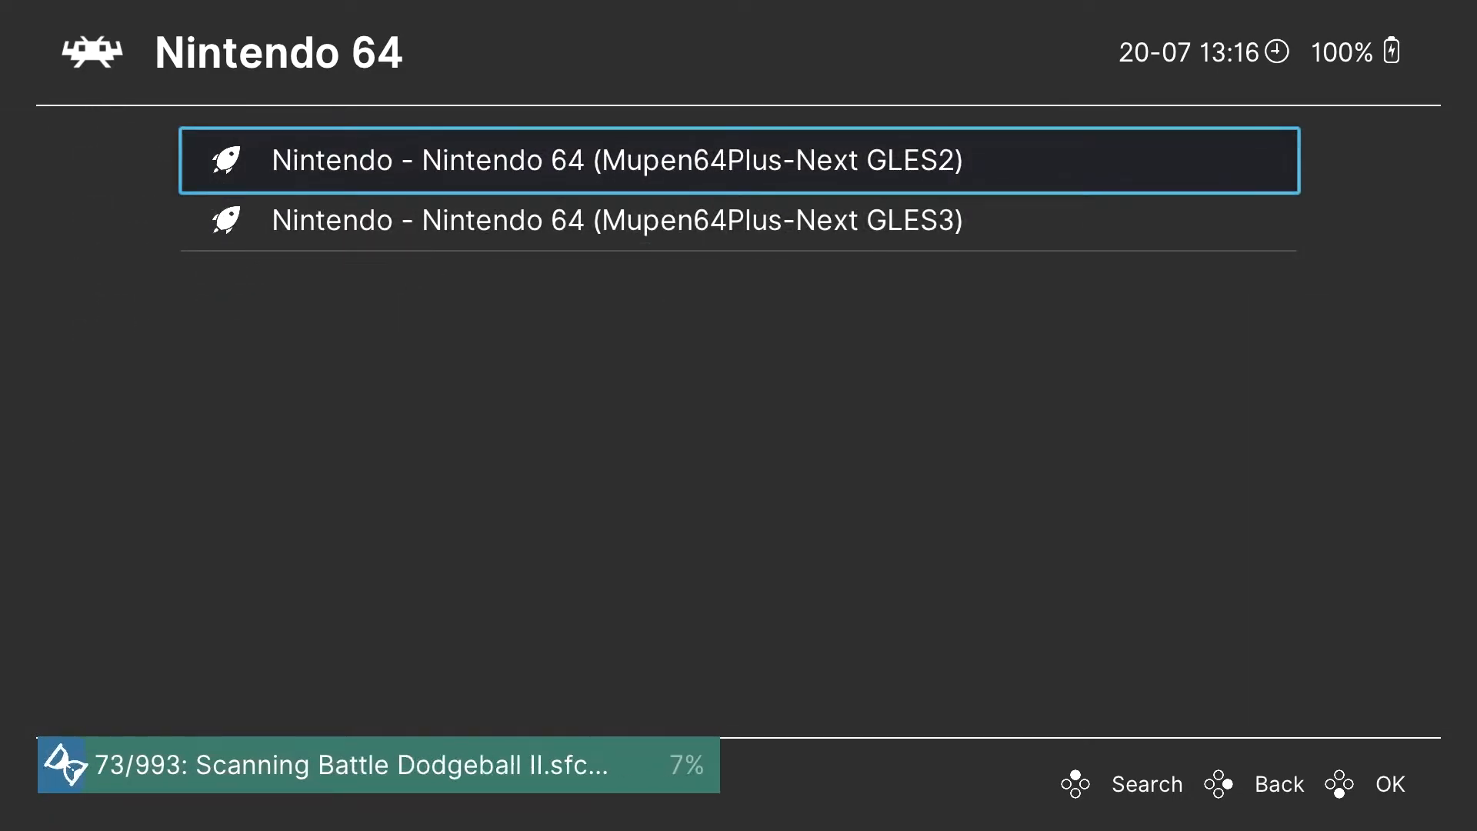
{"action": "left_click", "coordinate": [615, 220]}
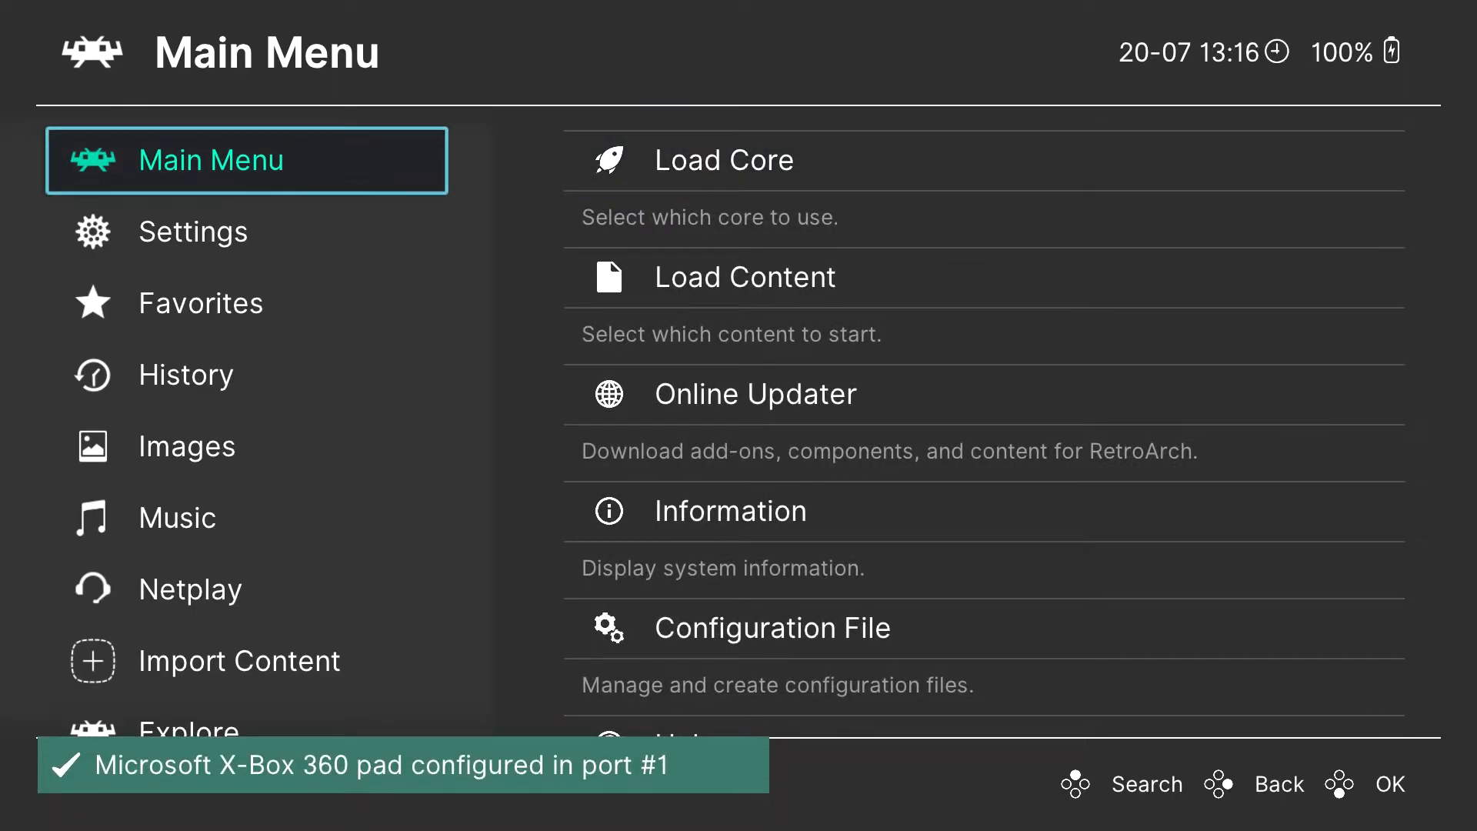
Step: Review the Hotkeys list, then return to the top-level Settings categories
{"action": "left_click", "coordinate": [192, 231]}
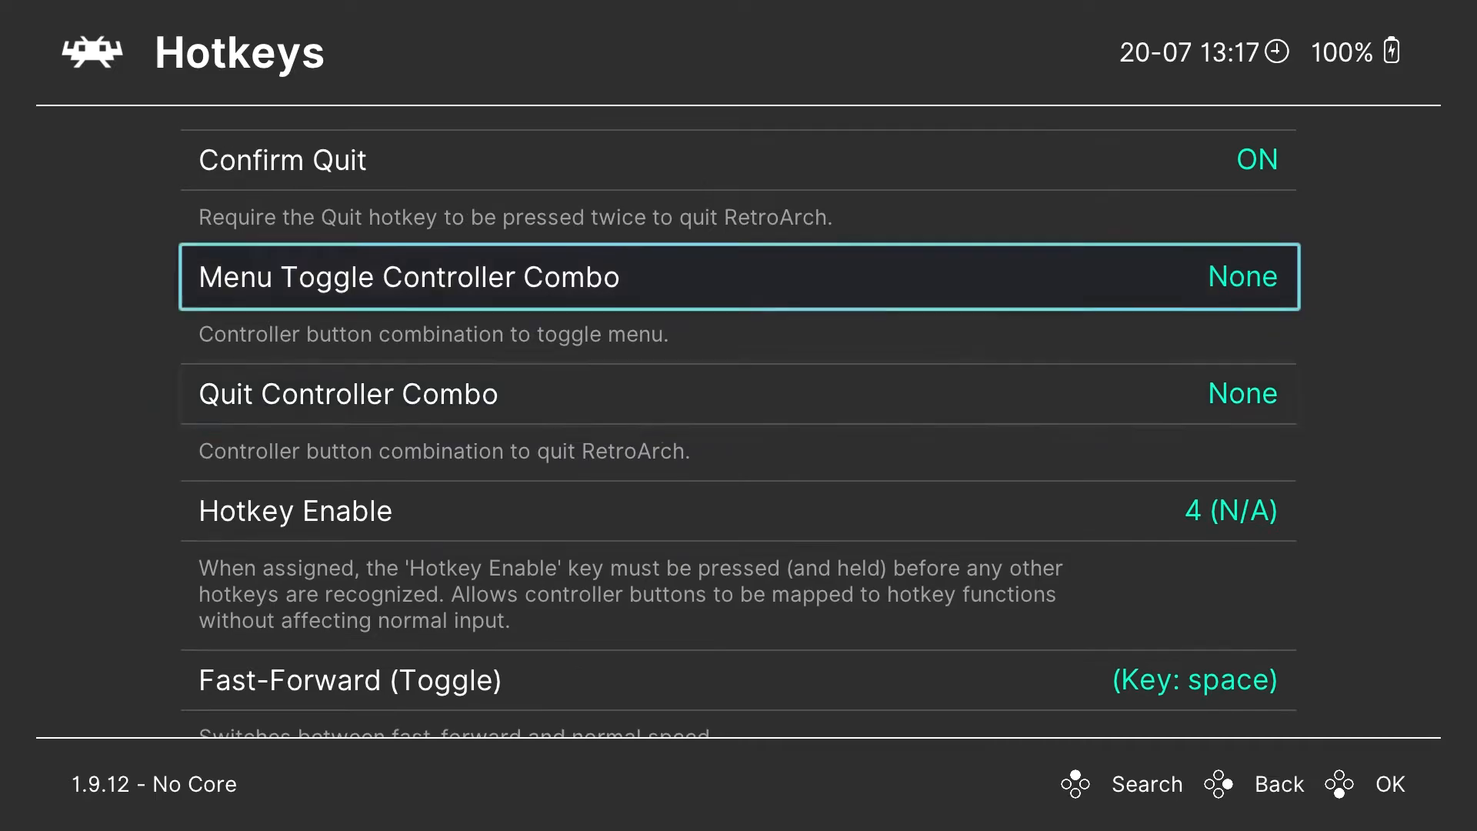
{"action": "scroll", "scroll_direction": "down", "scroll_amount": 3}
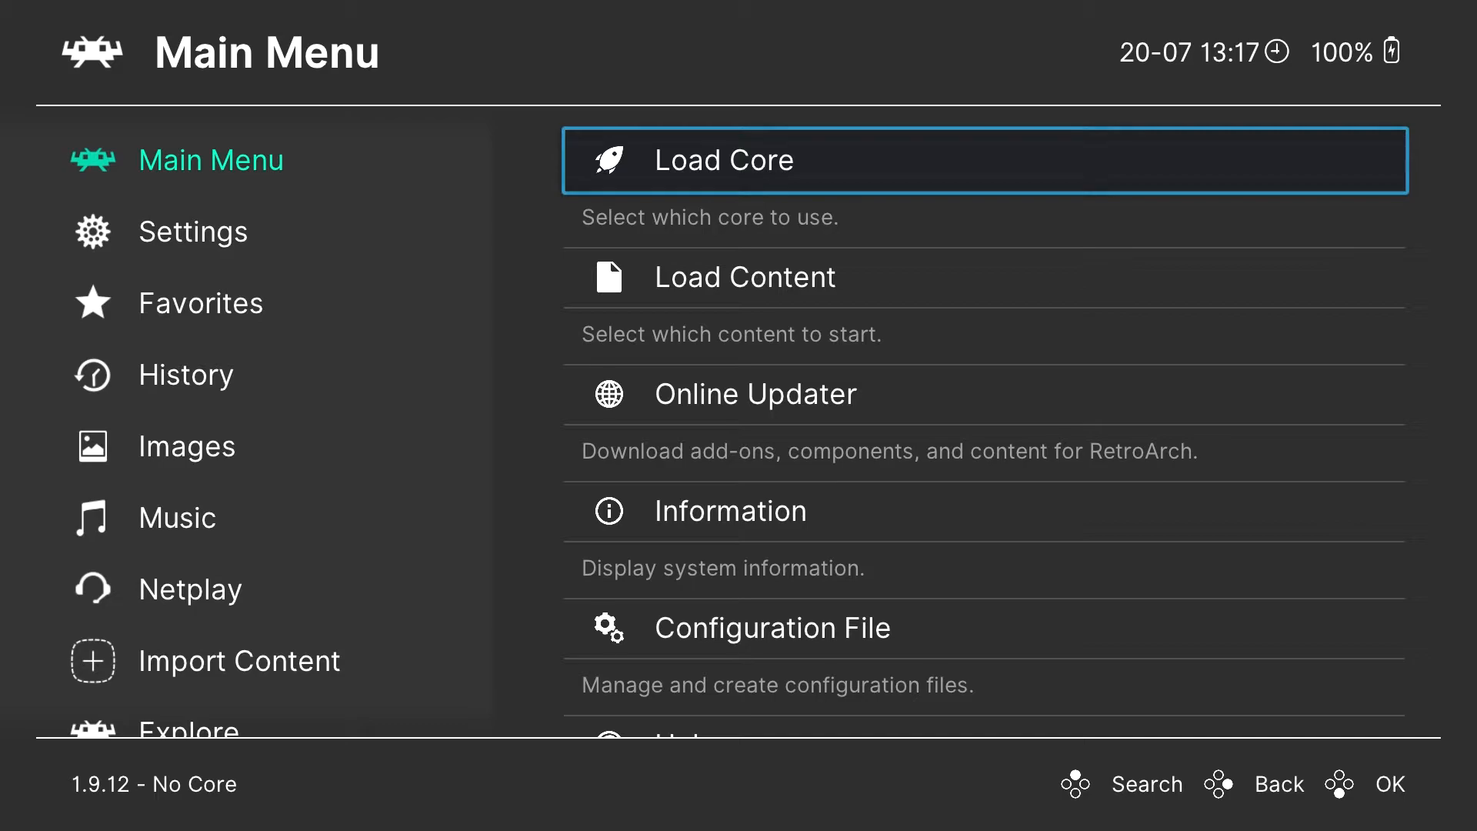
{"action": "left_click", "coordinate": [194, 233]}
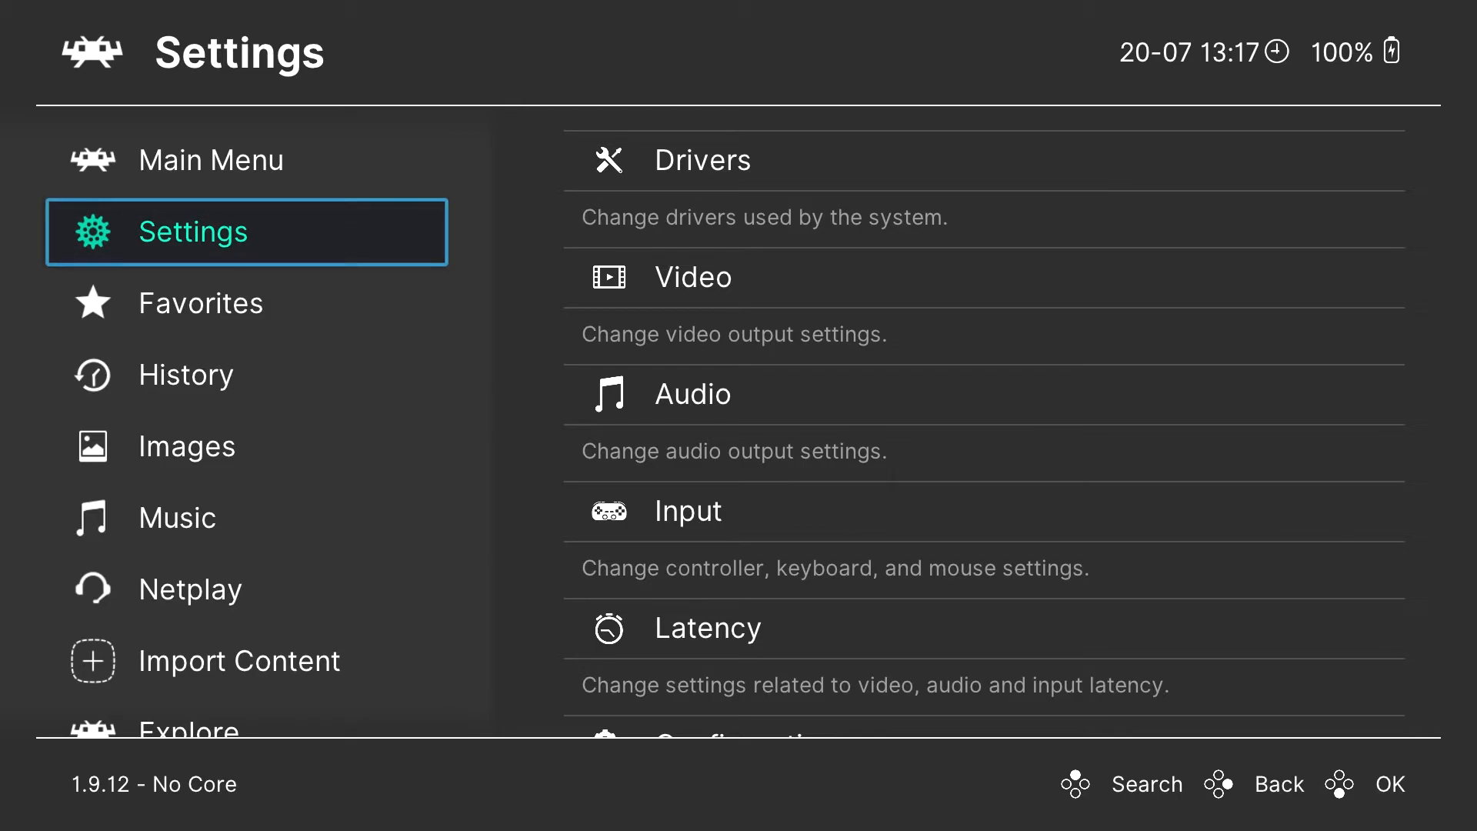
Step: In Netplay, connect to scan for available internet hosts
{"action": "left_click", "coordinate": [186, 446]}
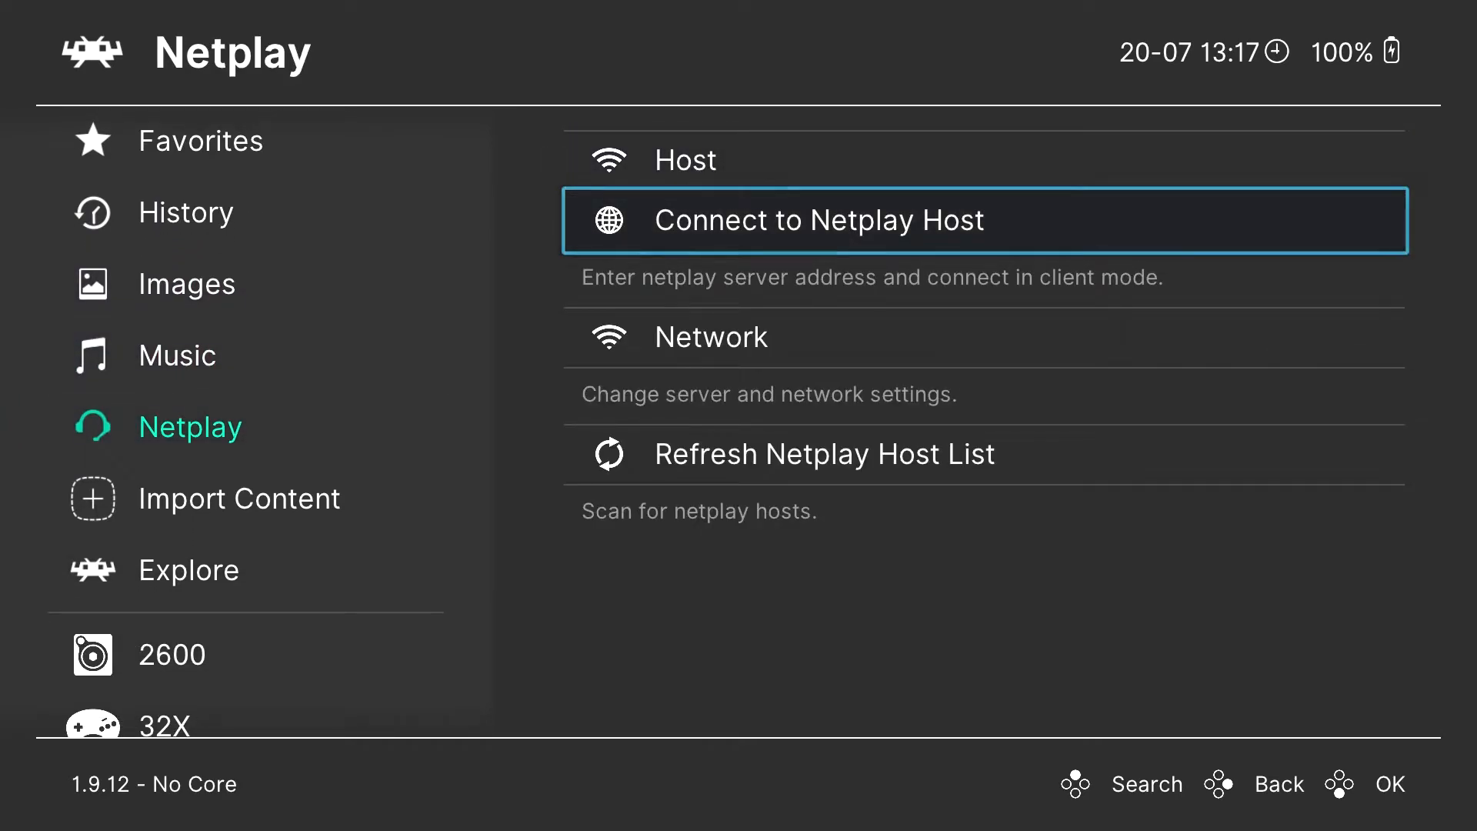
{"action": "left_click", "coordinate": [822, 452]}
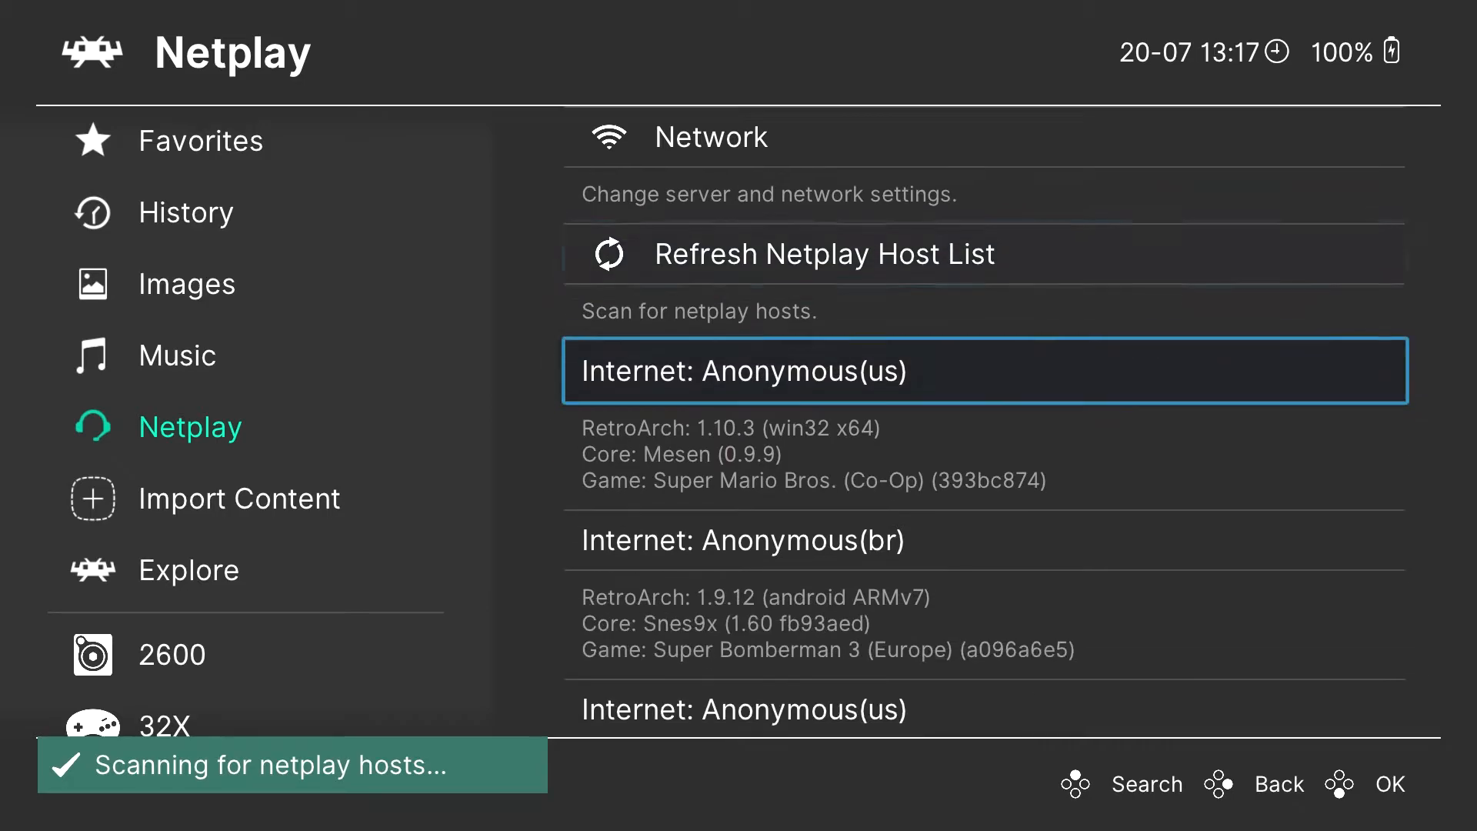
Step: Browse down the lobby list of netplay host games
{"action": "scroll", "scroll_direction": "down", "scroll_amount": 3}
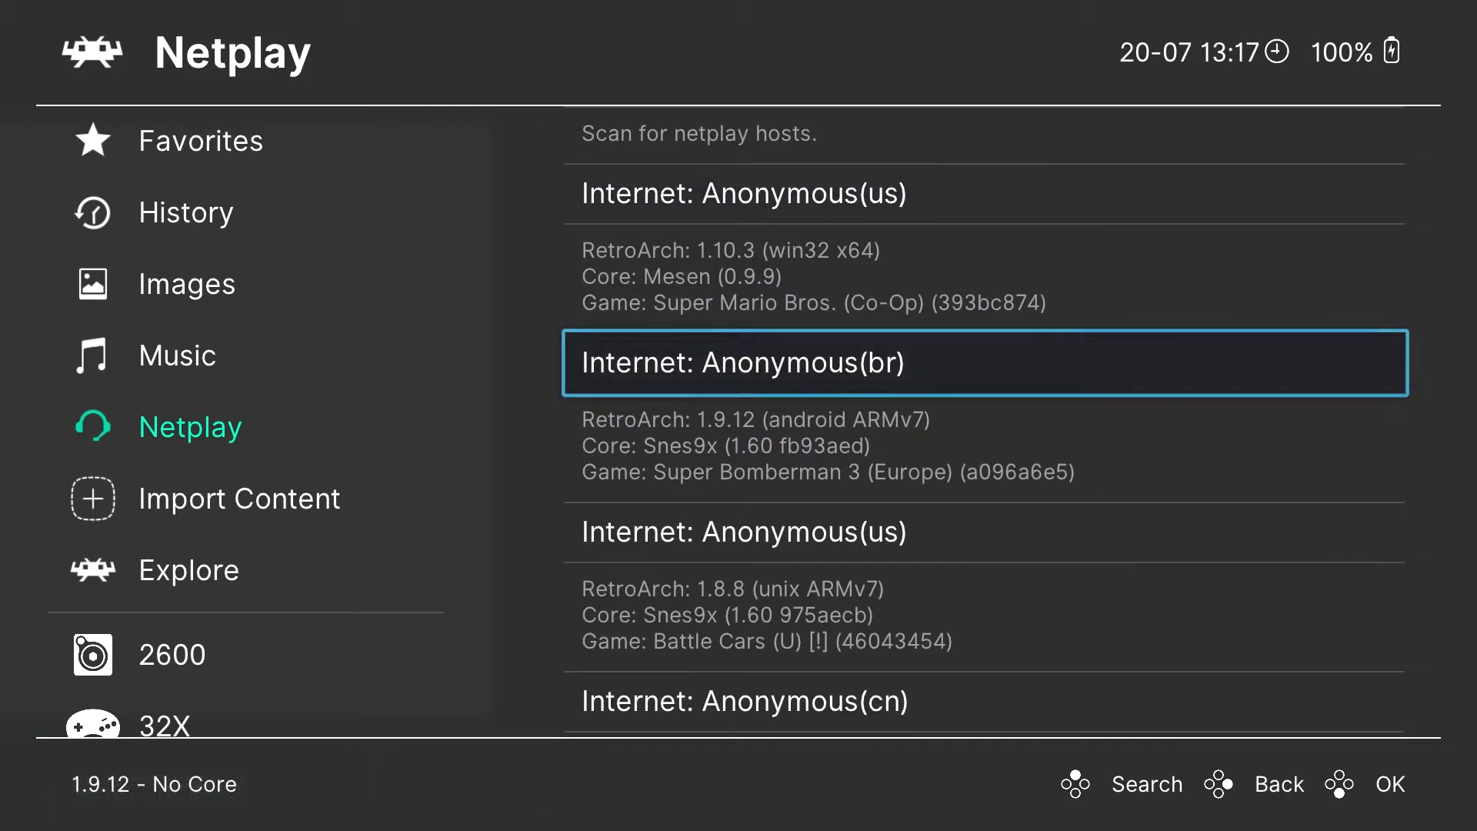
{"action": "scroll", "scroll_direction": "down", "scroll_amount": 3}
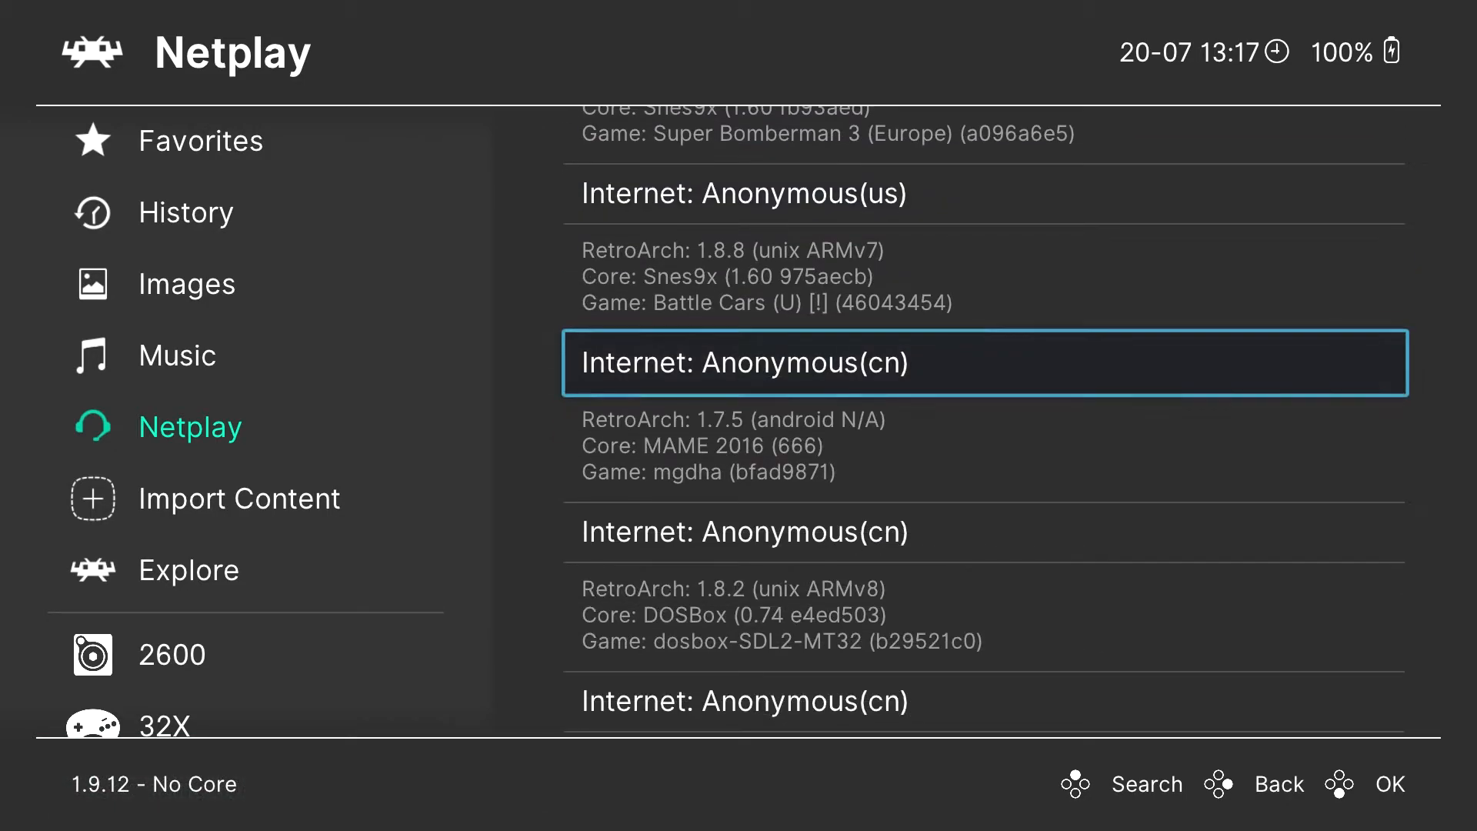
{"action": "scroll", "scroll_direction": "down", "scroll_amount": 3}
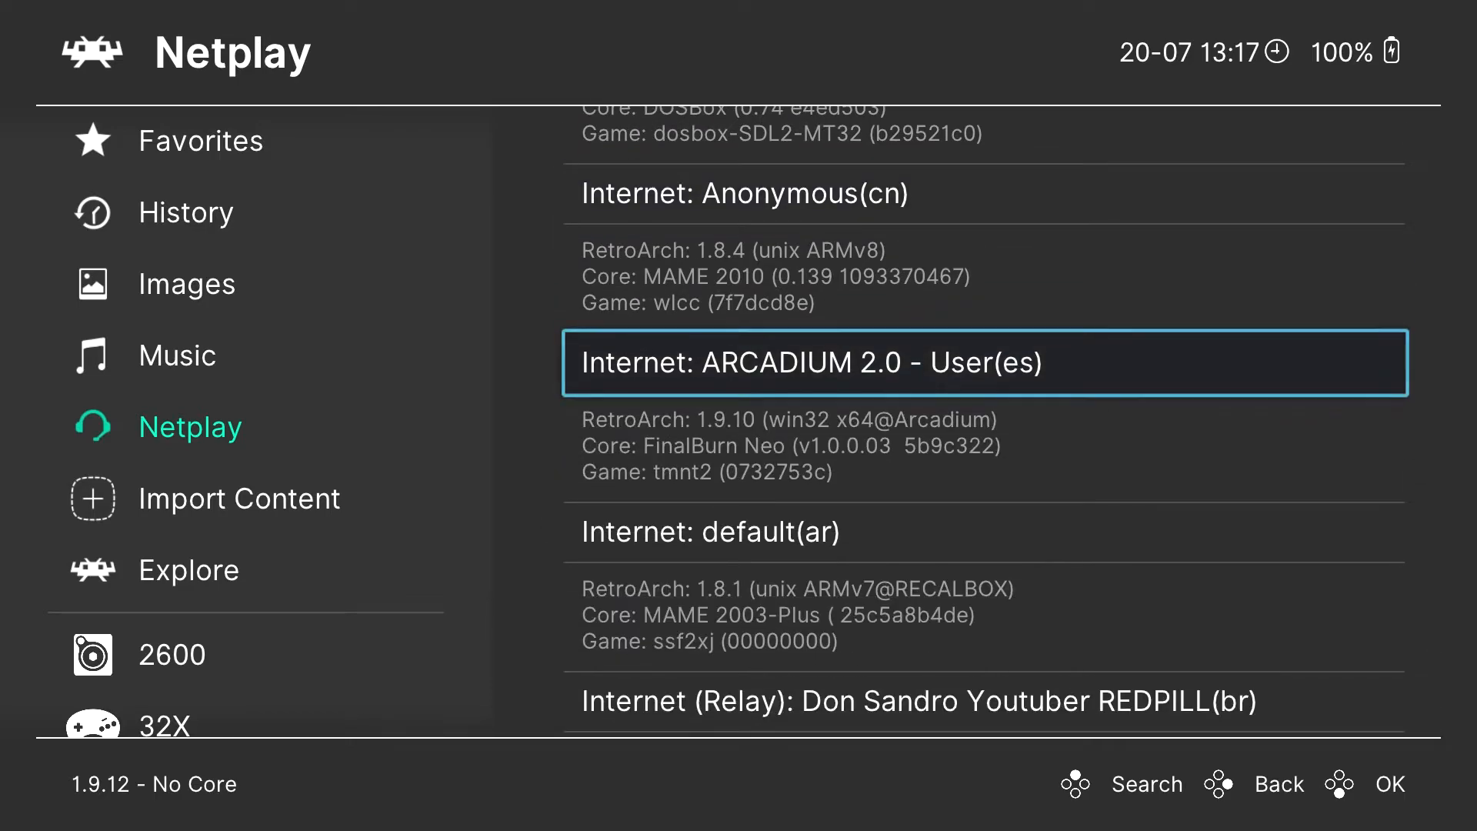
{"action": "scroll", "scroll_direction": "down", "scroll_amount": 3}
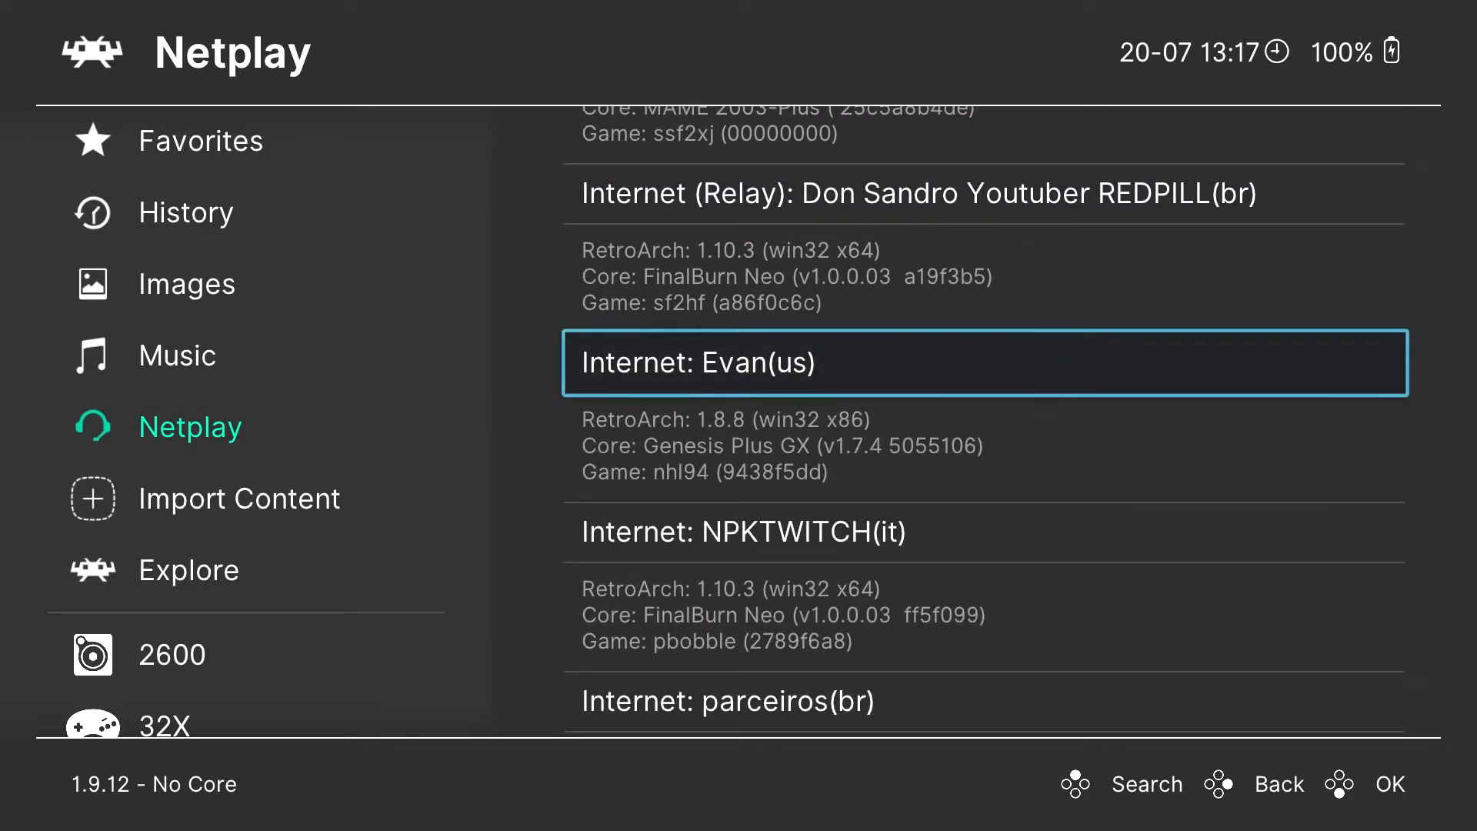
{"action": "scroll", "scroll_direction": "down", "scroll_amount": 3}
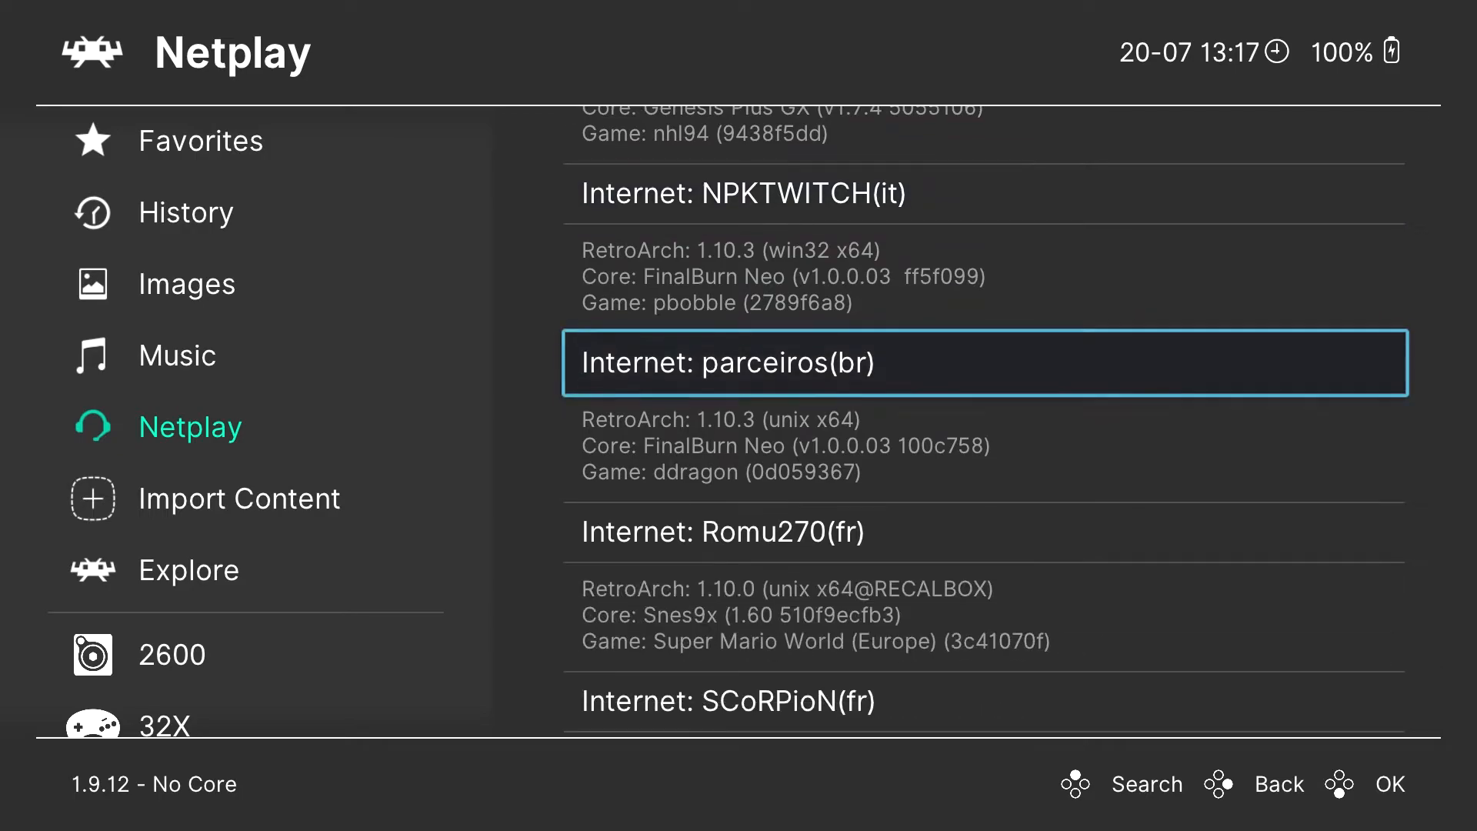
{"action": "scroll", "scroll_direction": "down", "scroll_amount": 3}
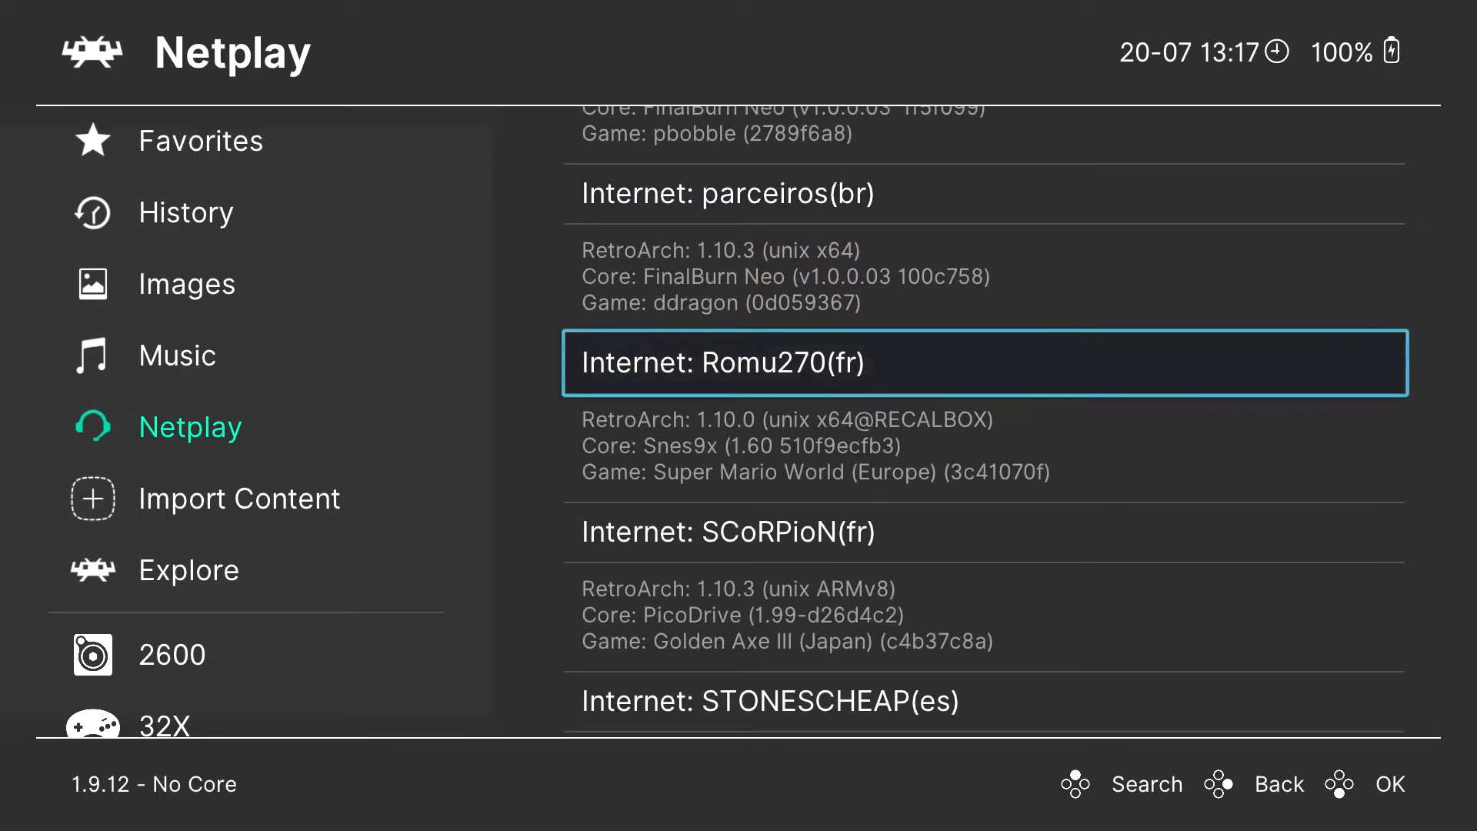
{"action": "scroll", "scroll_direction": "down", "scroll_amount": 3}
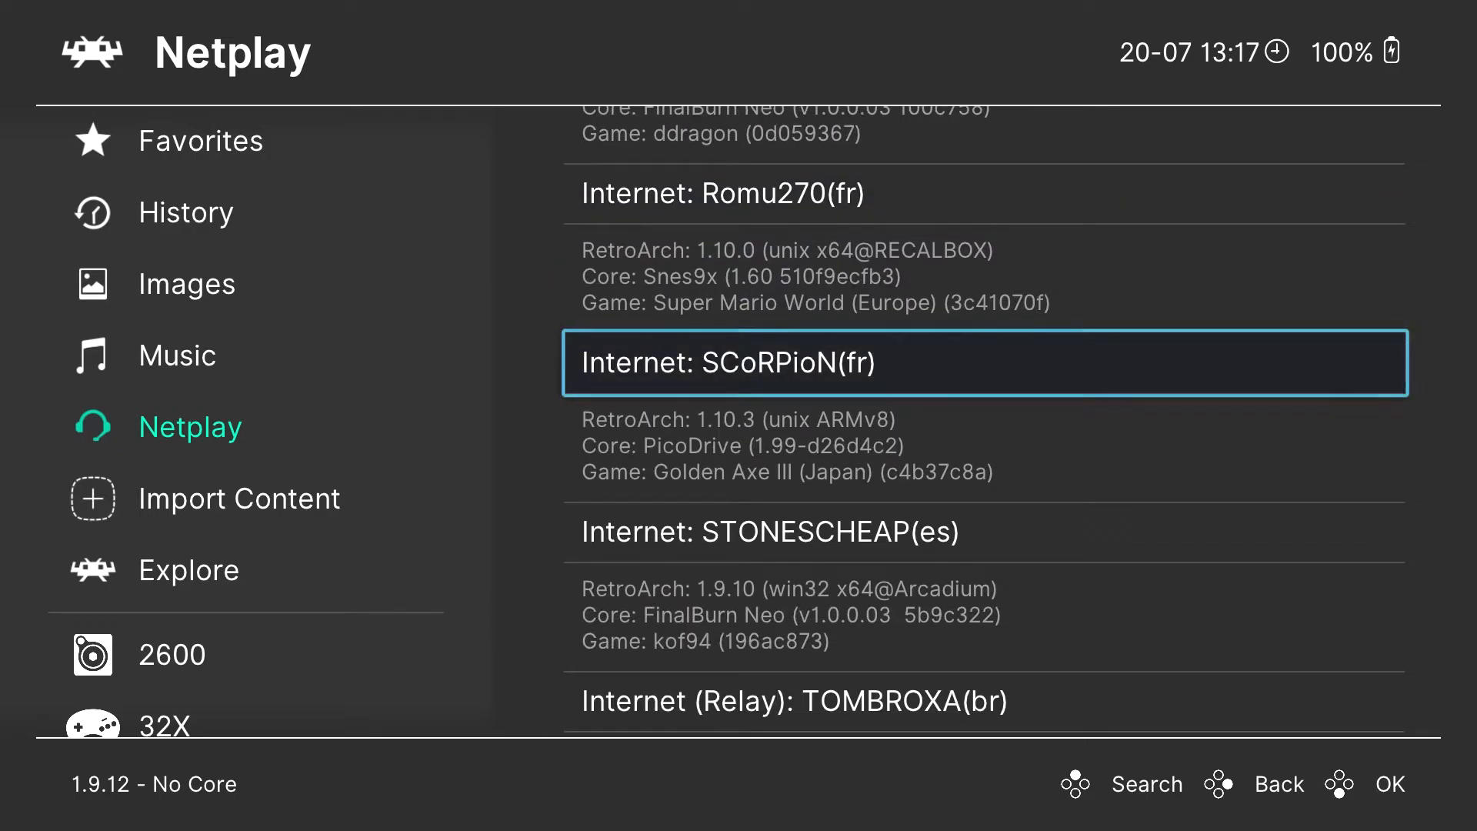
{"action": "scroll", "scroll_direction": "down", "scroll_amount": 3}
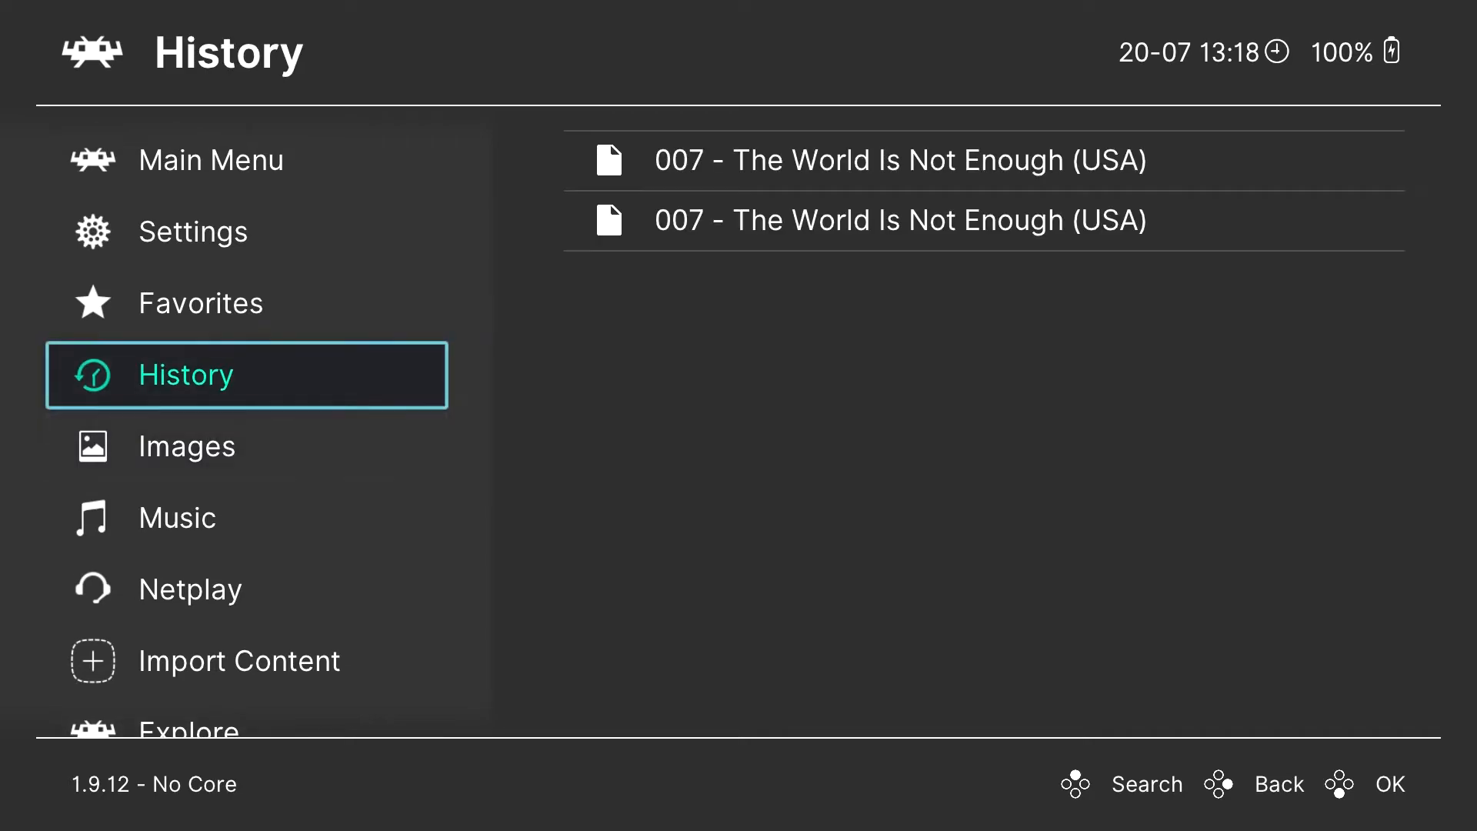
Step: Scroll Settings to Frame Throttle, then quit RetroArch to the Shield home screen
{"action": "left_click", "coordinate": [194, 231]}
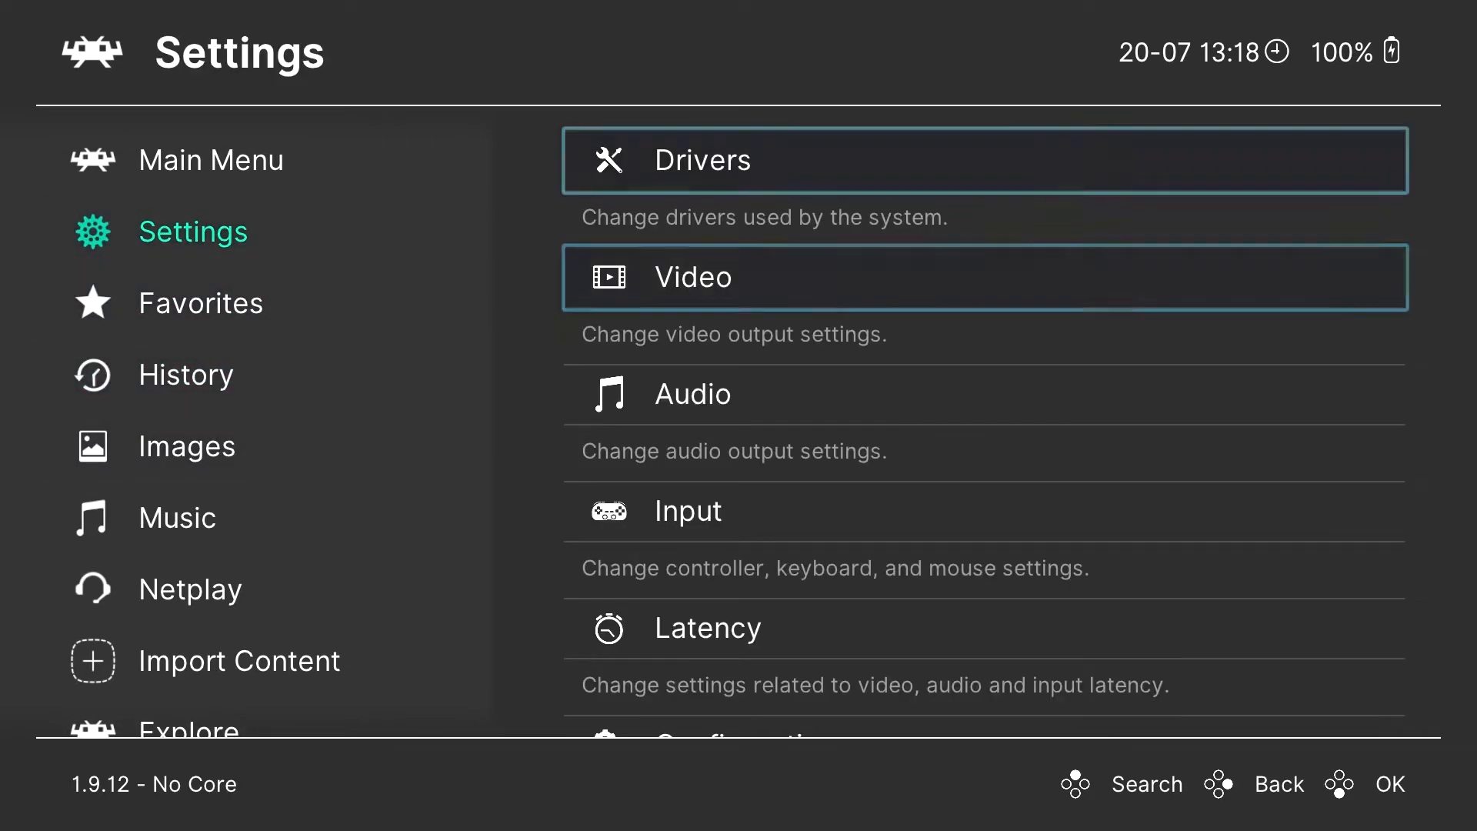
{"action": "scroll", "scroll_direction": "down", "scroll_amount": 3}
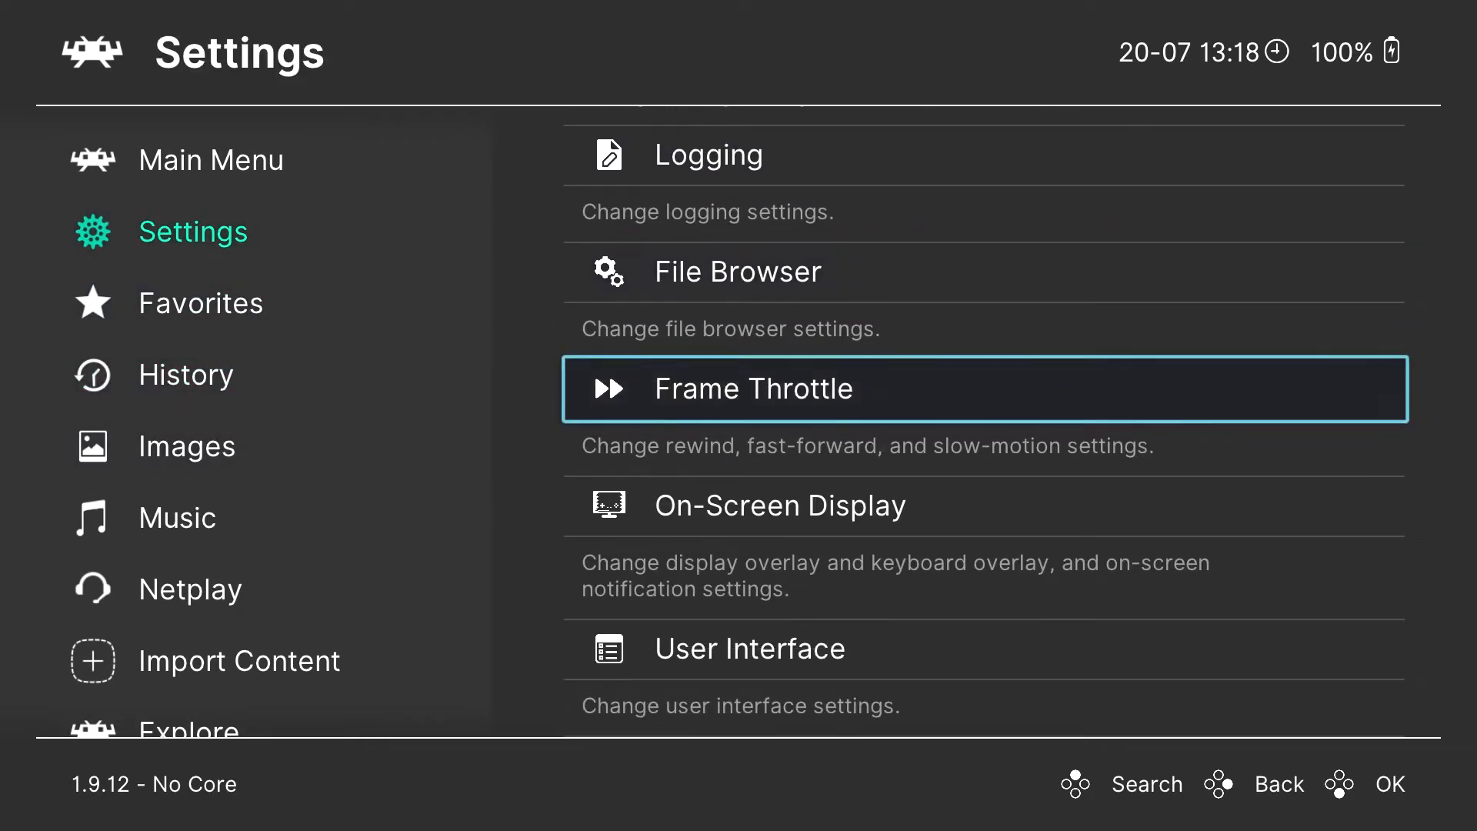
{"action": "left_click", "coordinate": [749, 648]}
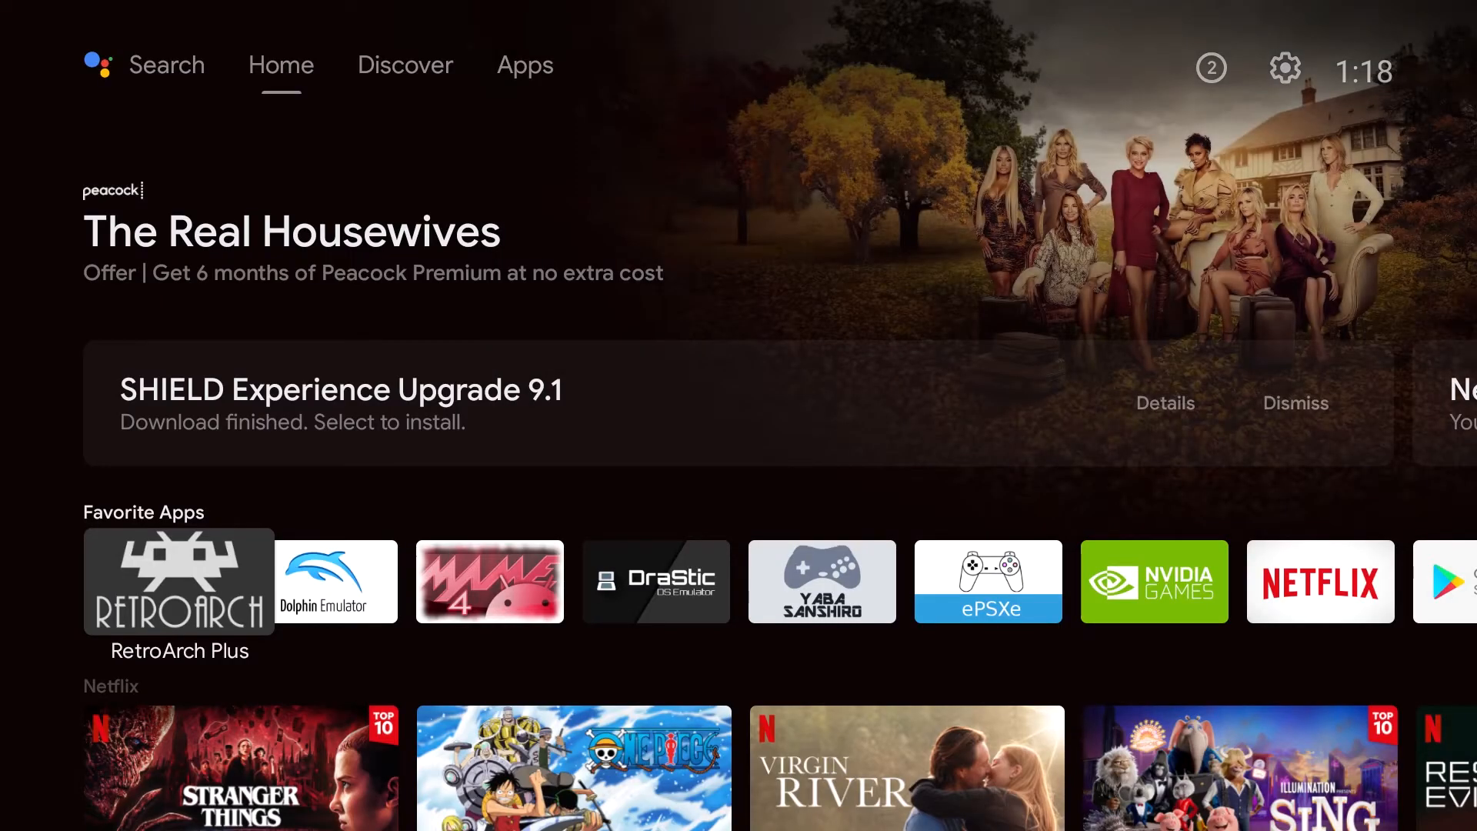
Step: In Settings > Drivers set Menu to Ozone, then relaunch RetroArch Plus
{"action": "left_click", "coordinate": [176, 582]}
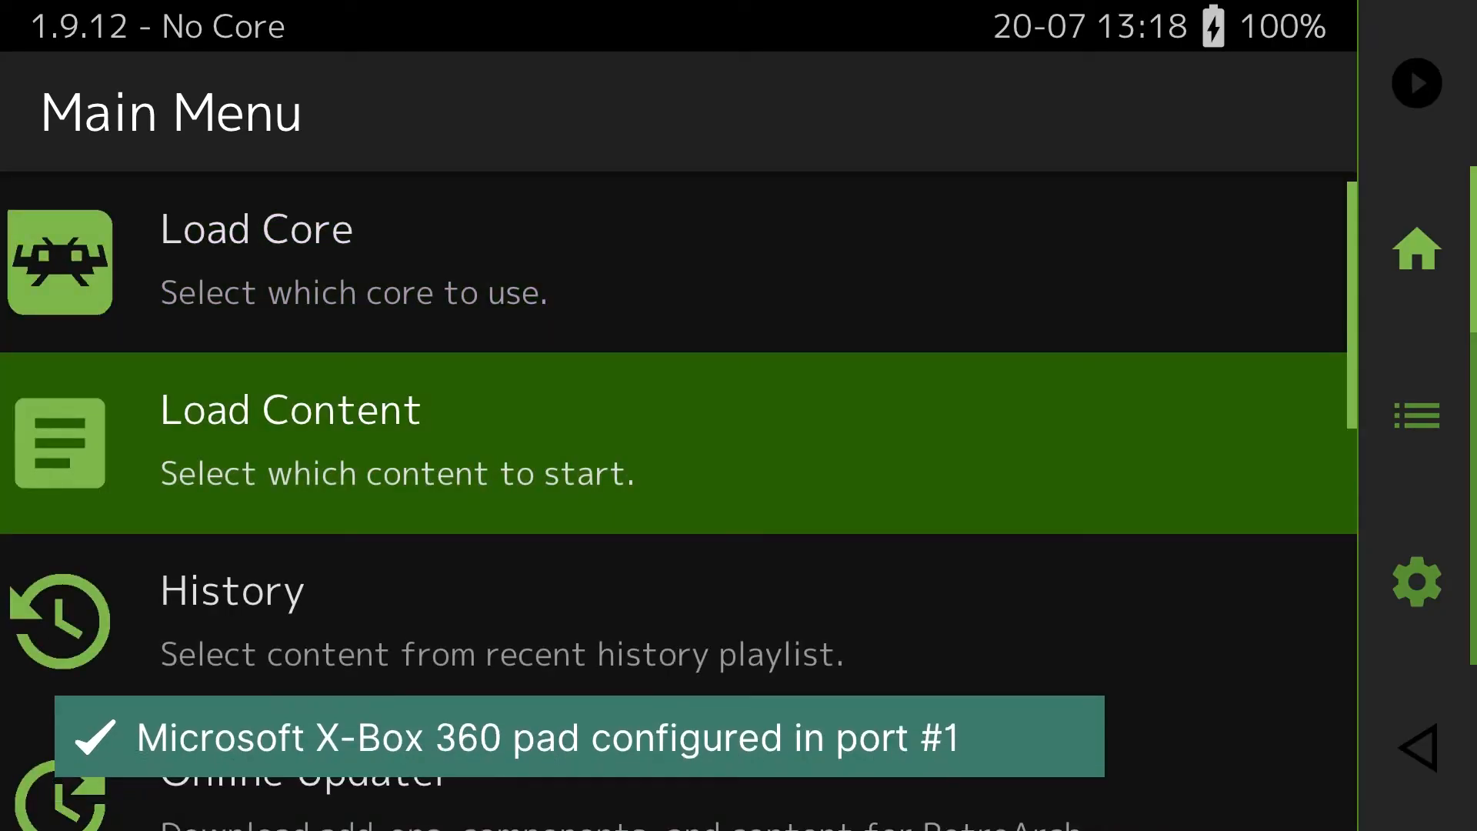
{"action": "left_click", "coordinate": [1417, 581]}
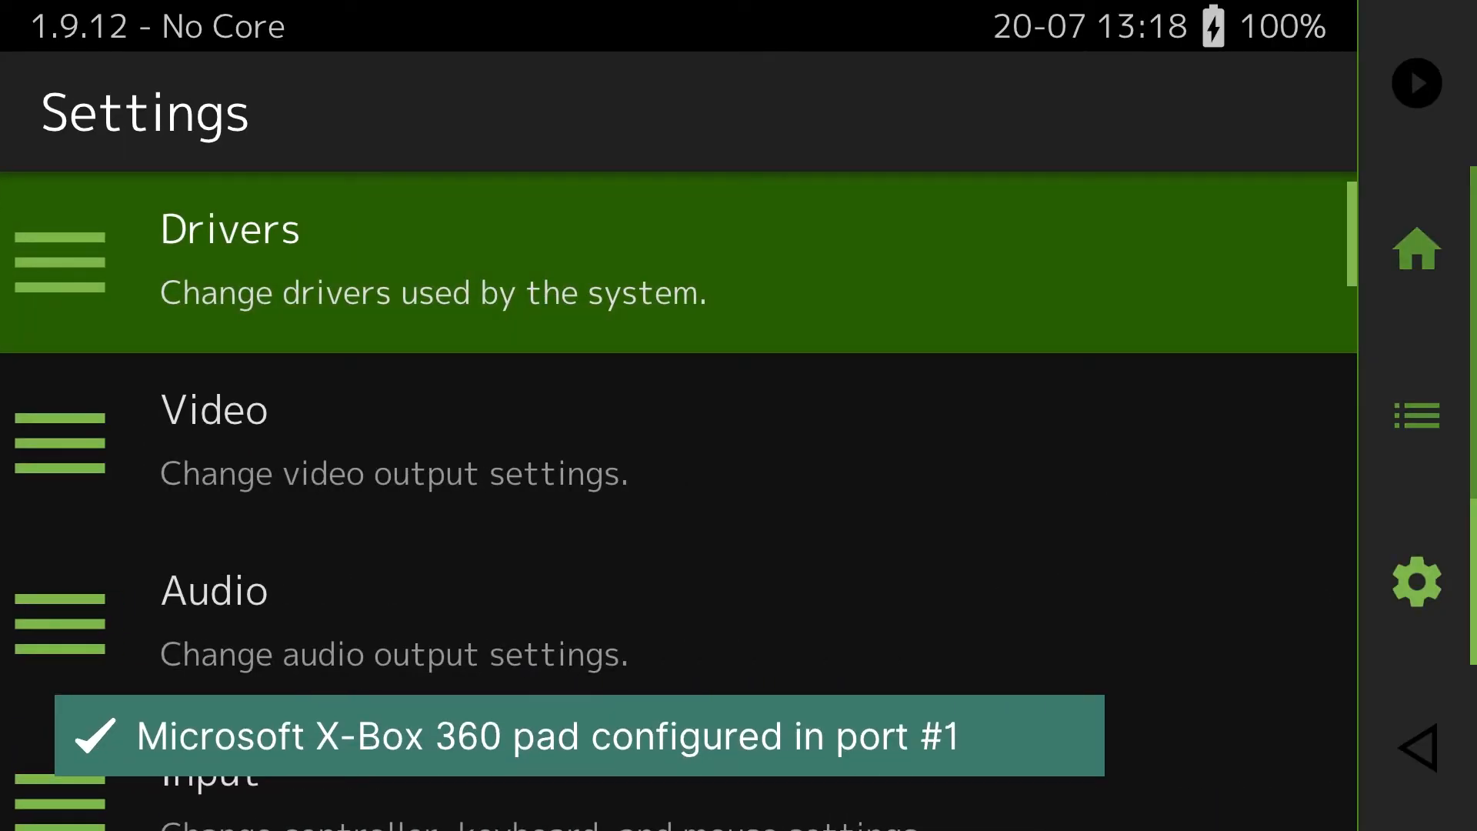
{"action": "scroll", "scroll_direction": "down", "scroll_amount": 3}
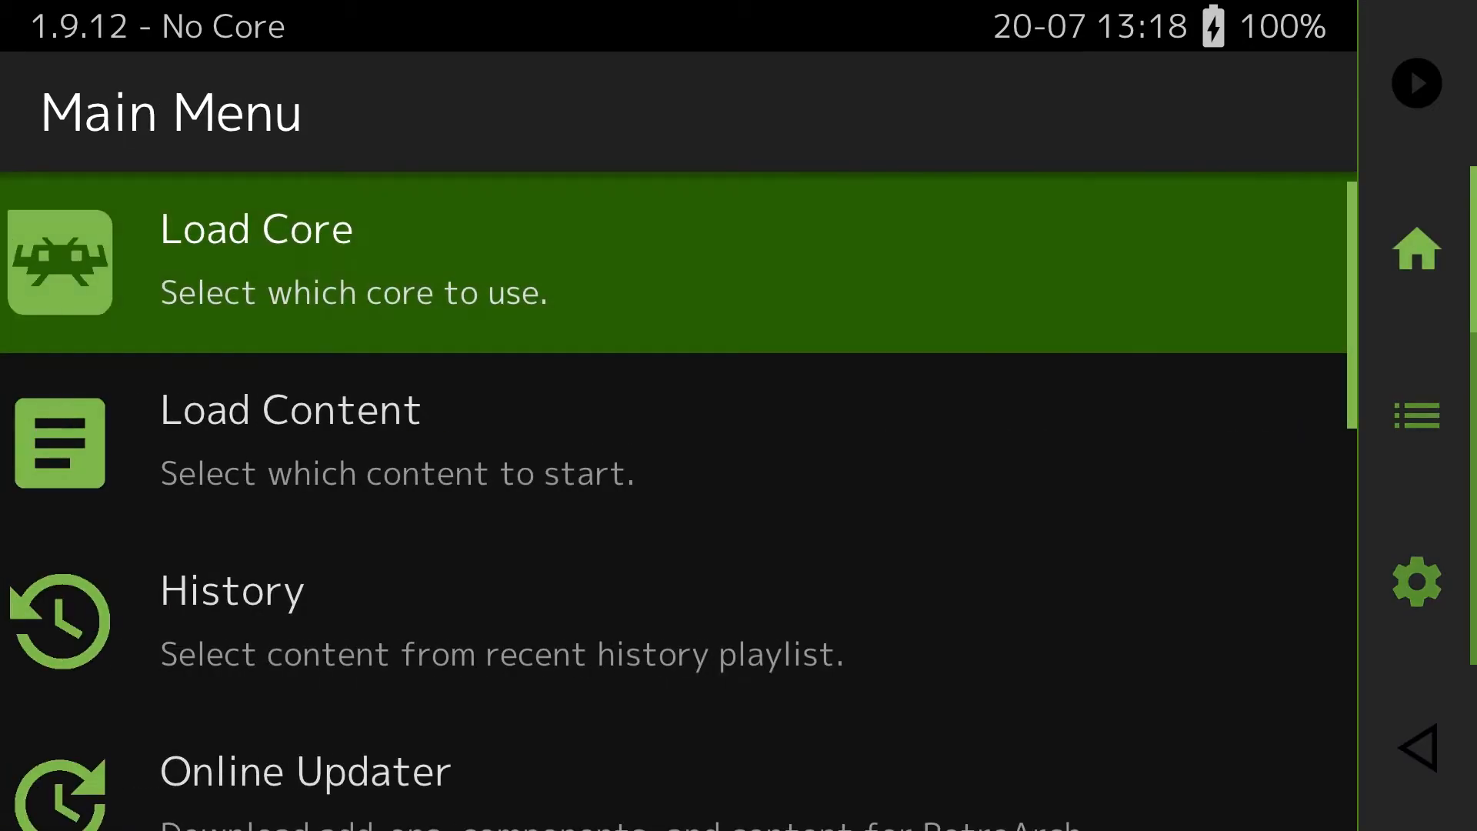
{"action": "scroll", "scroll_direction": "down", "scroll_amount": 3}
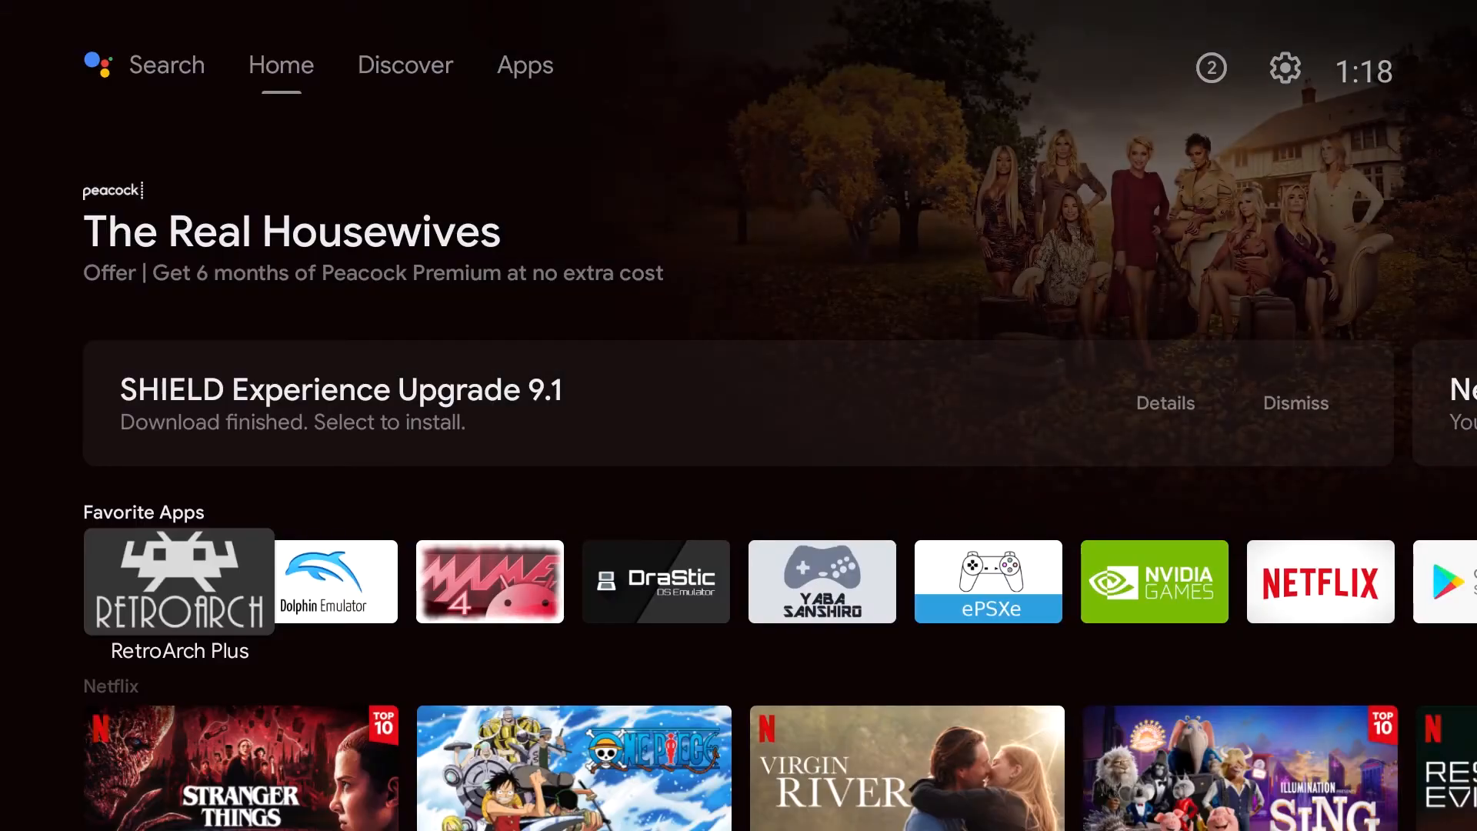
{"action": "left_click", "coordinate": [177, 582]}
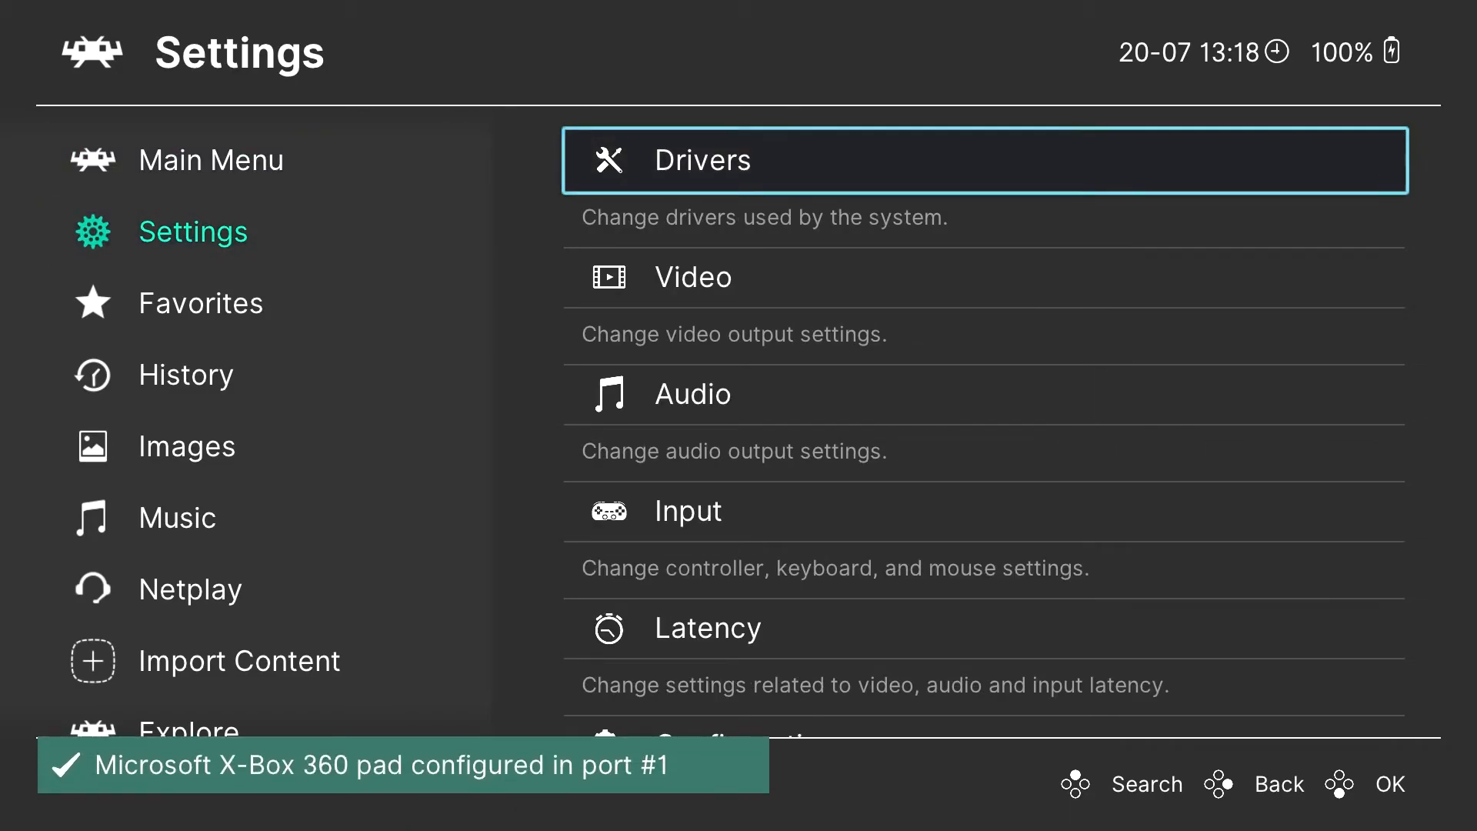
Step: Scroll the colour theme list and apply the Gruvbox Dark menu theme in place of Nord
{"action": "scroll", "scroll_direction": "down", "scroll_amount": 3}
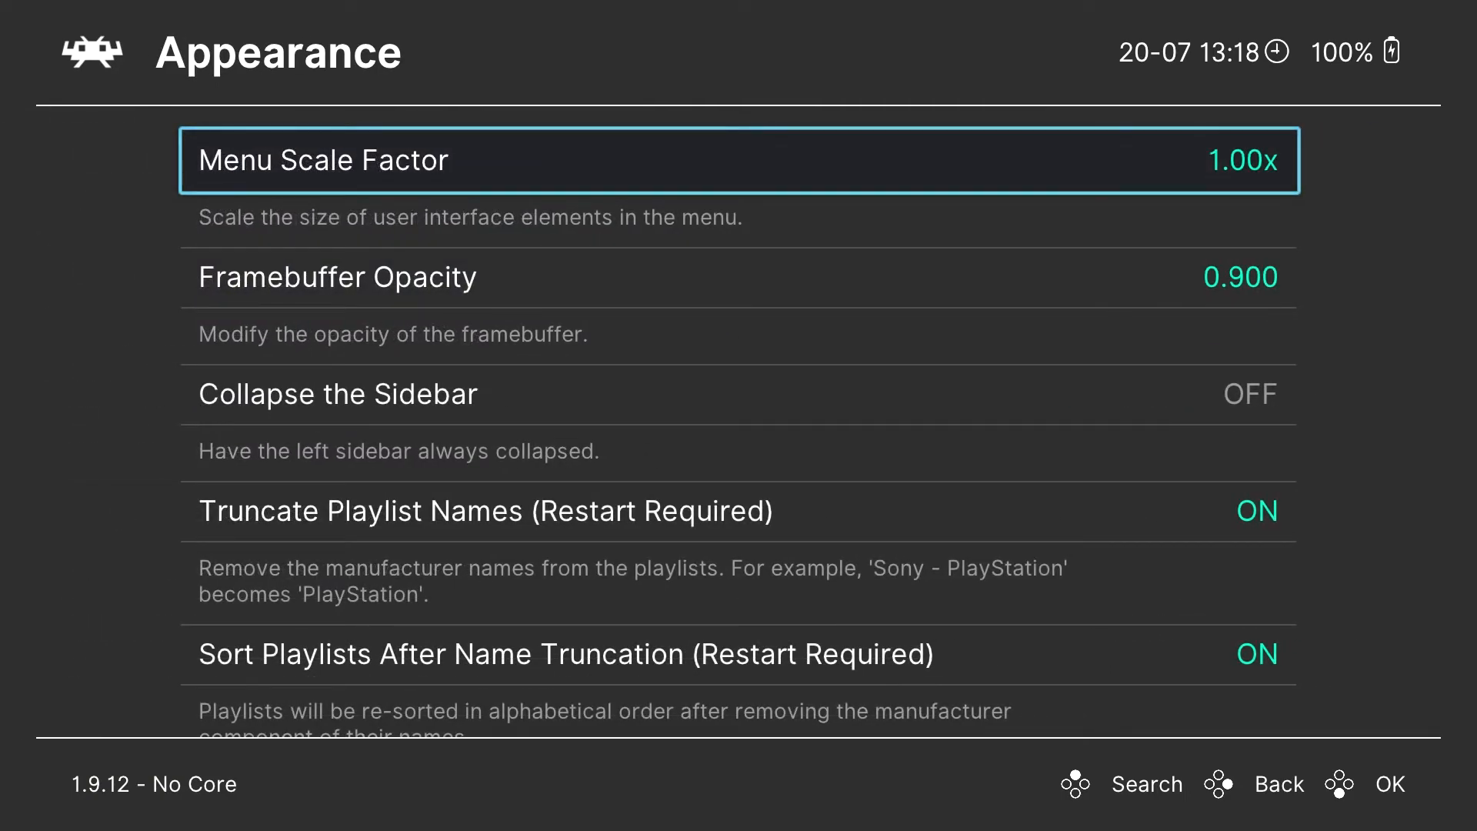
{"action": "scroll", "scroll_direction": "down", "scroll_amount": 3}
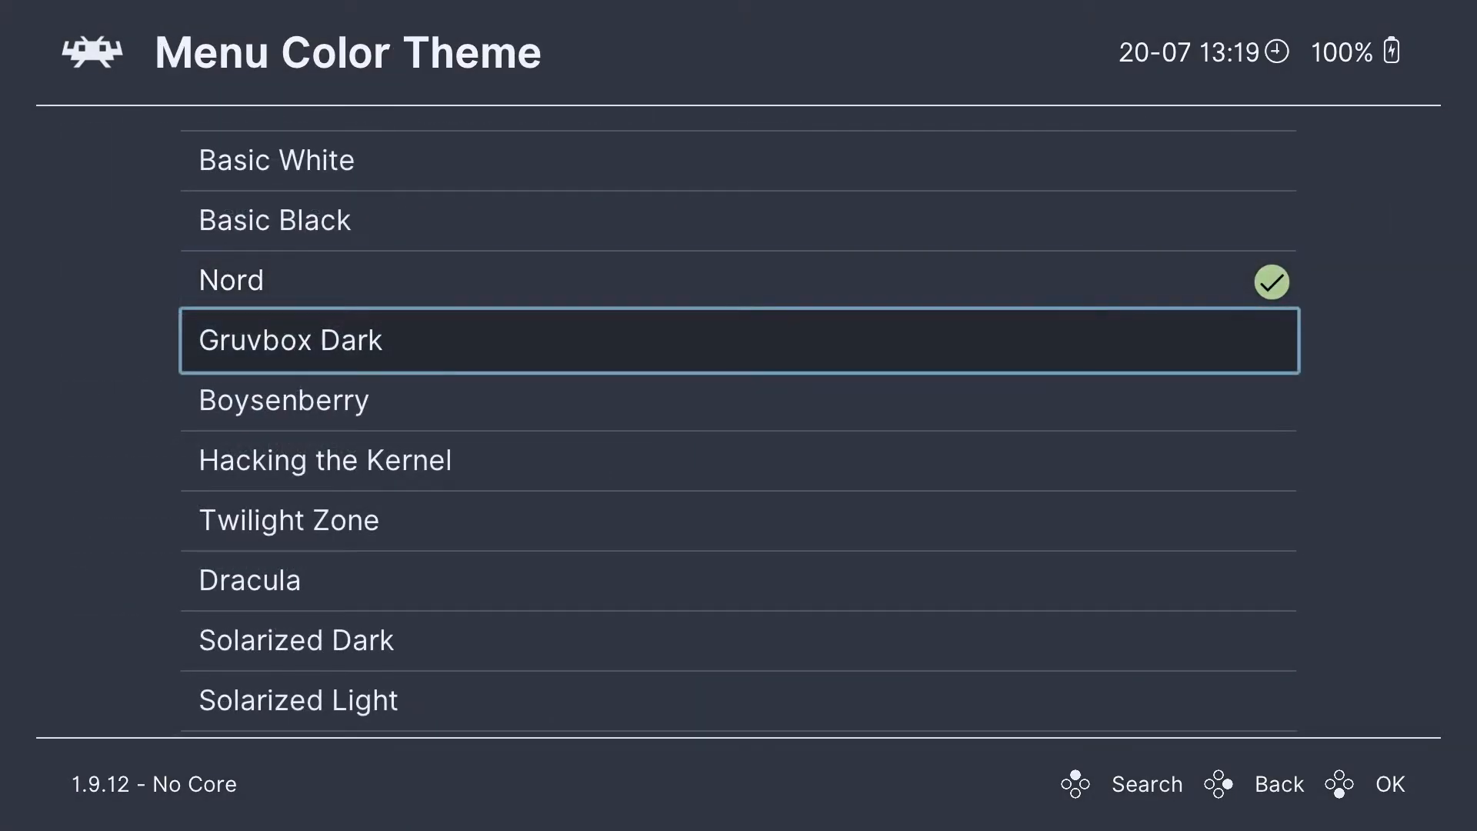
{"action": "left_click", "coordinate": [288, 518]}
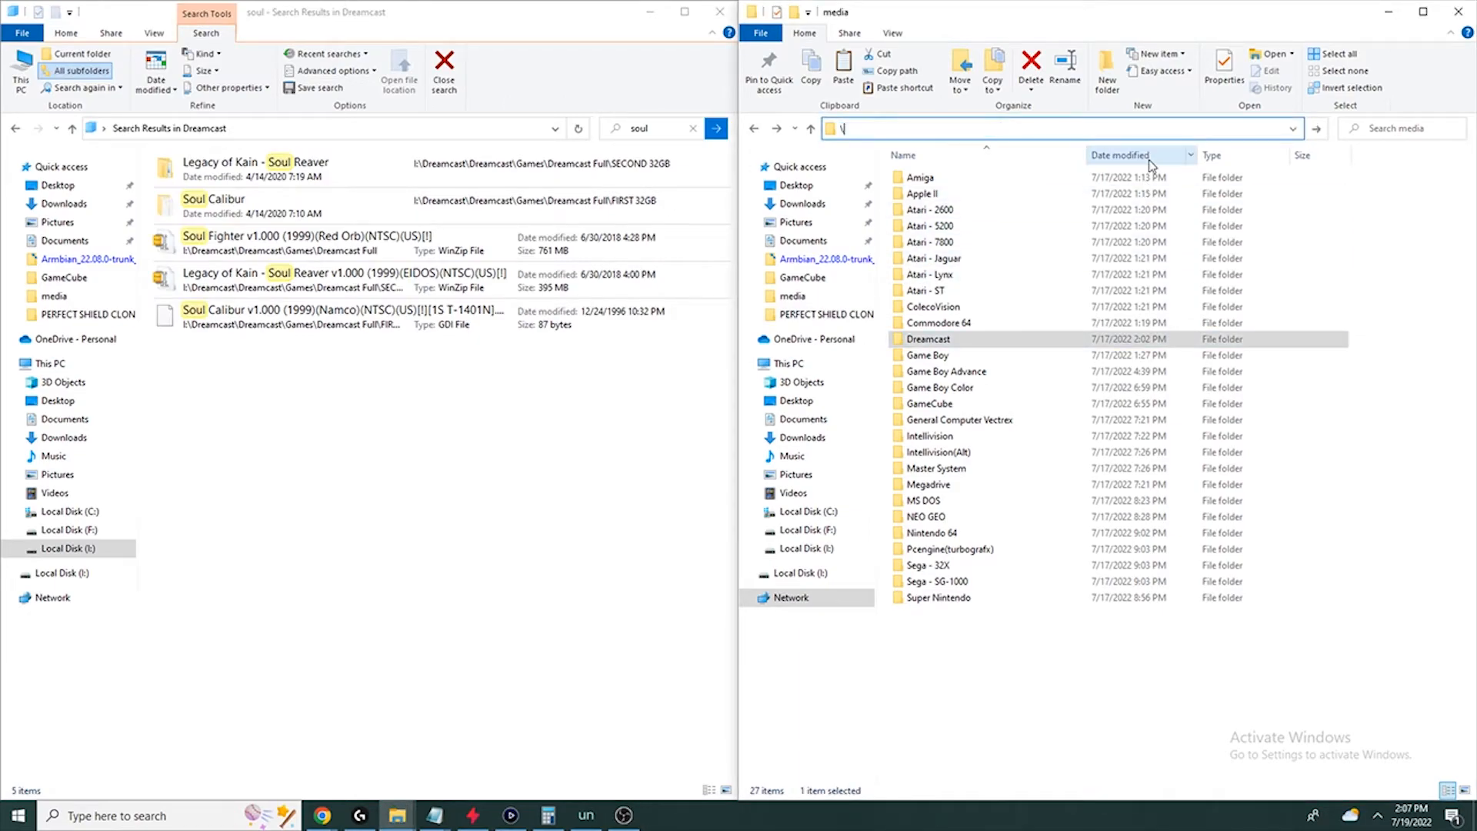
Step: Browse \\192.168.0.239 and open internal > Android > media > Dreamcast on the Shield
{"action": "type", "text": "\\\\192.168"}
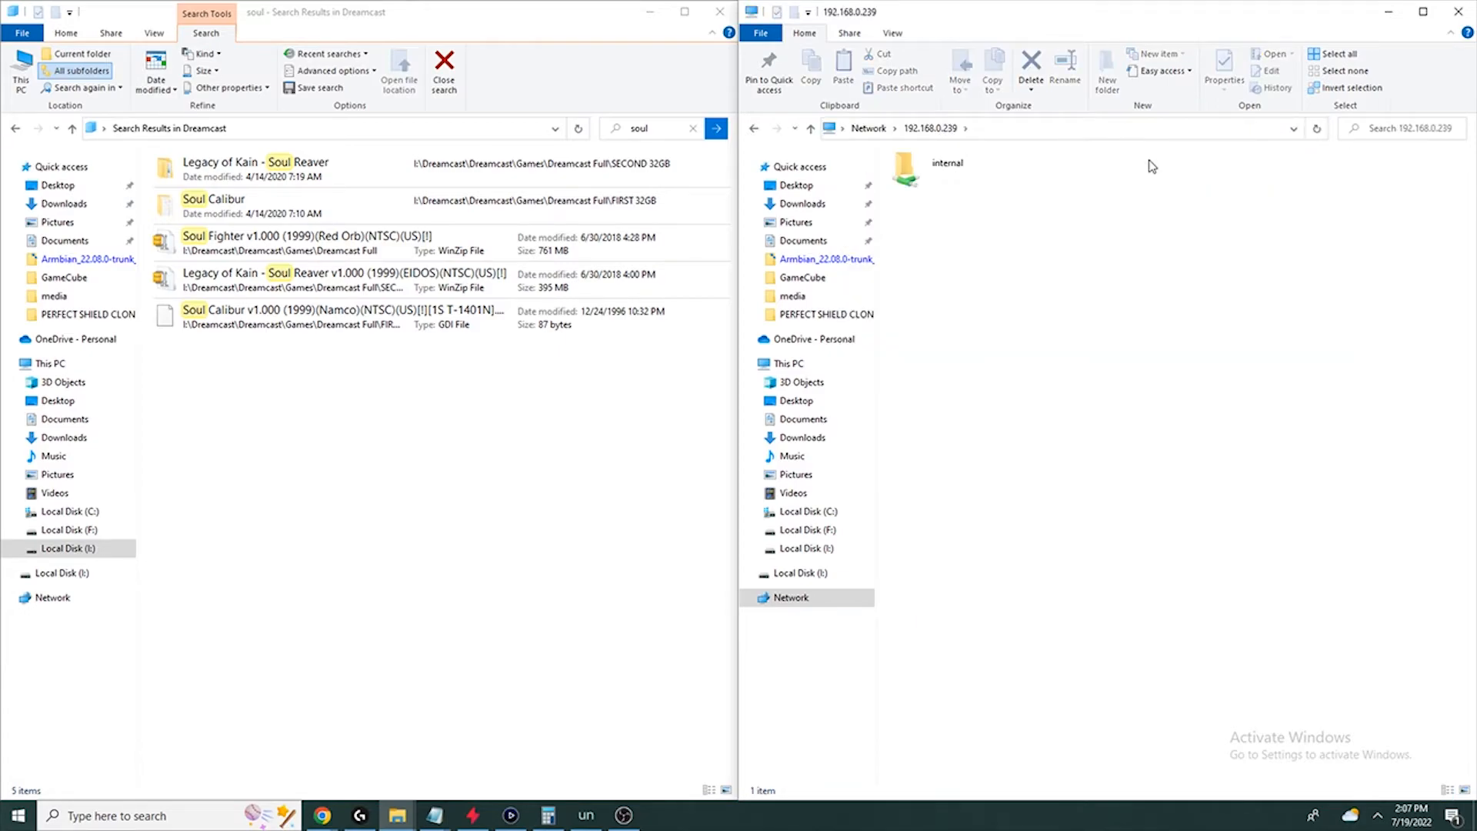
{"action": "double_click", "coordinate": [948, 162]}
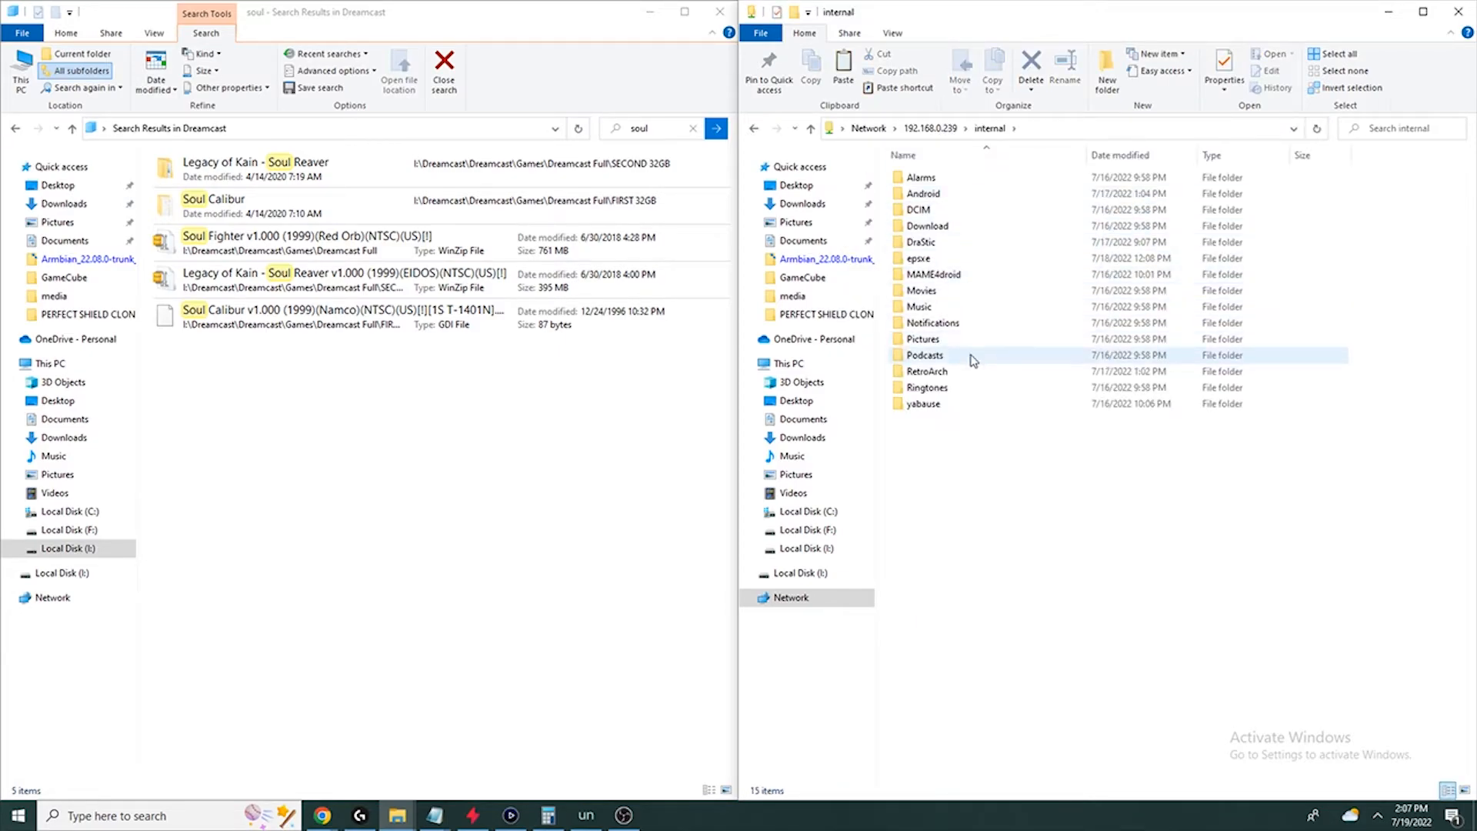
{"action": "double_click", "coordinate": [926, 370]}
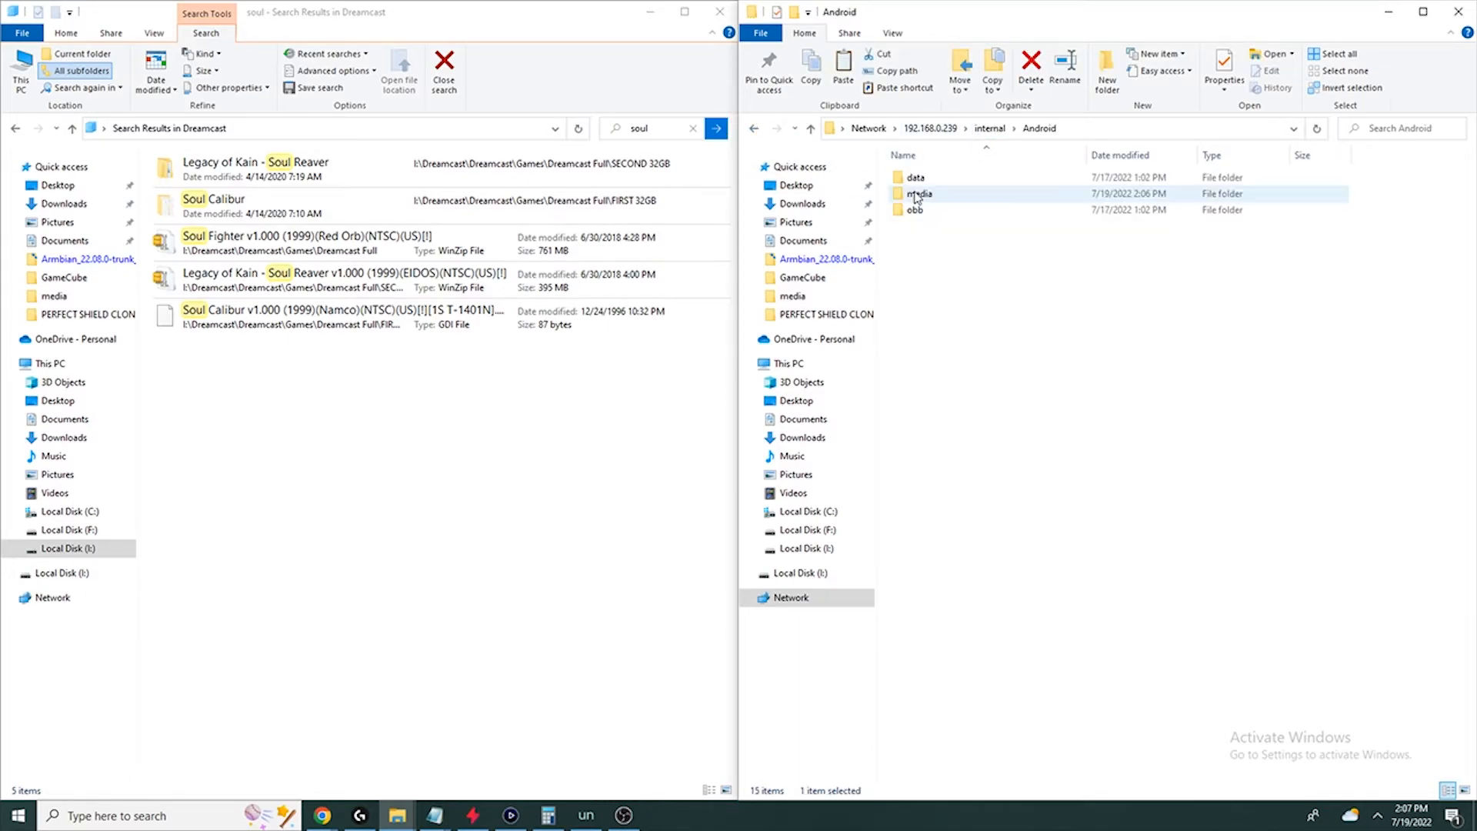
{"action": "double_click", "coordinate": [917, 194]}
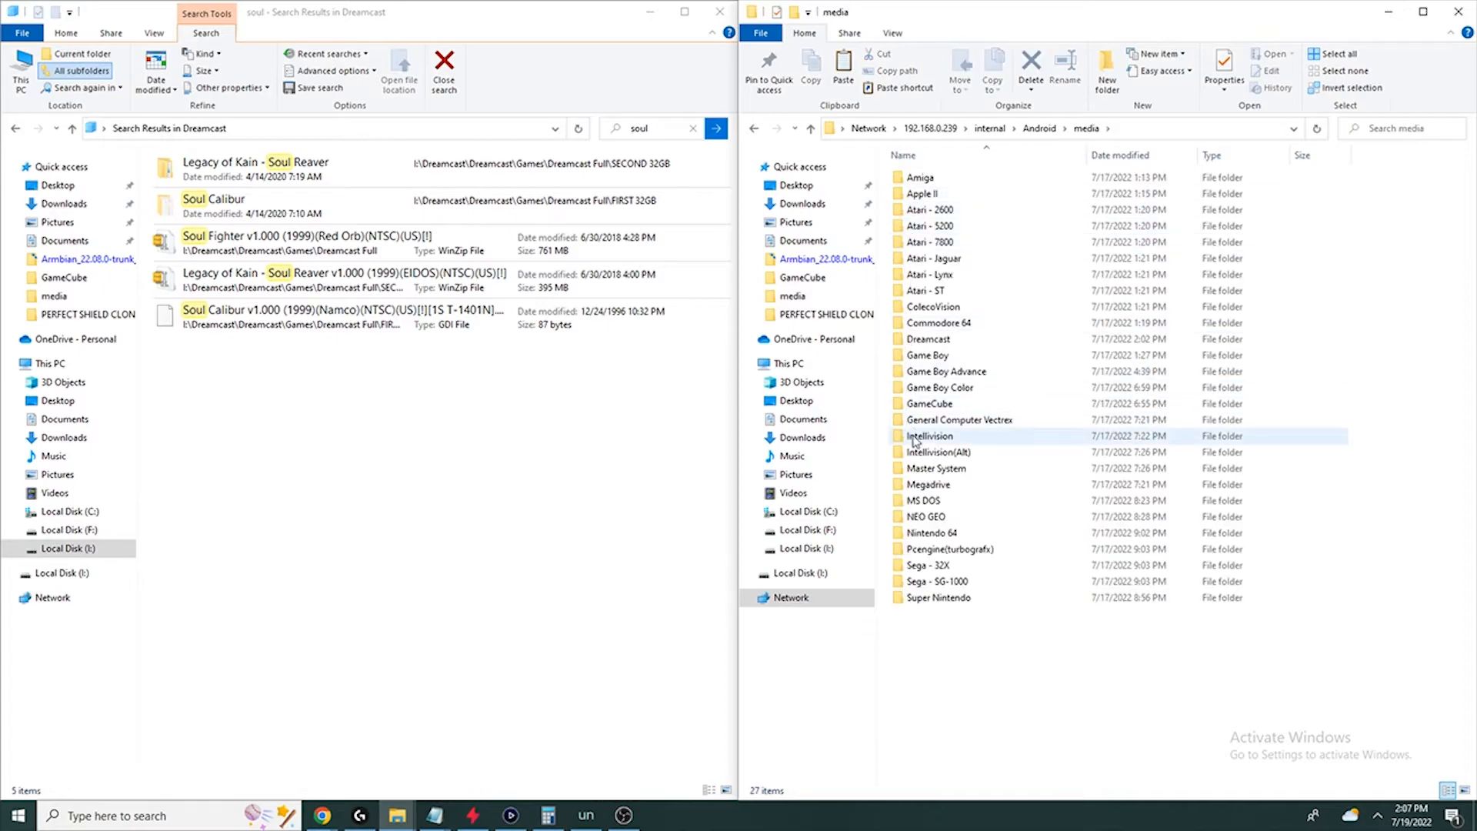
{"action": "left_click", "coordinate": [927, 339]}
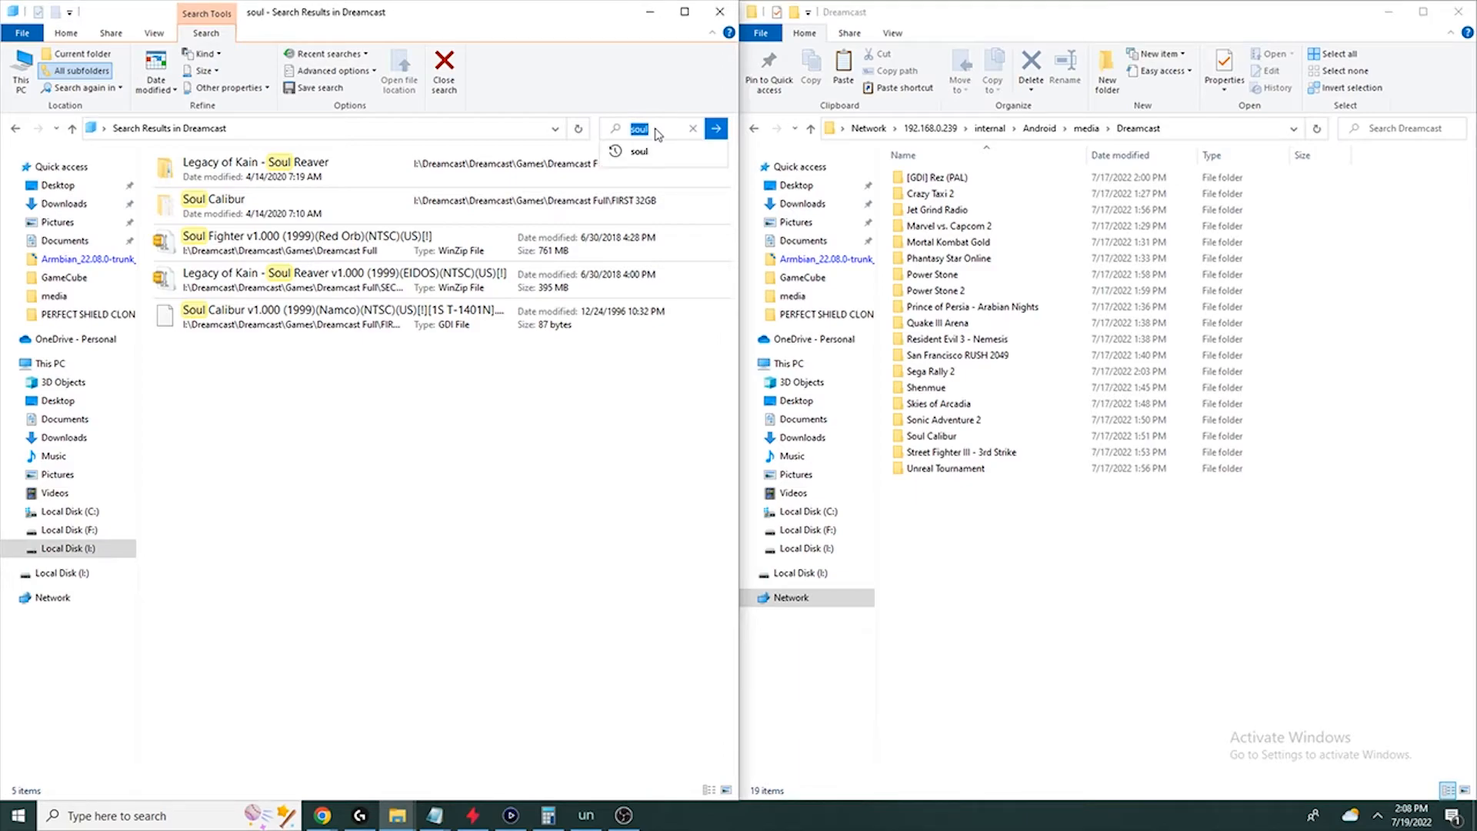
Step: Search 'power' locally and paste the Star Wars Jedi Power Battles folder into the Shield's Dreamcast folder
{"action": "type", "text": "power"}
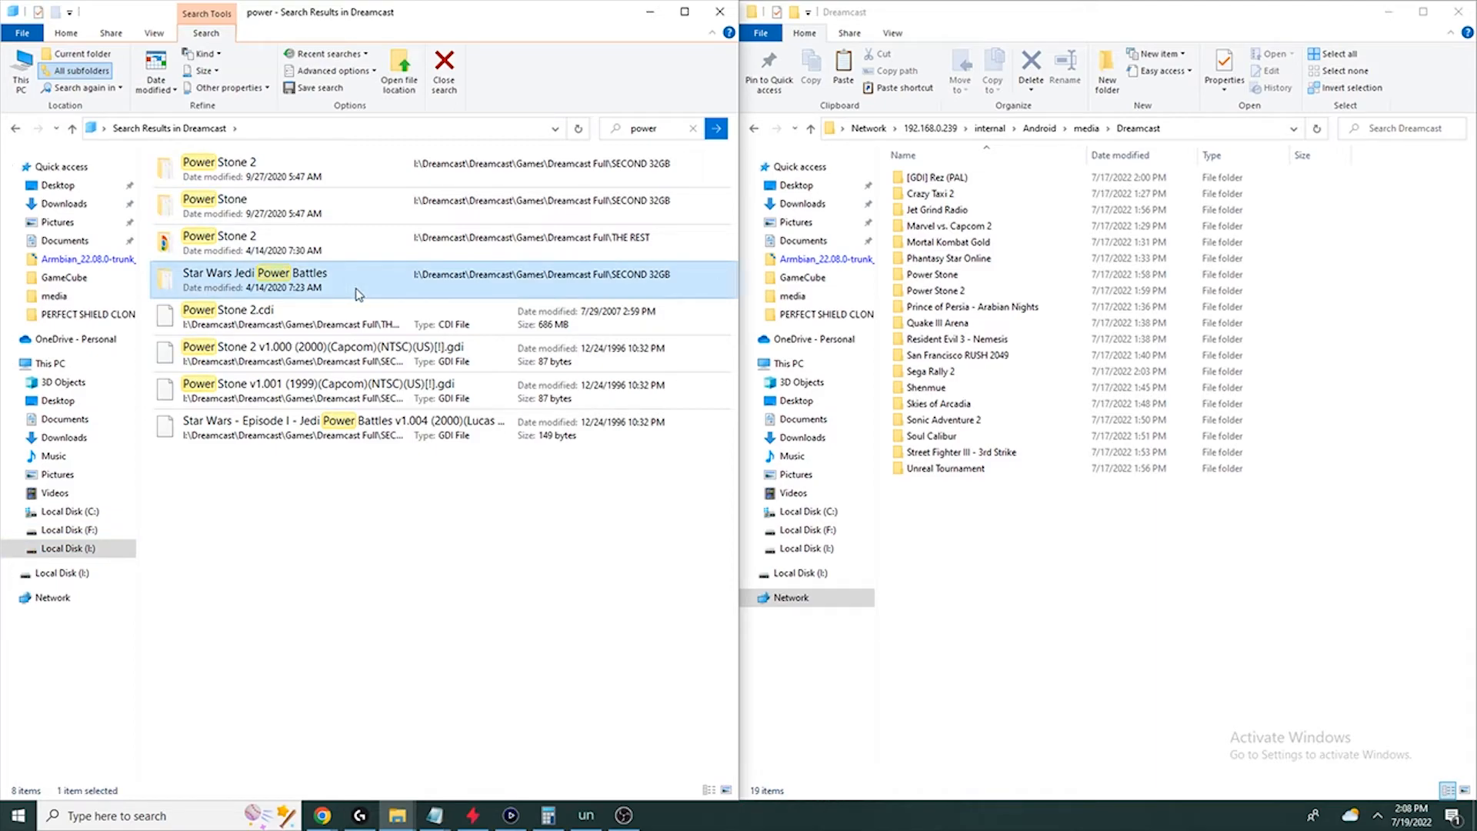
{"action": "left_click", "coordinate": [983, 540]}
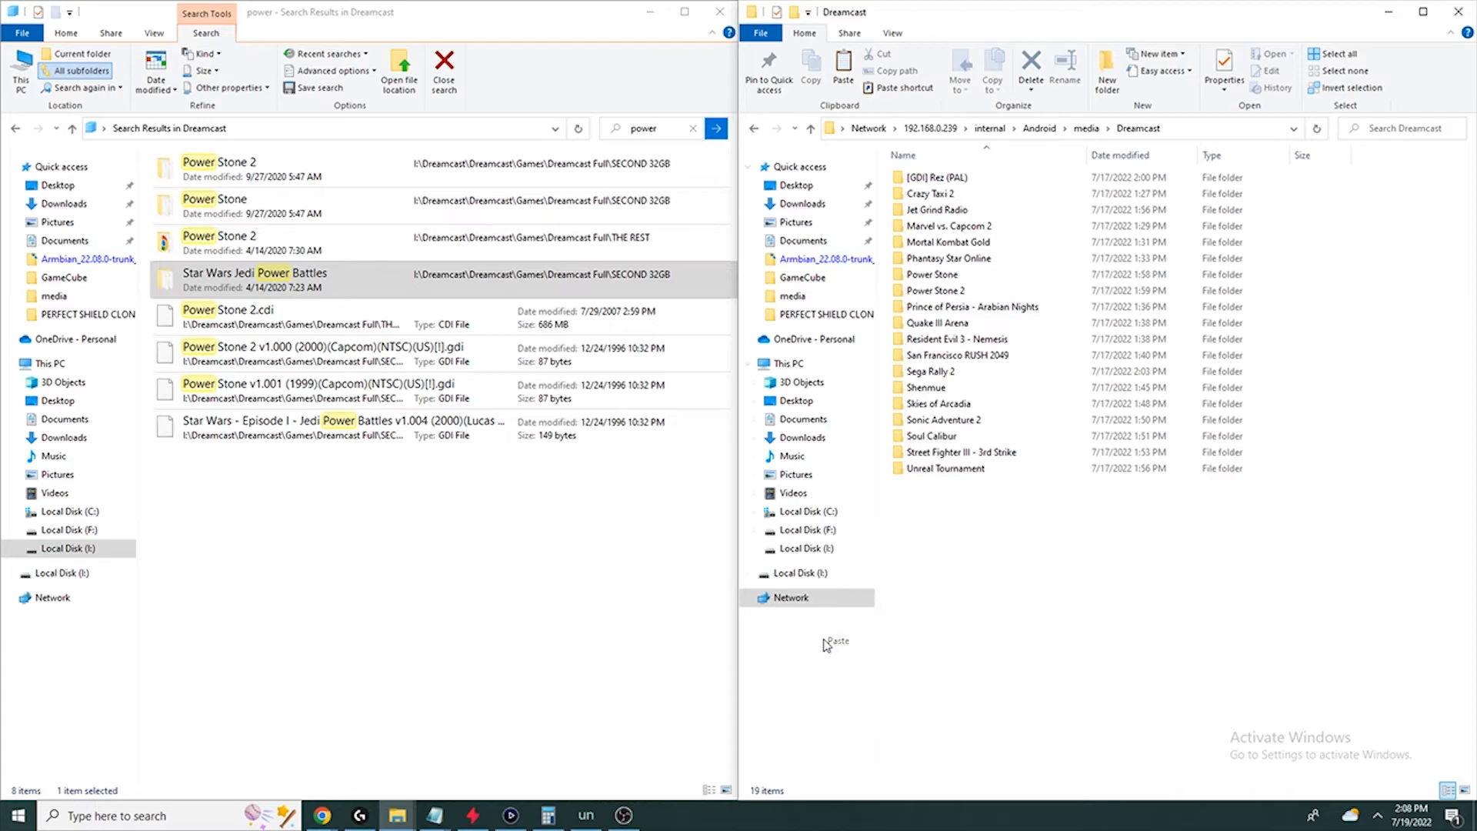
{"action": "left_click", "coordinate": [836, 642]}
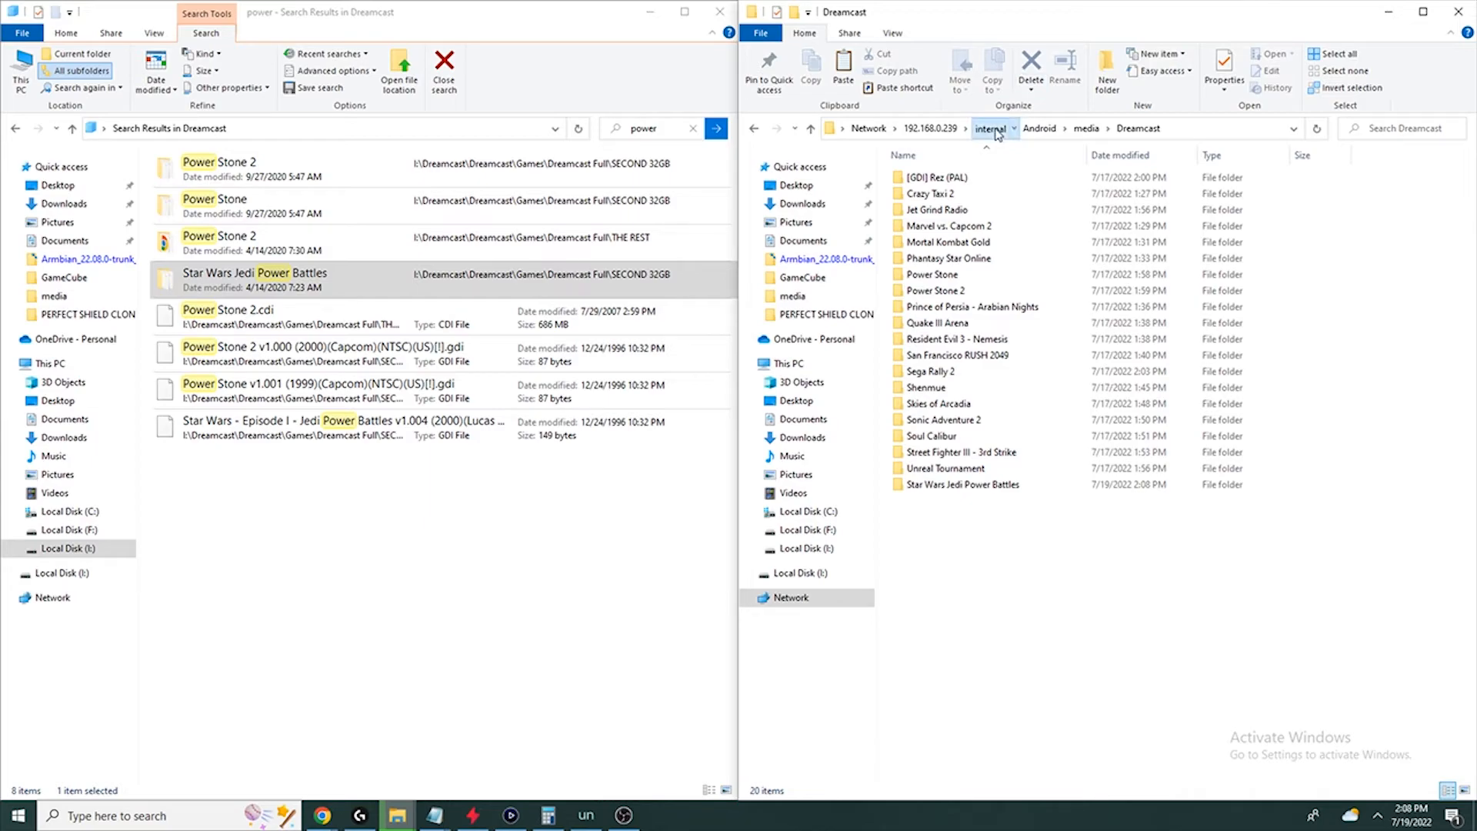
Step: Go up to internal storage and open RetroArch's empty system folder on the Shield
{"action": "left_click", "coordinate": [988, 128]}
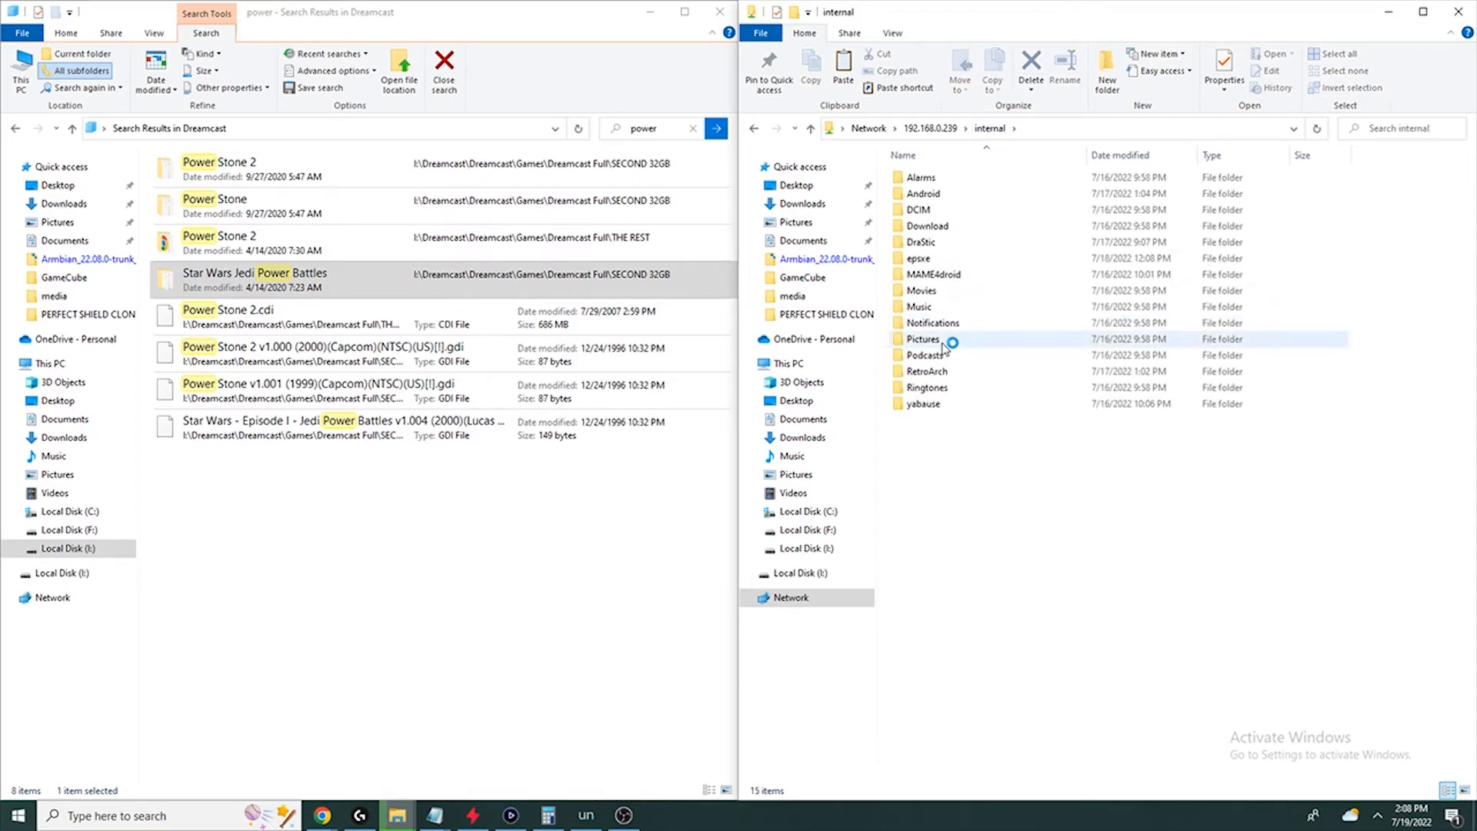
{"action": "left_click", "coordinate": [923, 194]}
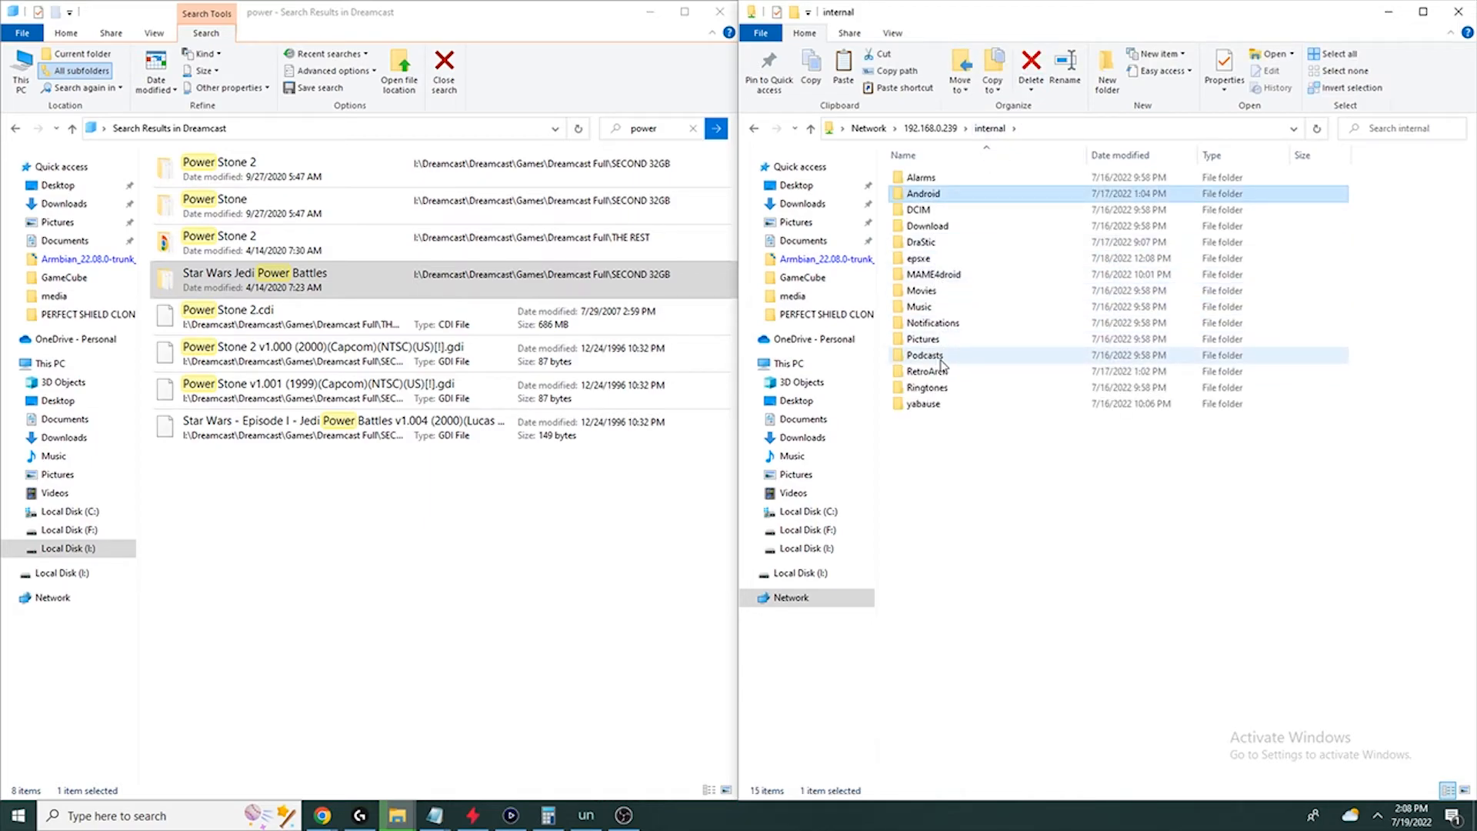
{"action": "double_click", "coordinate": [924, 371]}
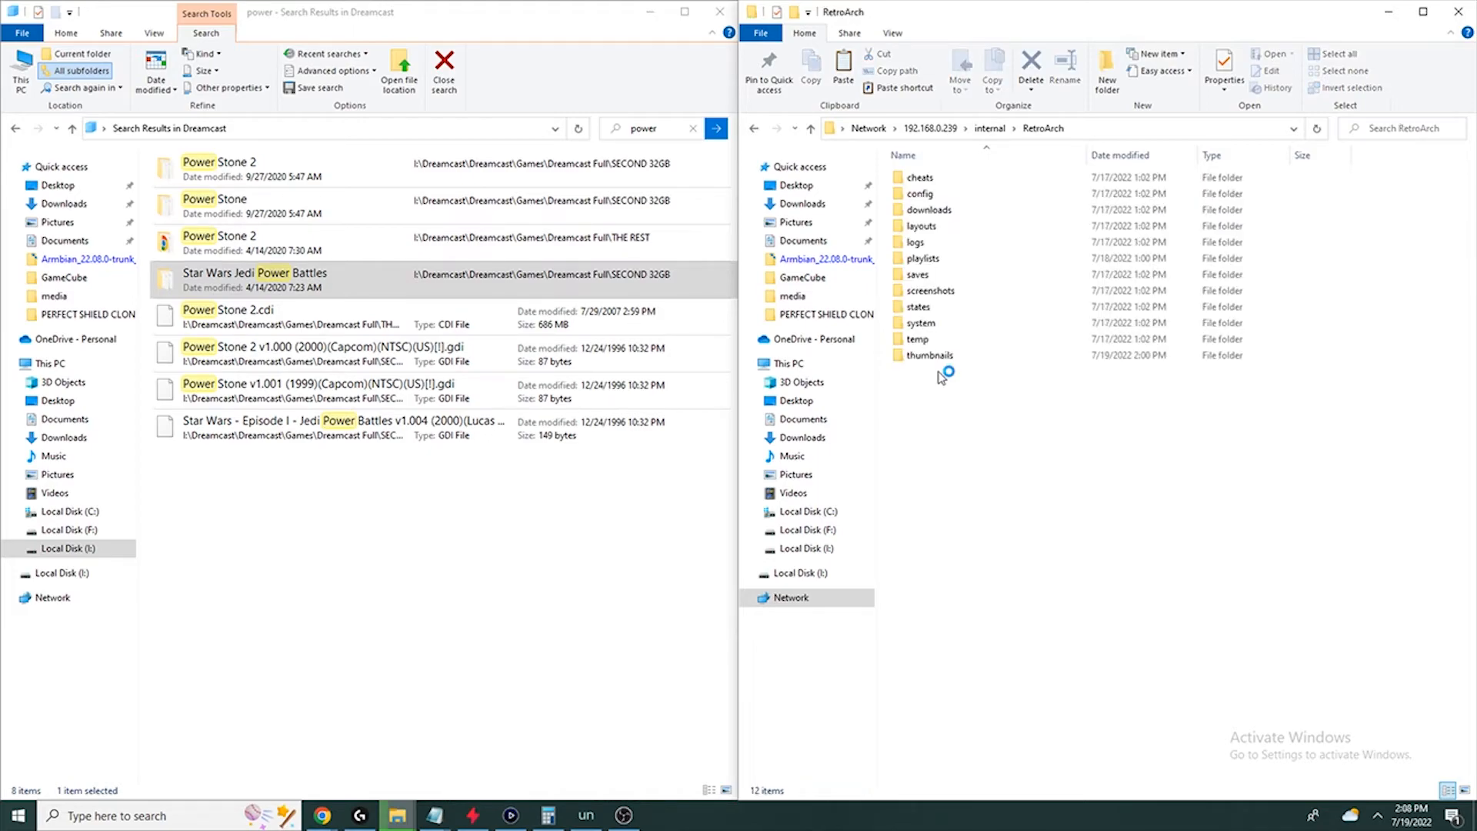
{"action": "left_click", "coordinate": [919, 322]}
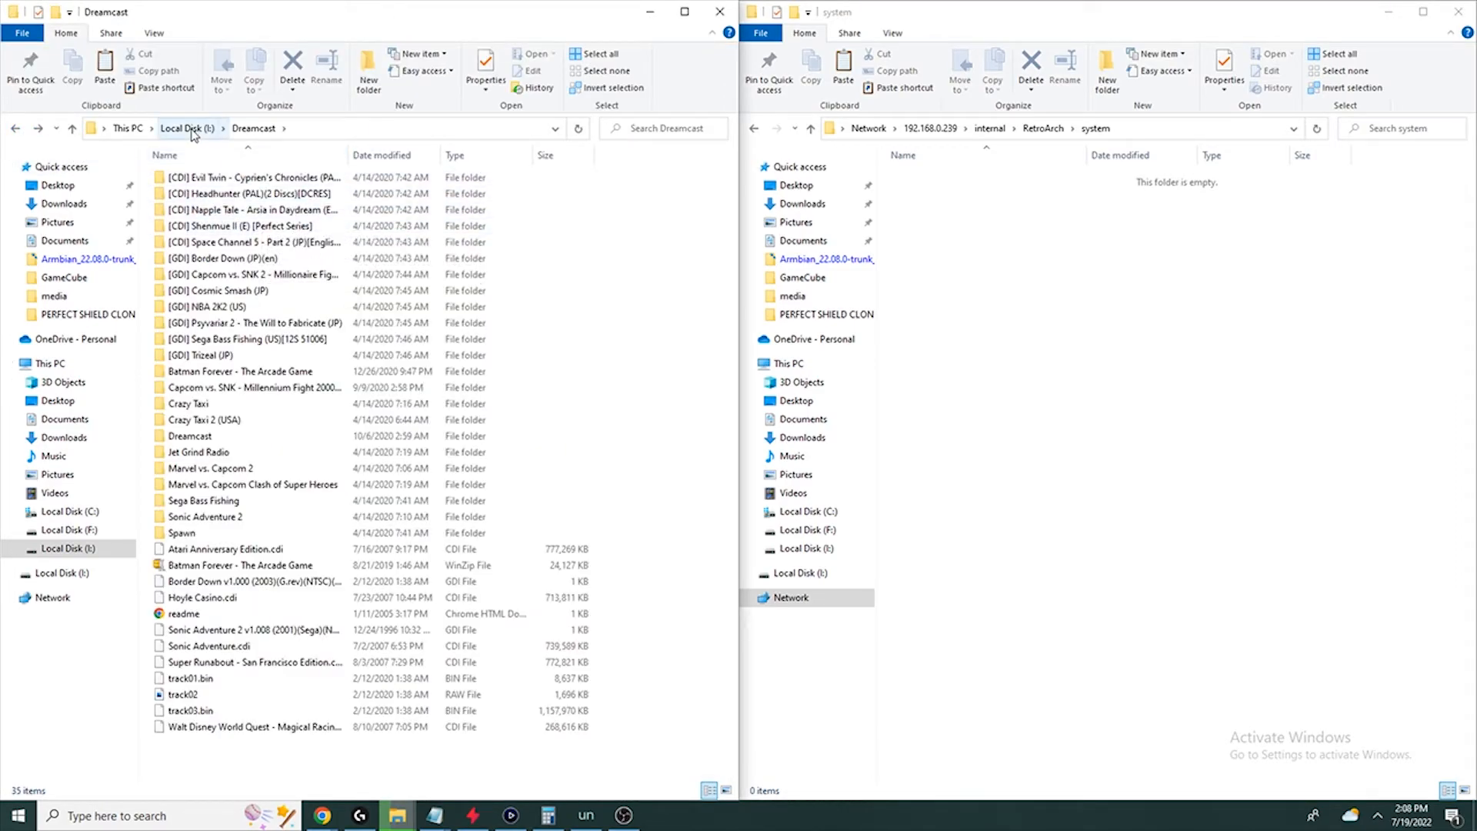
Step: Open the local I: BIOS folders (dreamcast, mame2003) and select their files to copy
{"action": "left_click", "coordinate": [186, 127]}
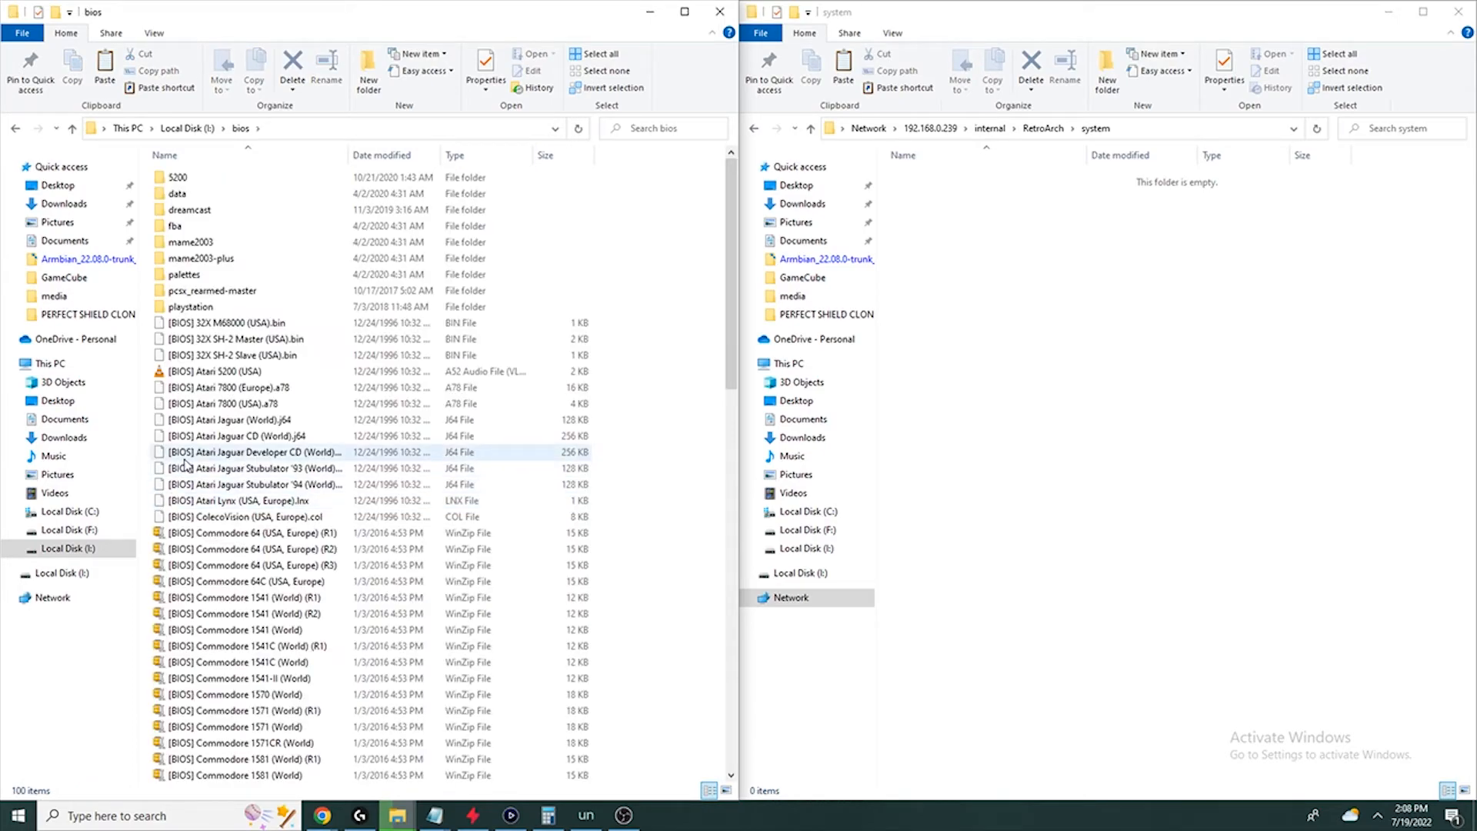
{"action": "left_click", "coordinate": [240, 436]}
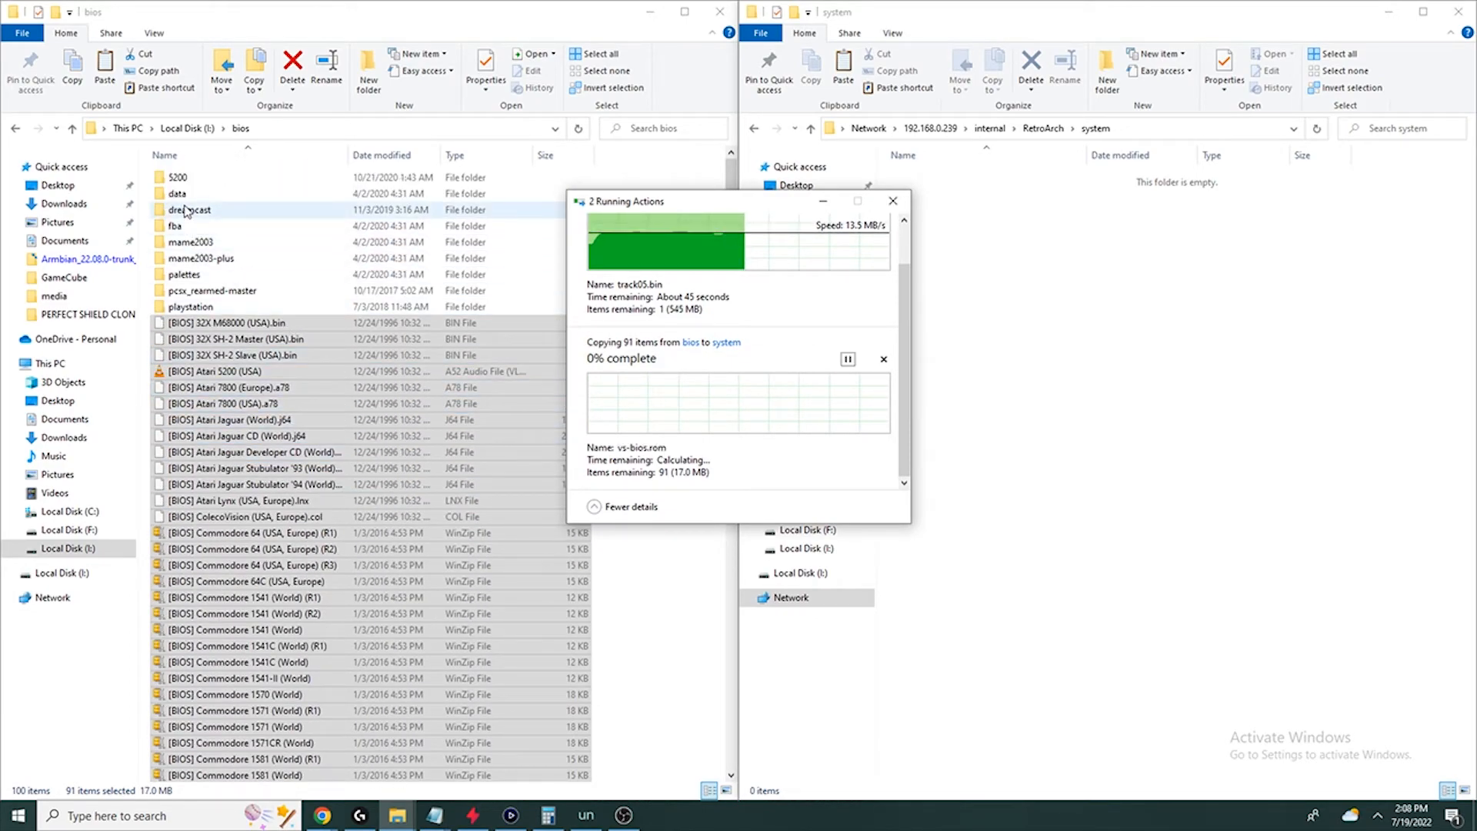
{"action": "double_click", "coordinate": [189, 209]}
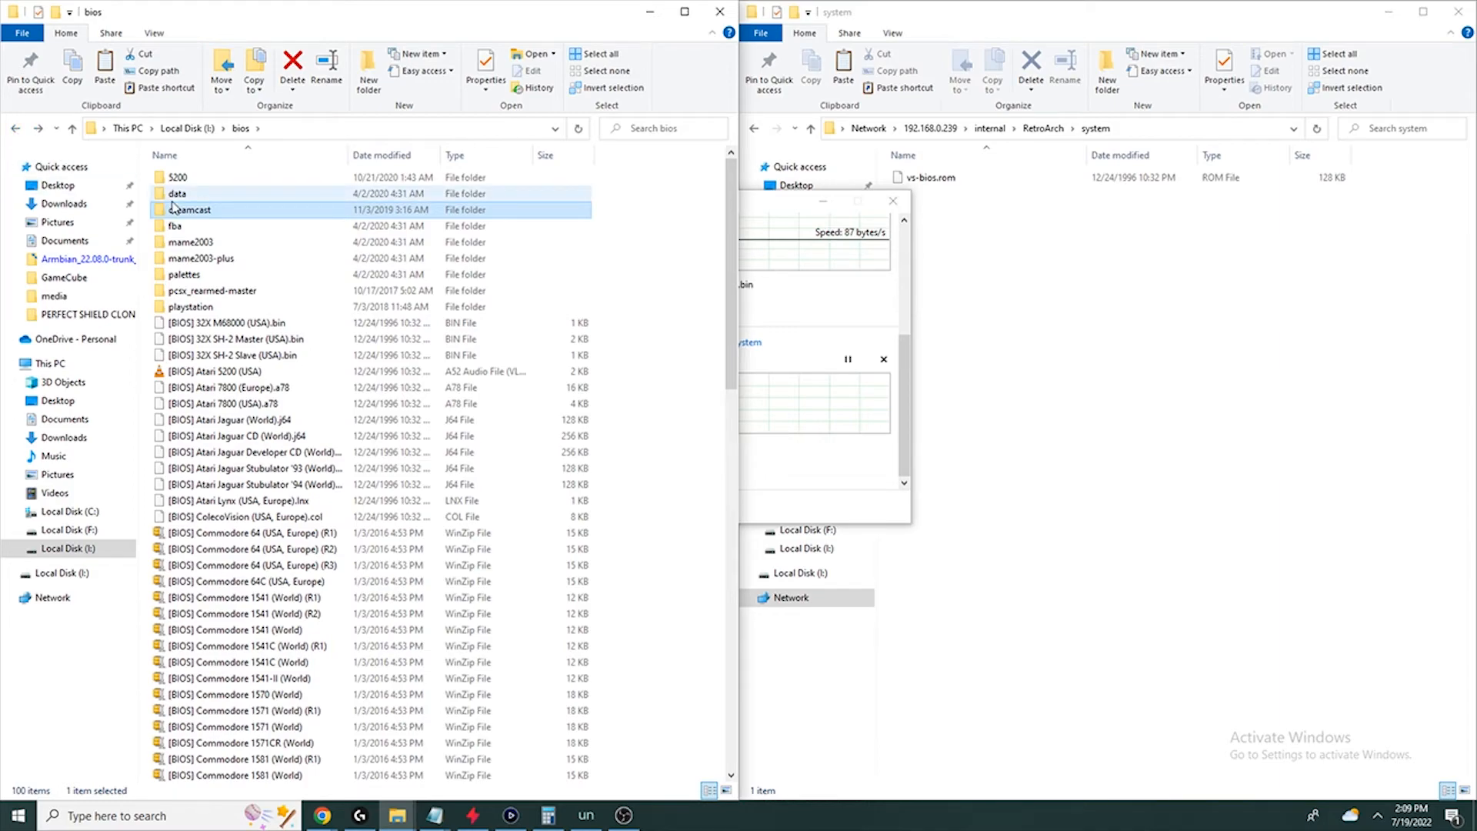
{"action": "double_click", "coordinate": [175, 225]}
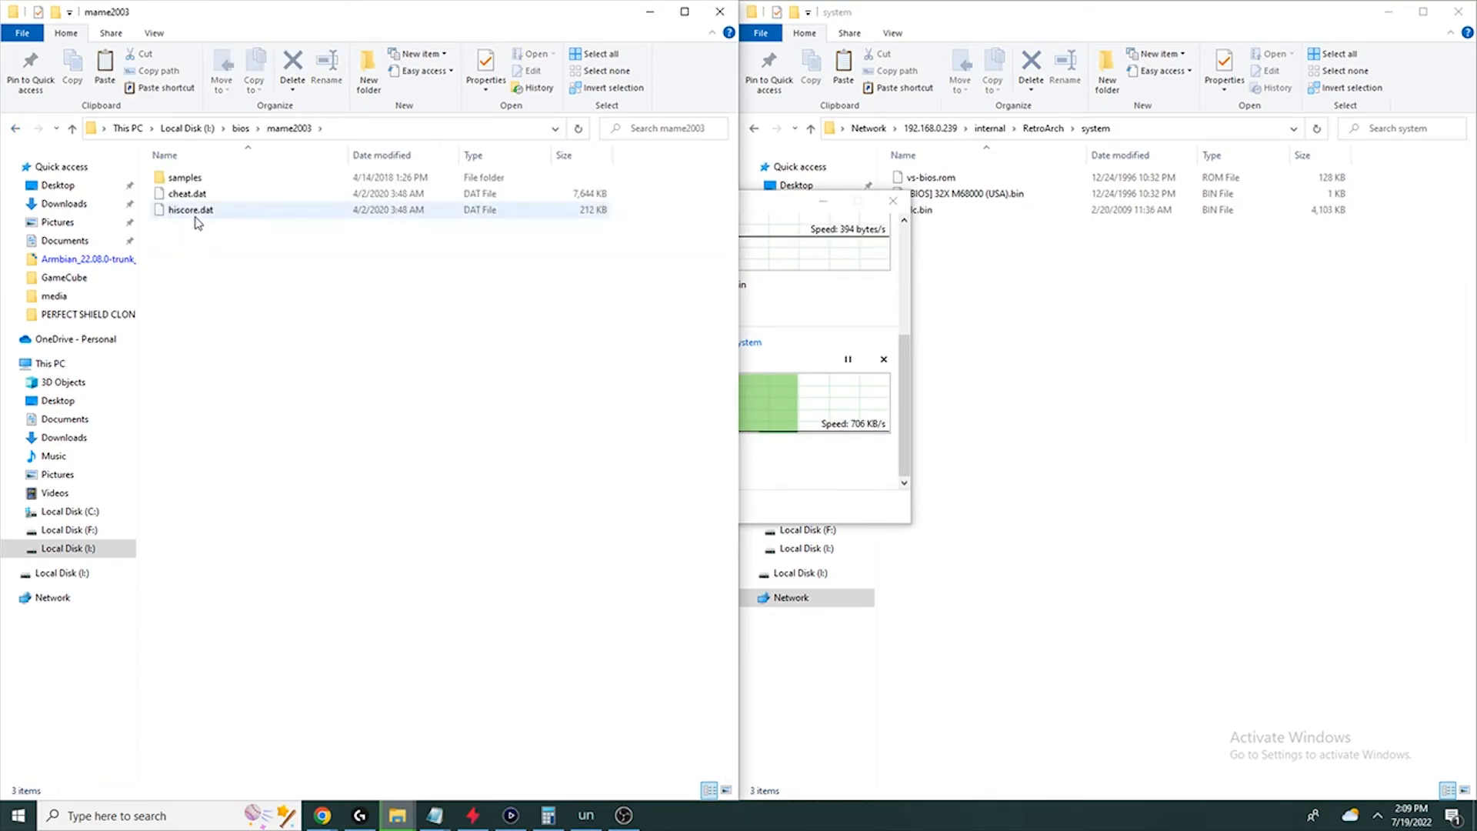
Step: Copy the BIOS files into the Shield's RetroArch system folder, then go up to RetroArch
{"action": "left_click", "coordinate": [15, 127]}
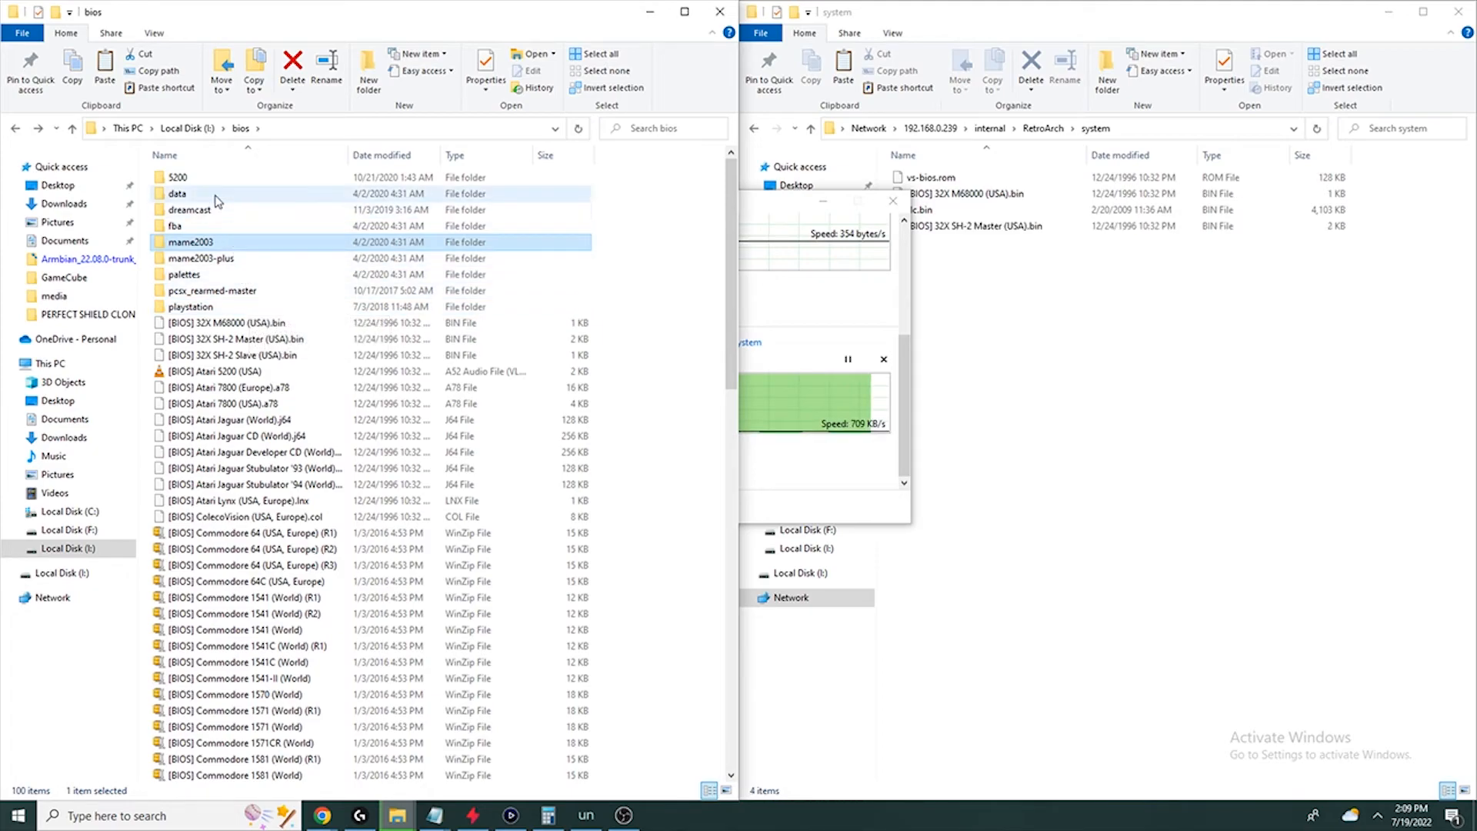
{"action": "double_click", "coordinate": [176, 177]}
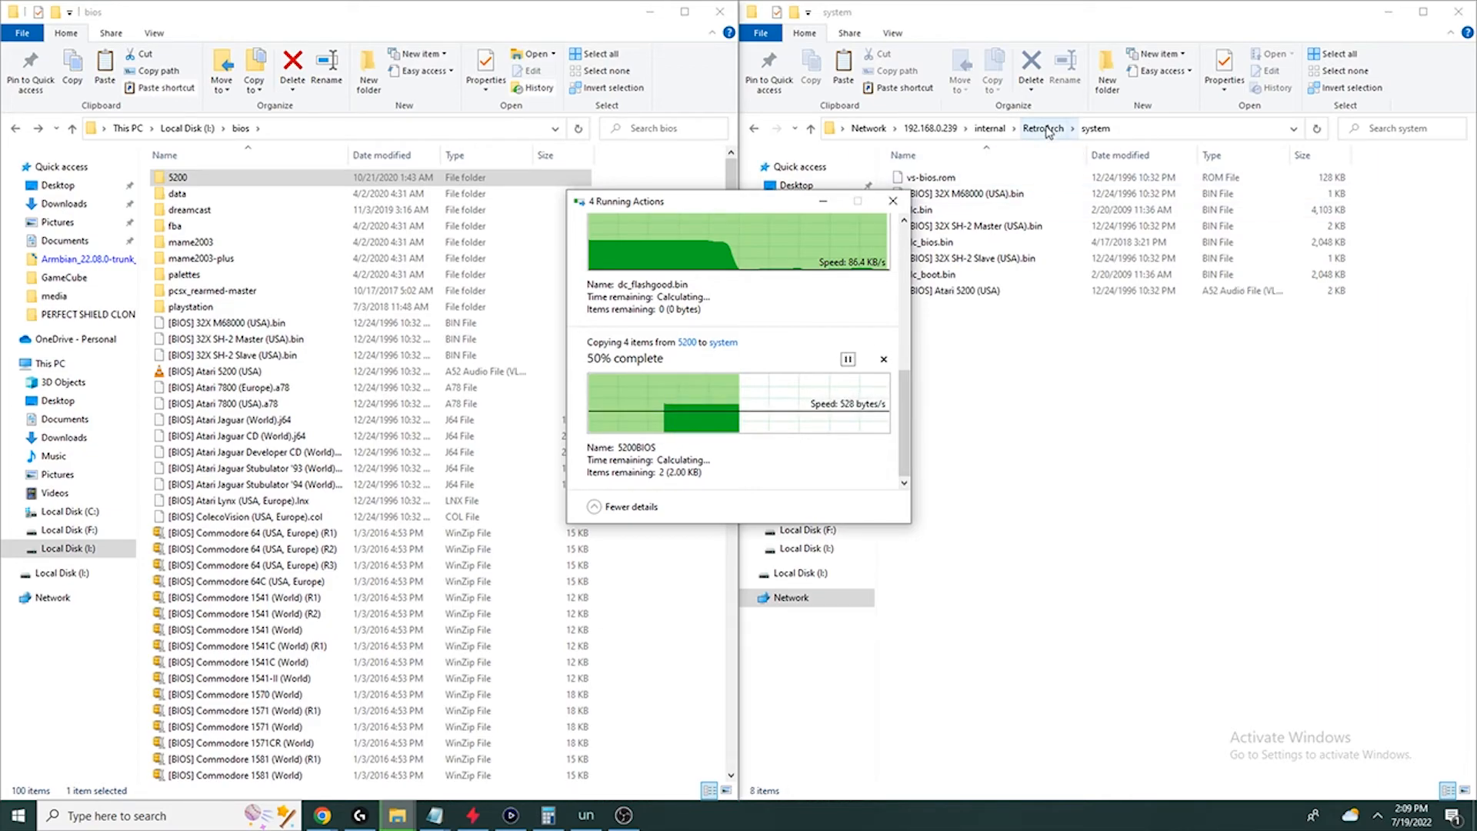
{"action": "left_click", "coordinate": [1042, 127]}
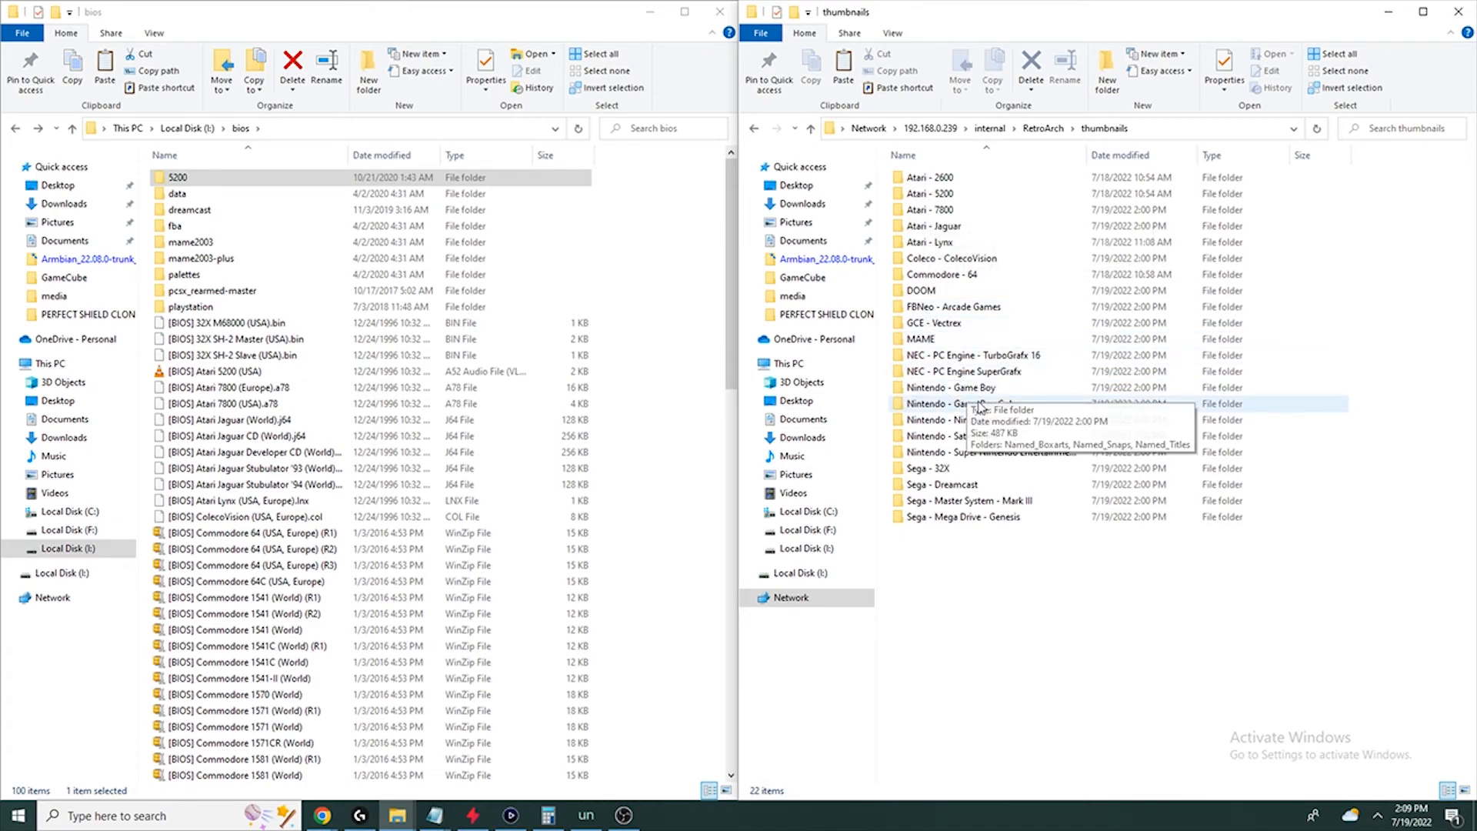
Step: Browse Nintendo - Game Boy > Named_Boxarts thumbnails, then go back up to the RetroArch folder
{"action": "double_click", "coordinate": [956, 387]}
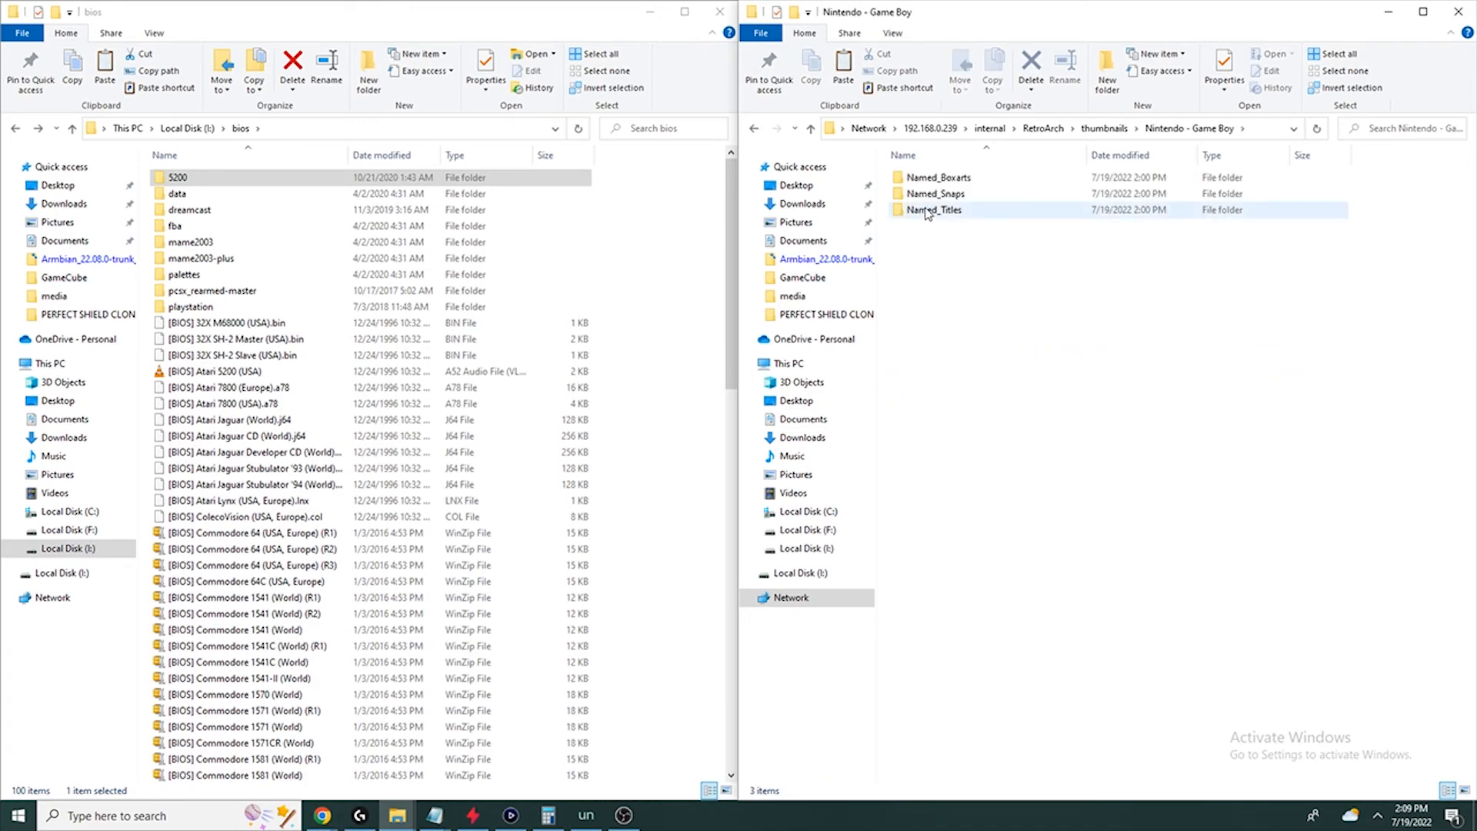
{"action": "double_click", "coordinate": [937, 177]}
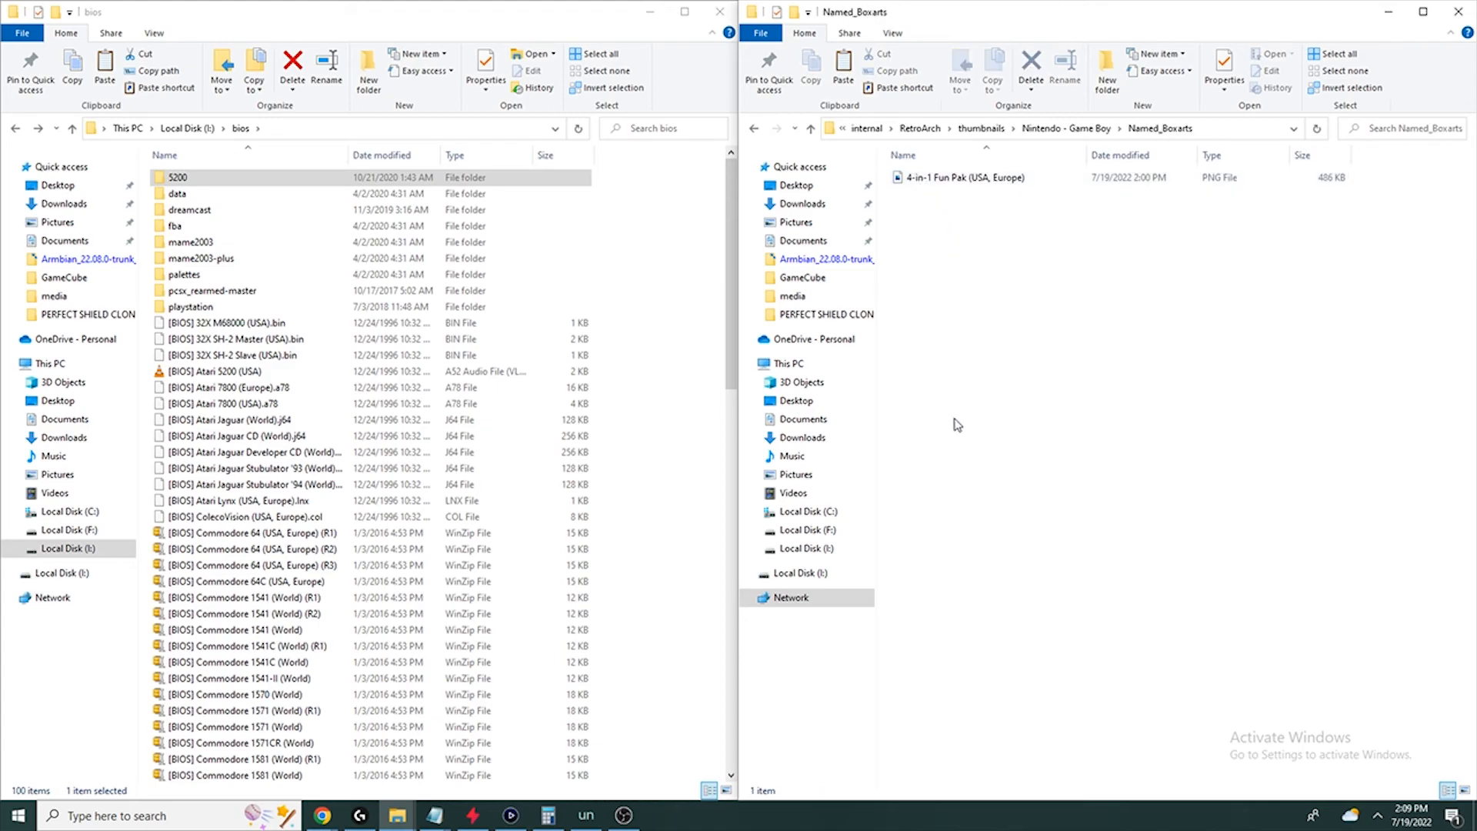
{"action": "left_click", "coordinate": [757, 129]}
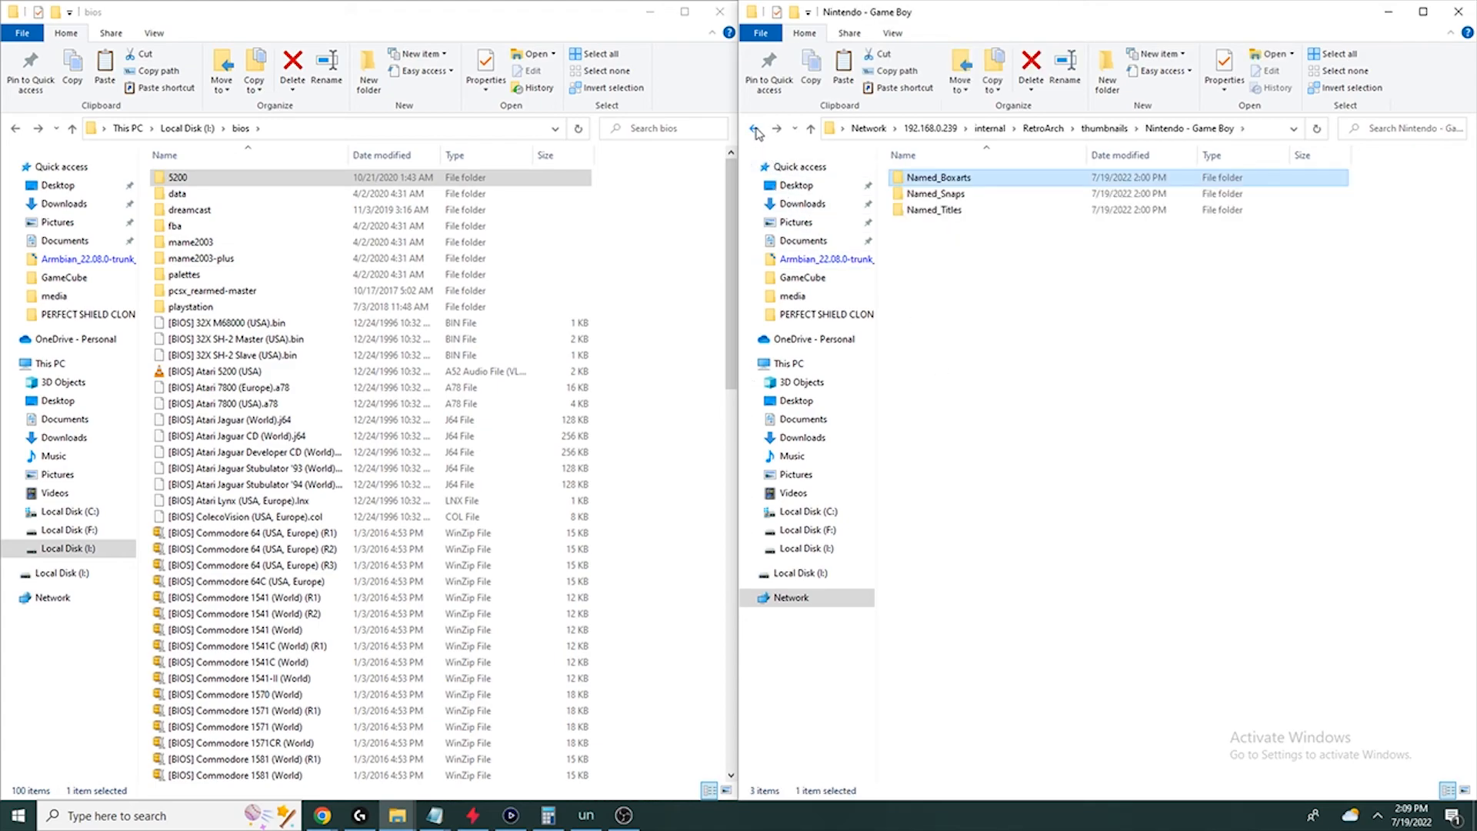
{"action": "left_click", "coordinate": [757, 127]}
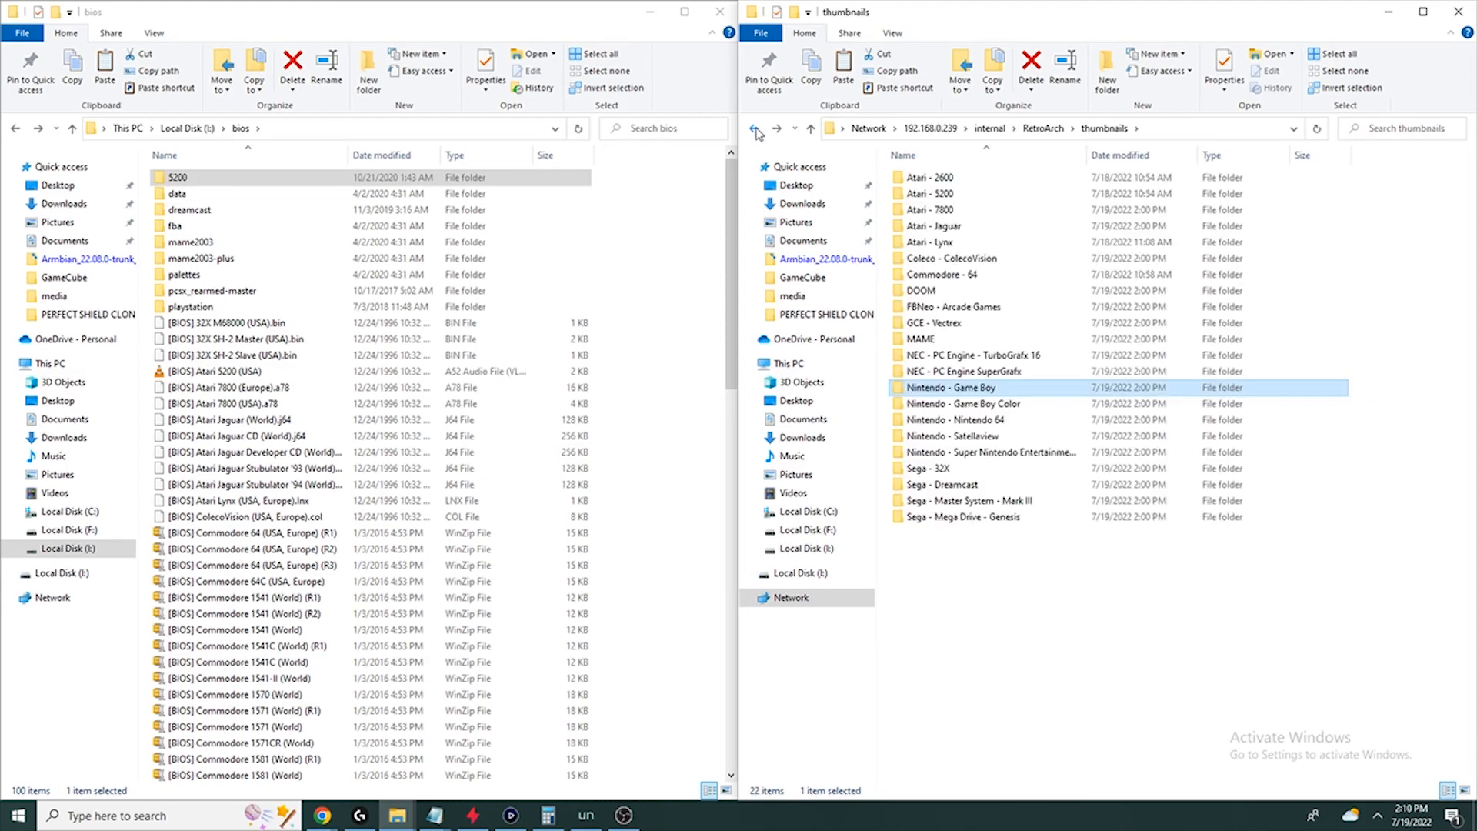
{"action": "left_click", "coordinate": [753, 129]}
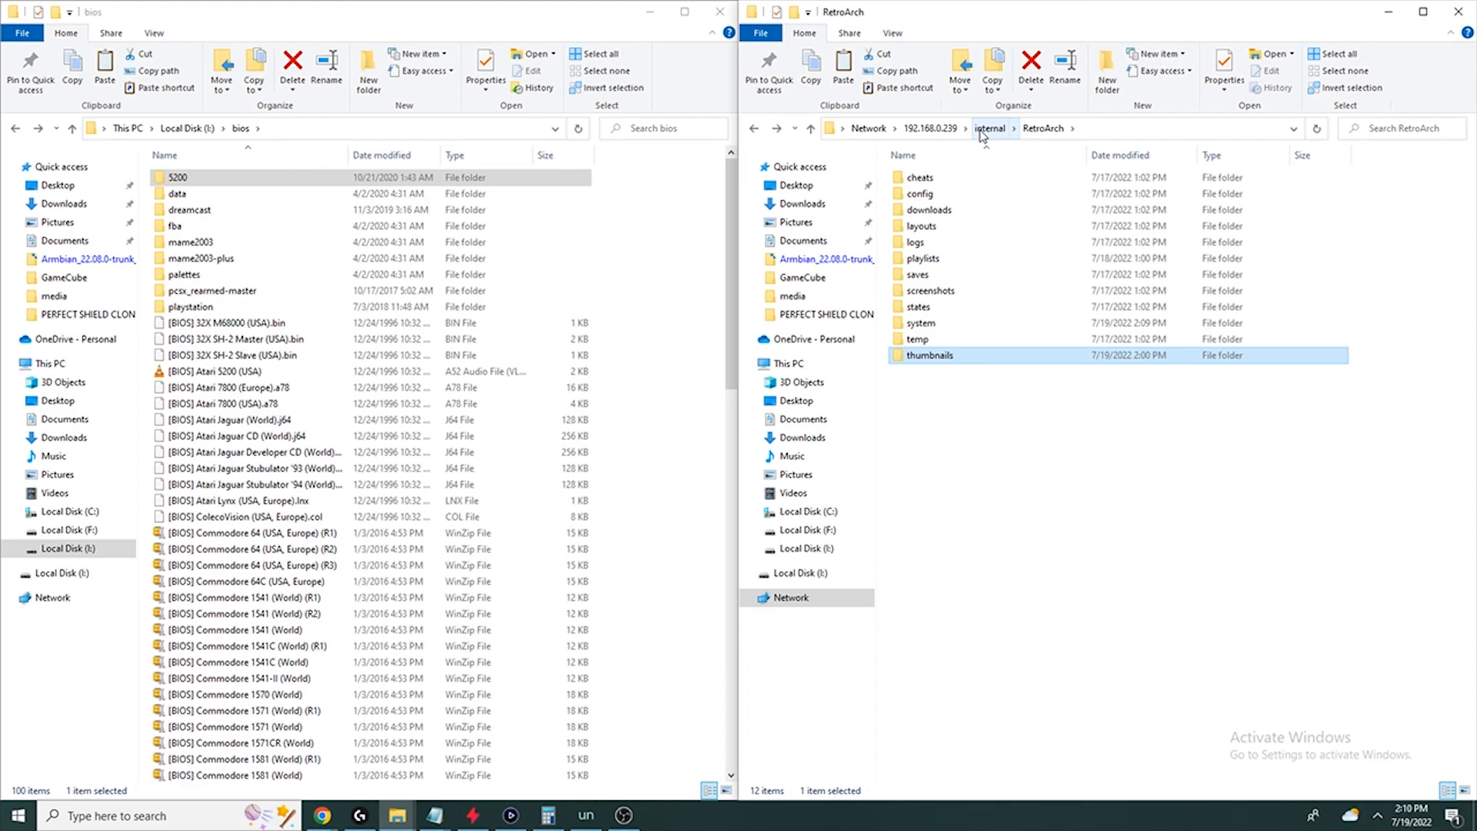
{"action": "mouse_move", "coordinate": [918, 258]}
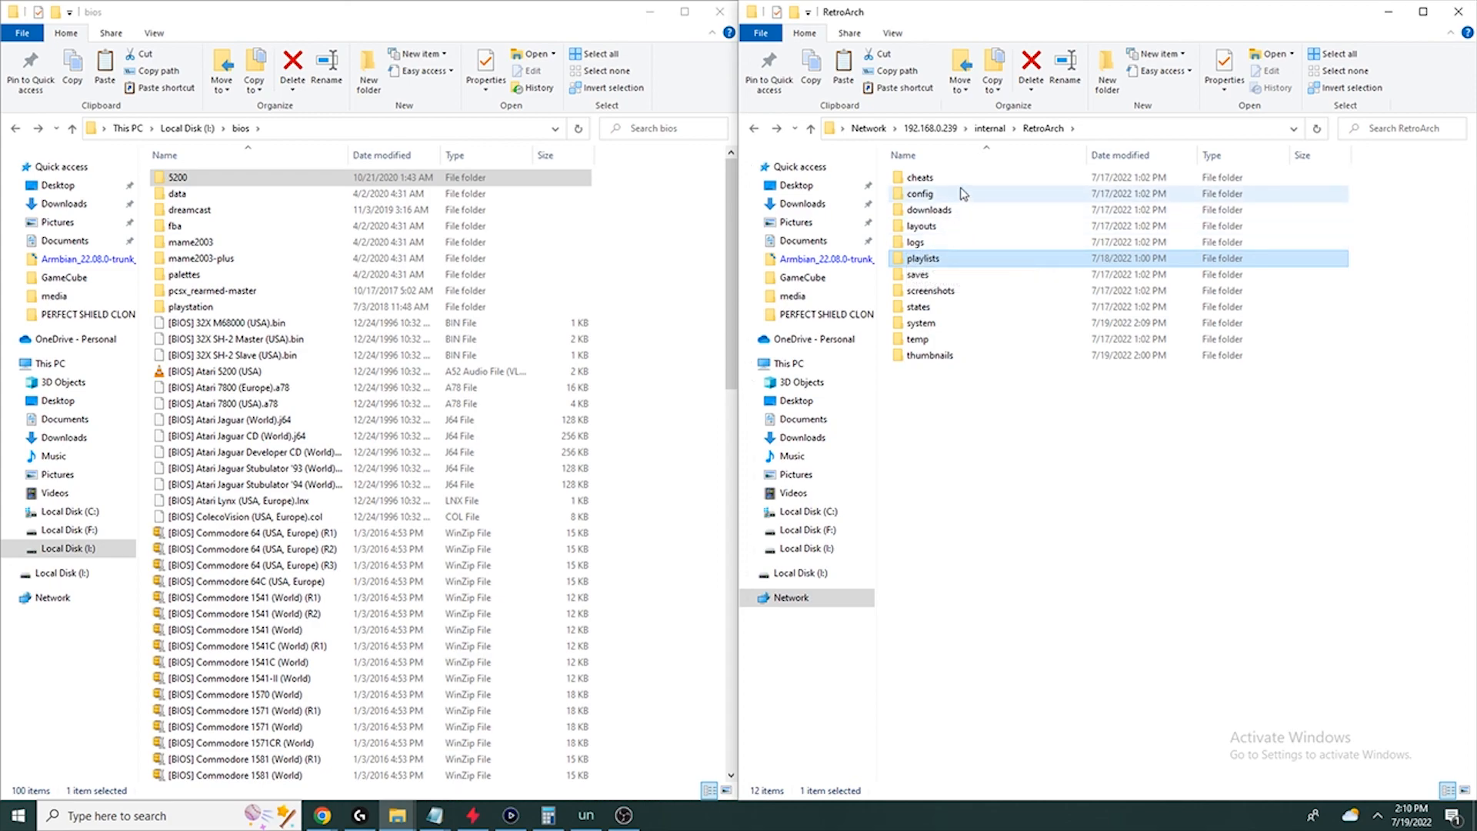
{"action": "mouse_move", "coordinate": [1012, 362]}
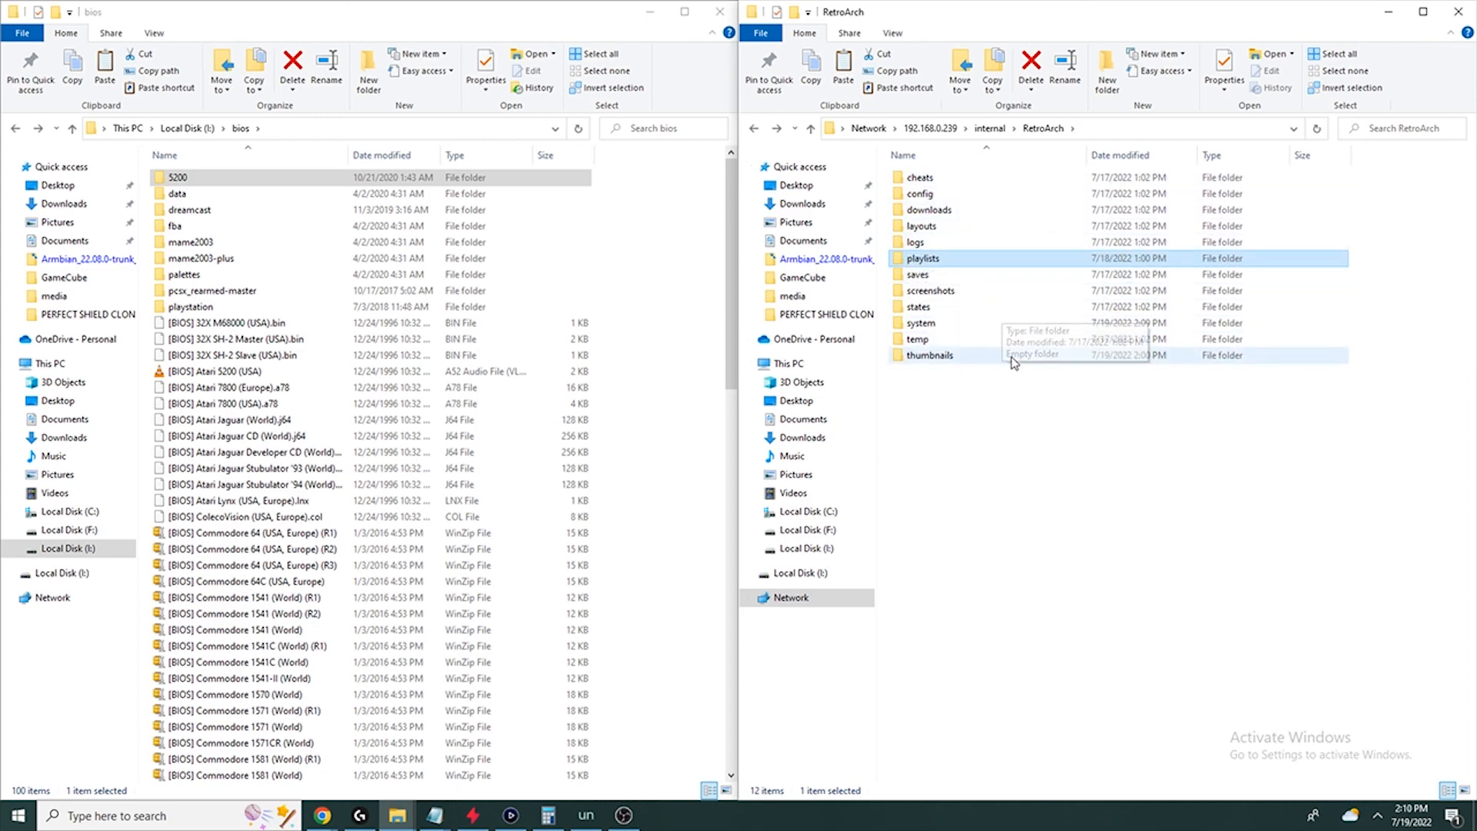
{"action": "mouse_move", "coordinate": [1006, 403]}
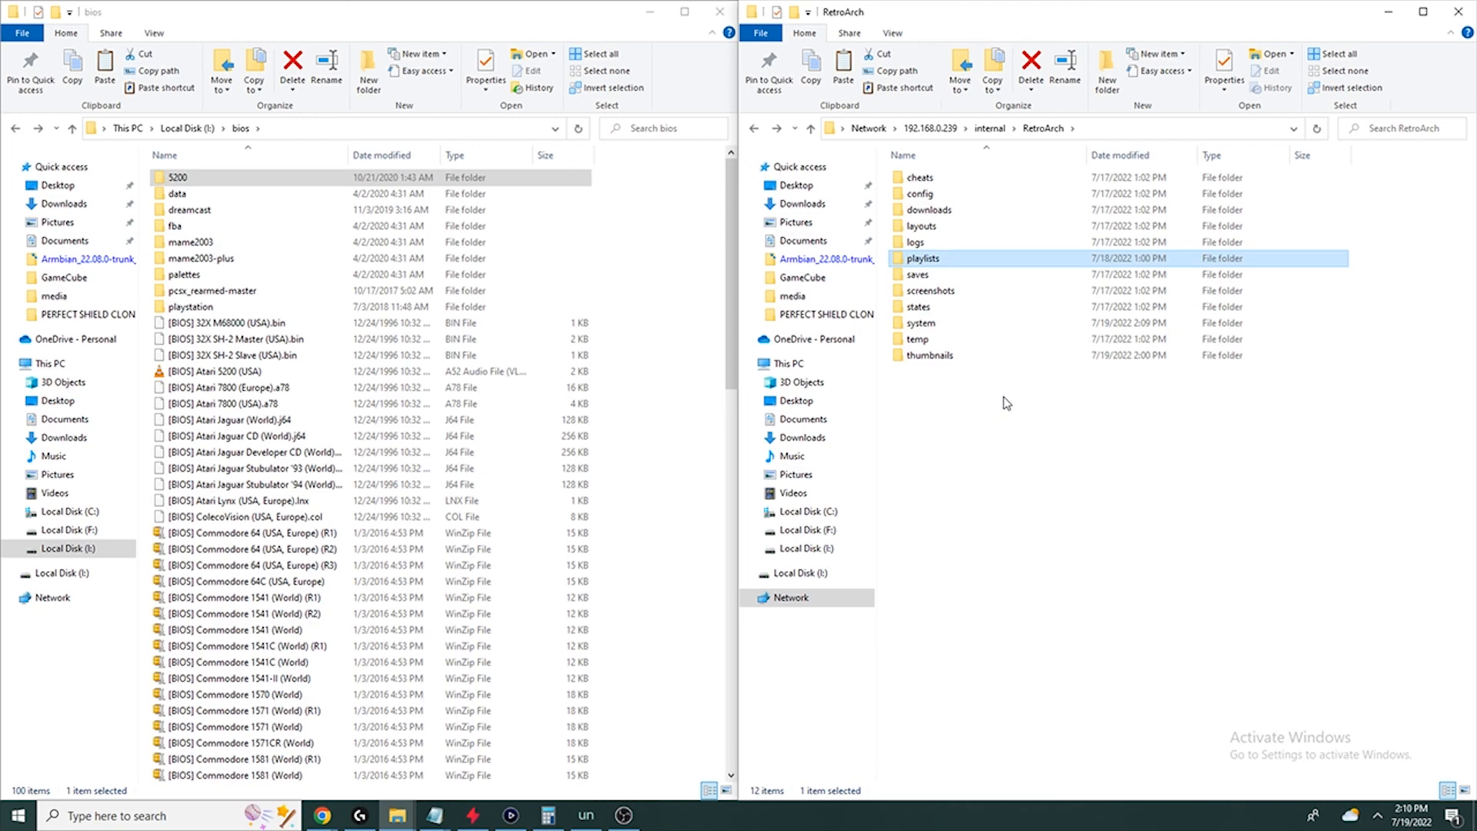
{"action": "mouse_move", "coordinate": [996, 137]}
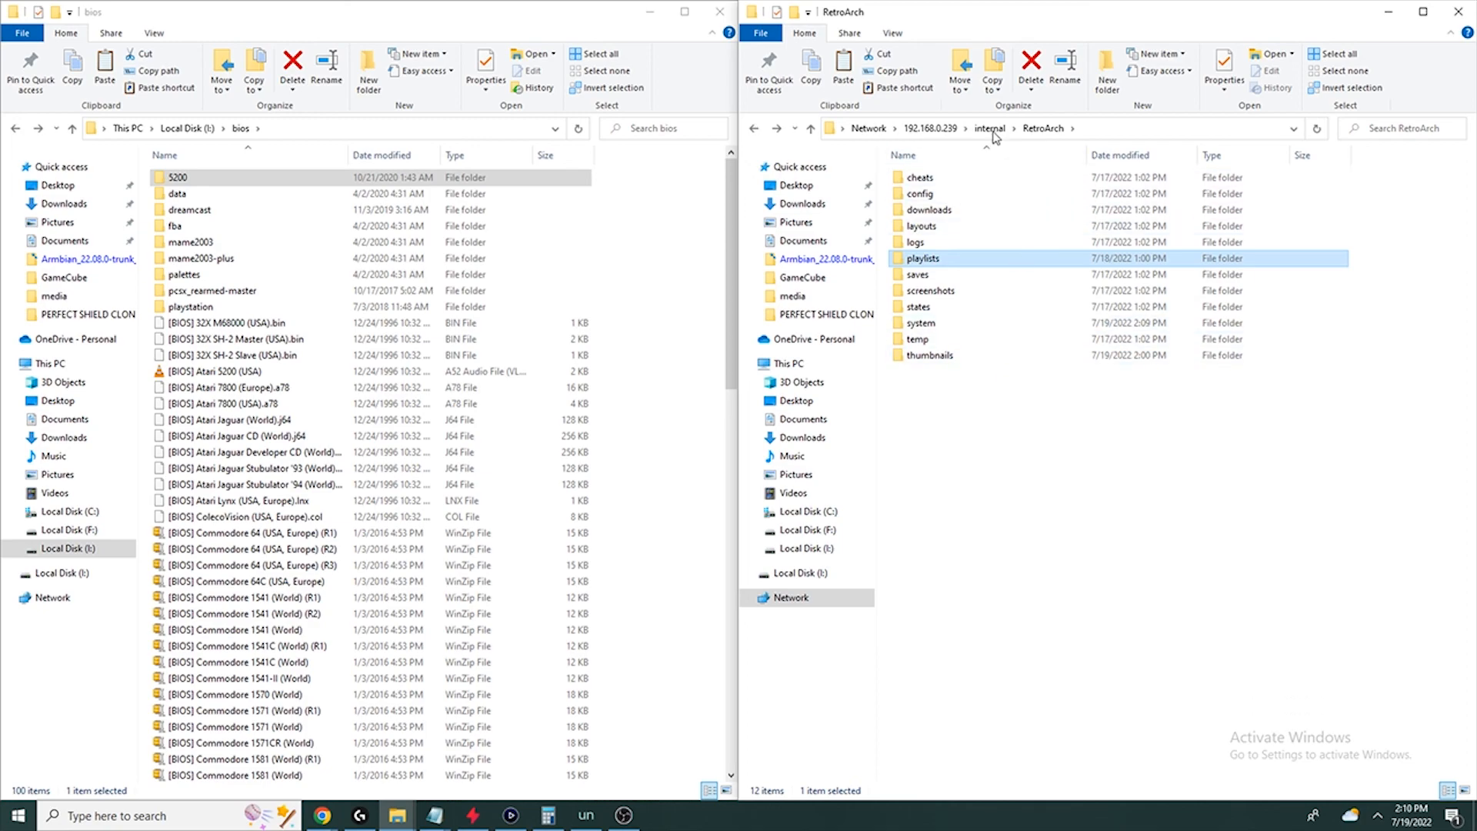
Step: Go up from RetroArch to the Shield's internal storage listing and clear the selection
{"action": "left_click", "coordinate": [989, 127]}
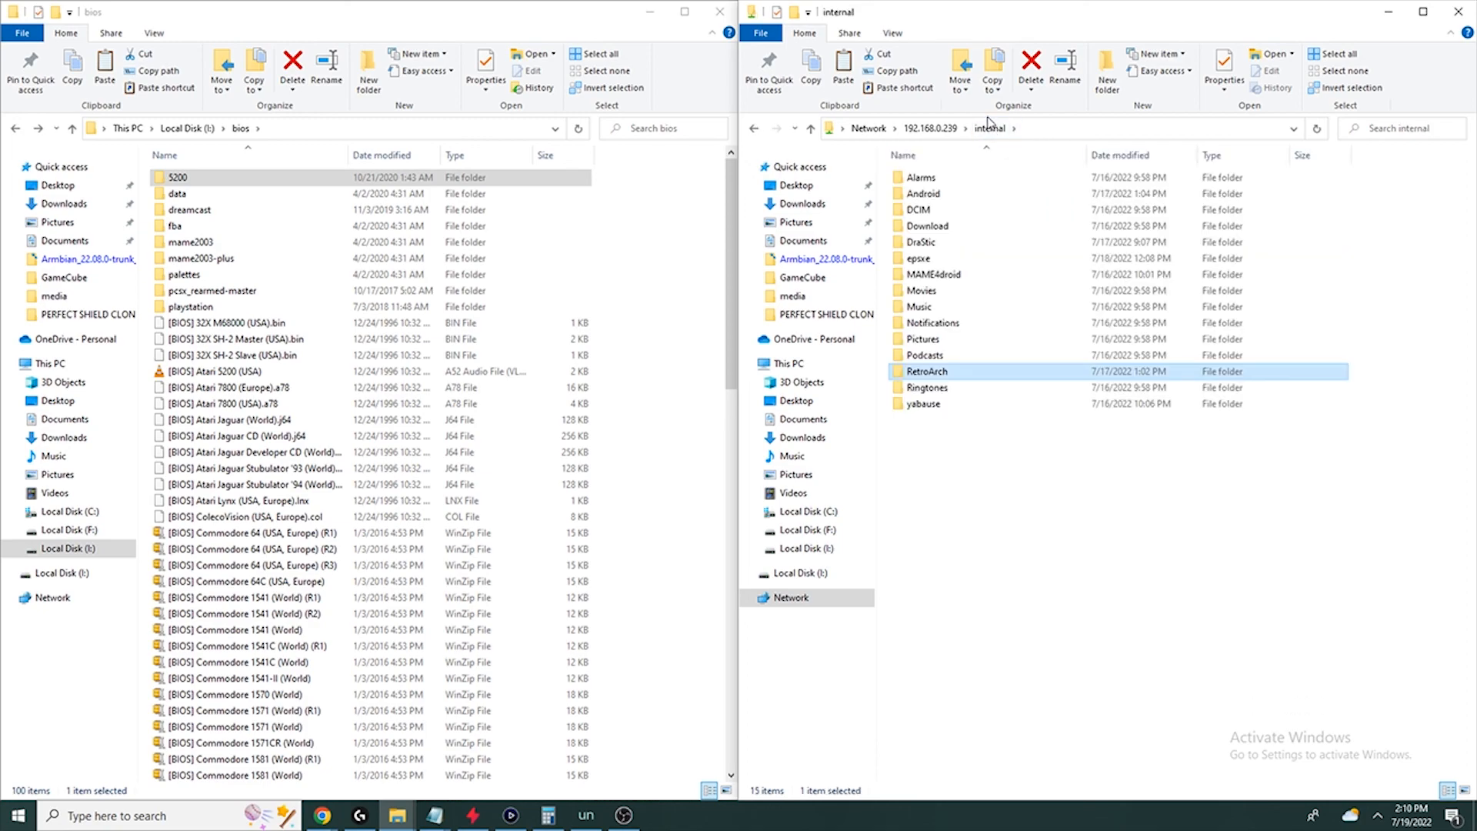
{"action": "left_click", "coordinate": [1152, 544]}
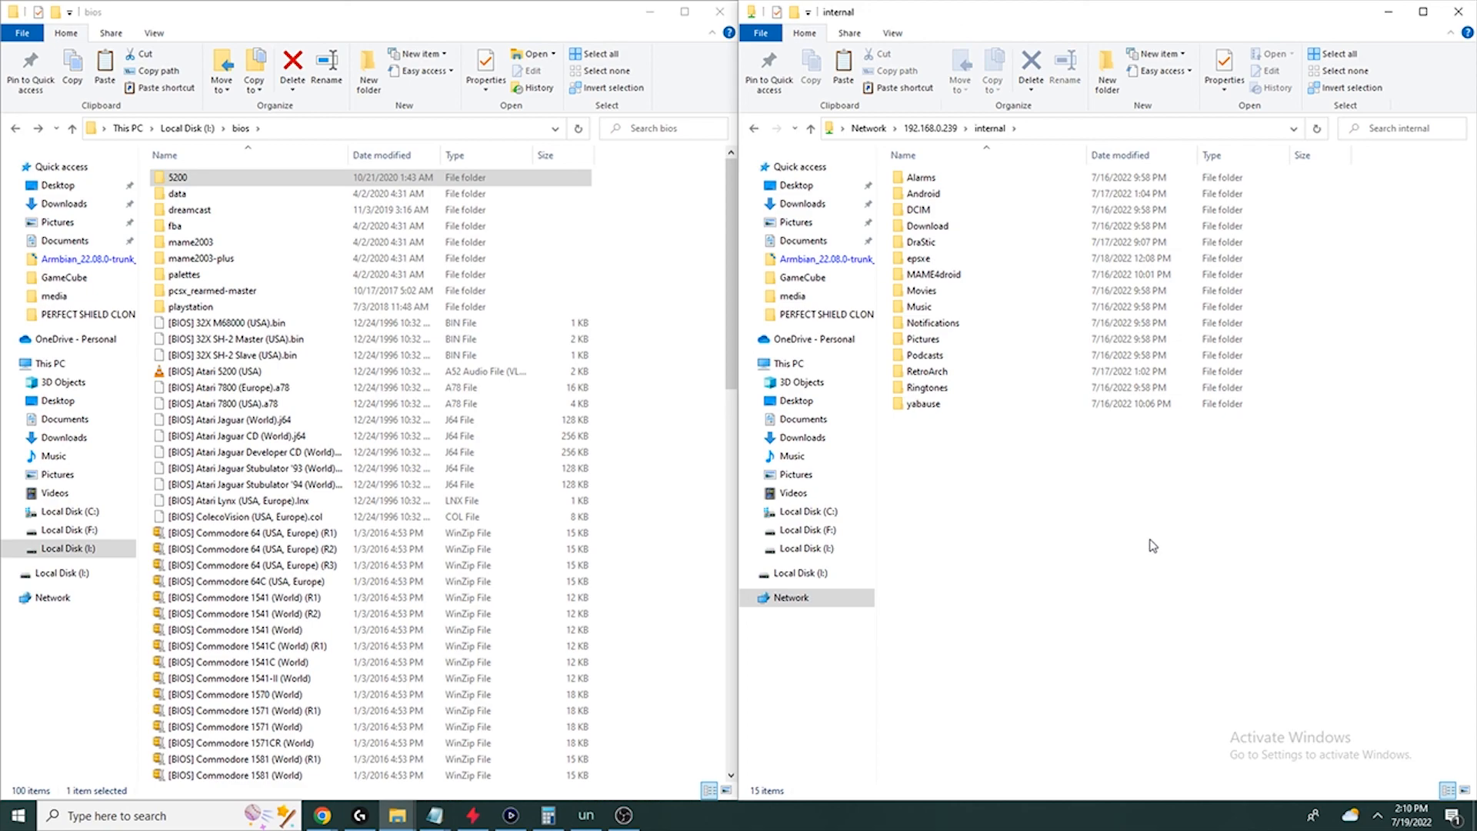